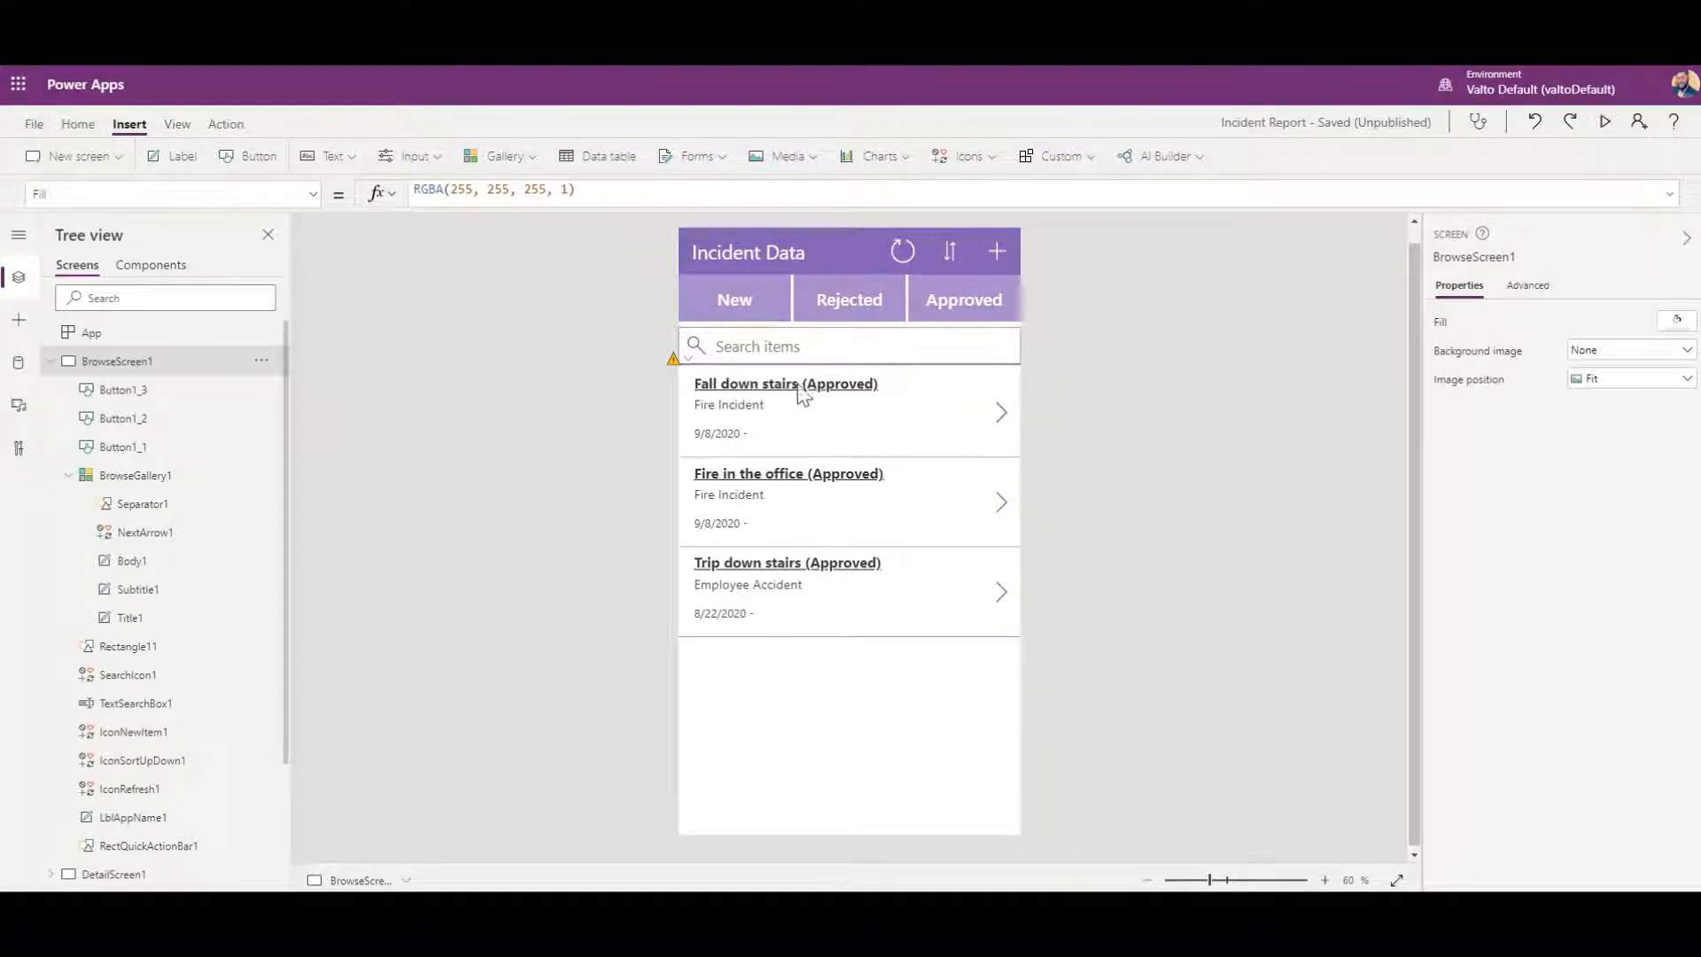
Step: Select the gallery row's Title label to shift the row text rightward
left_click(785, 382)
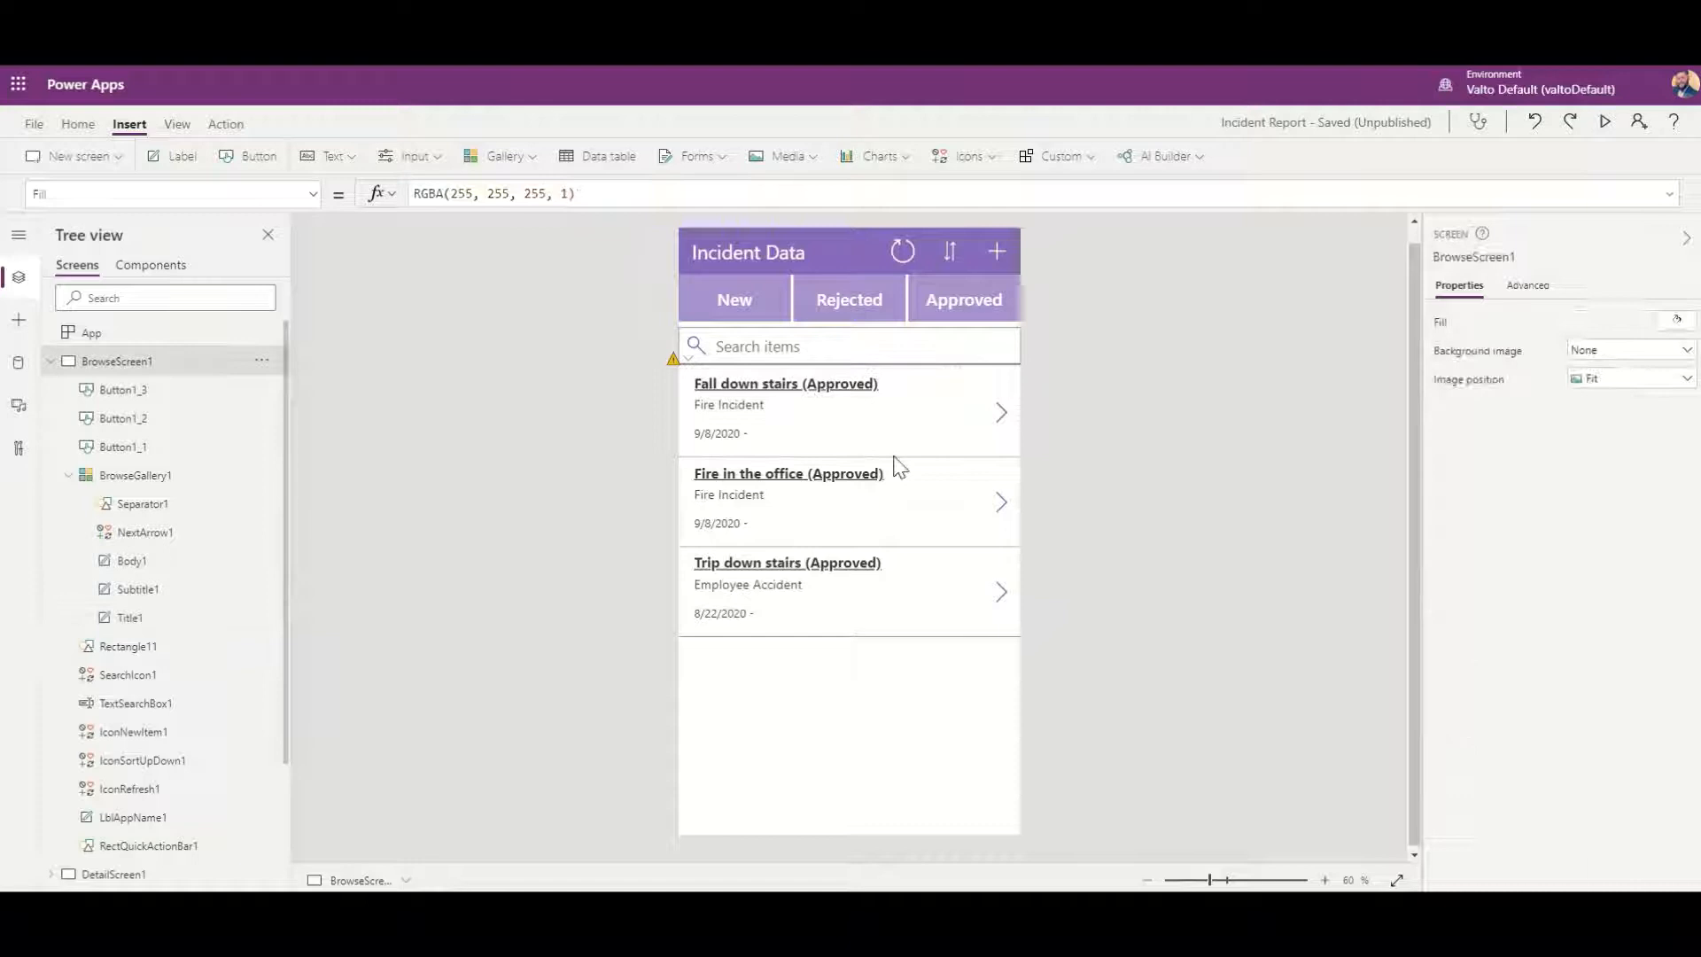
left_click(785, 383)
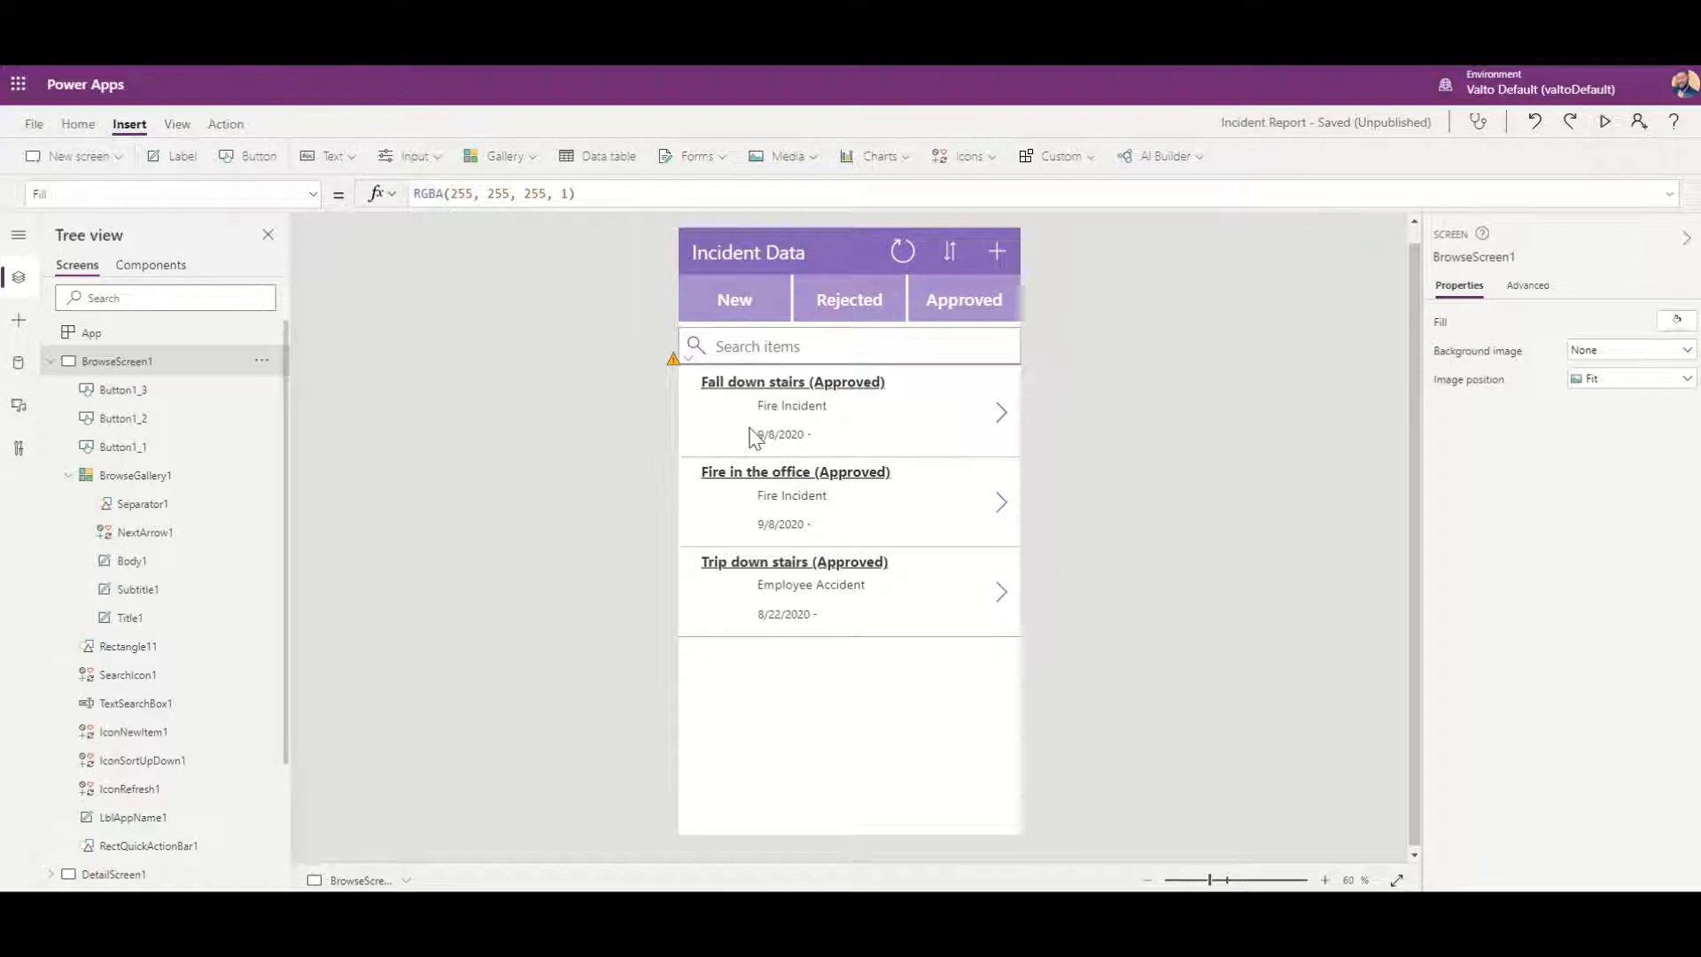
mouse_move(257, 156)
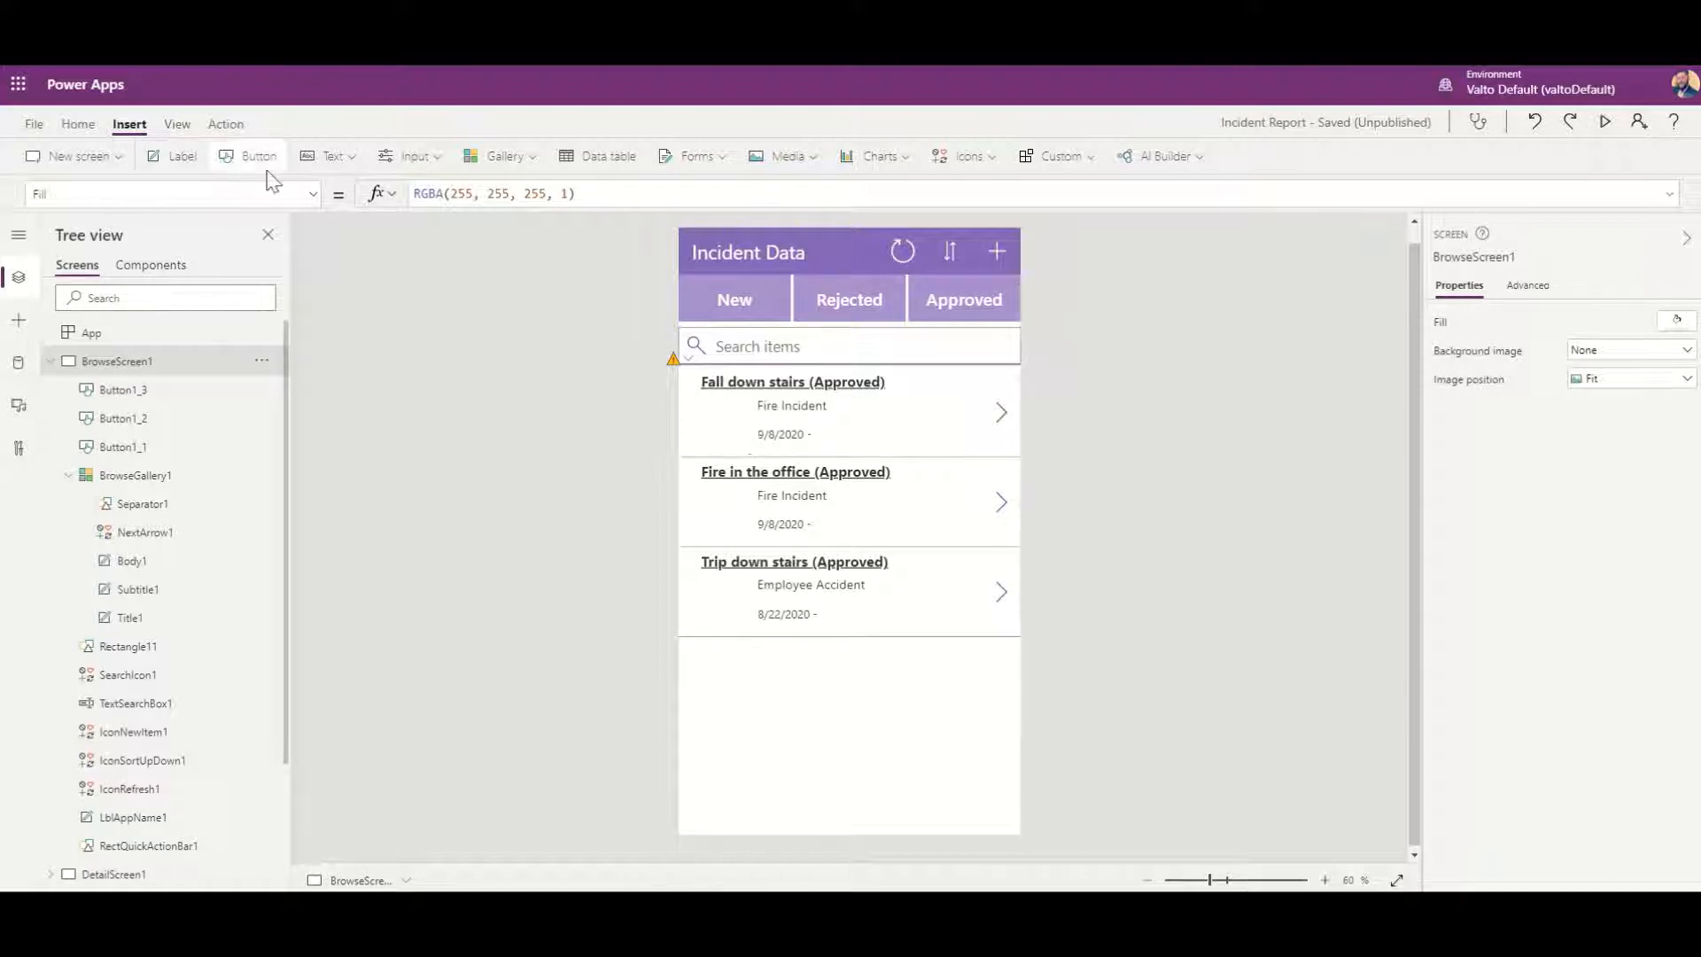
left_click(963, 156)
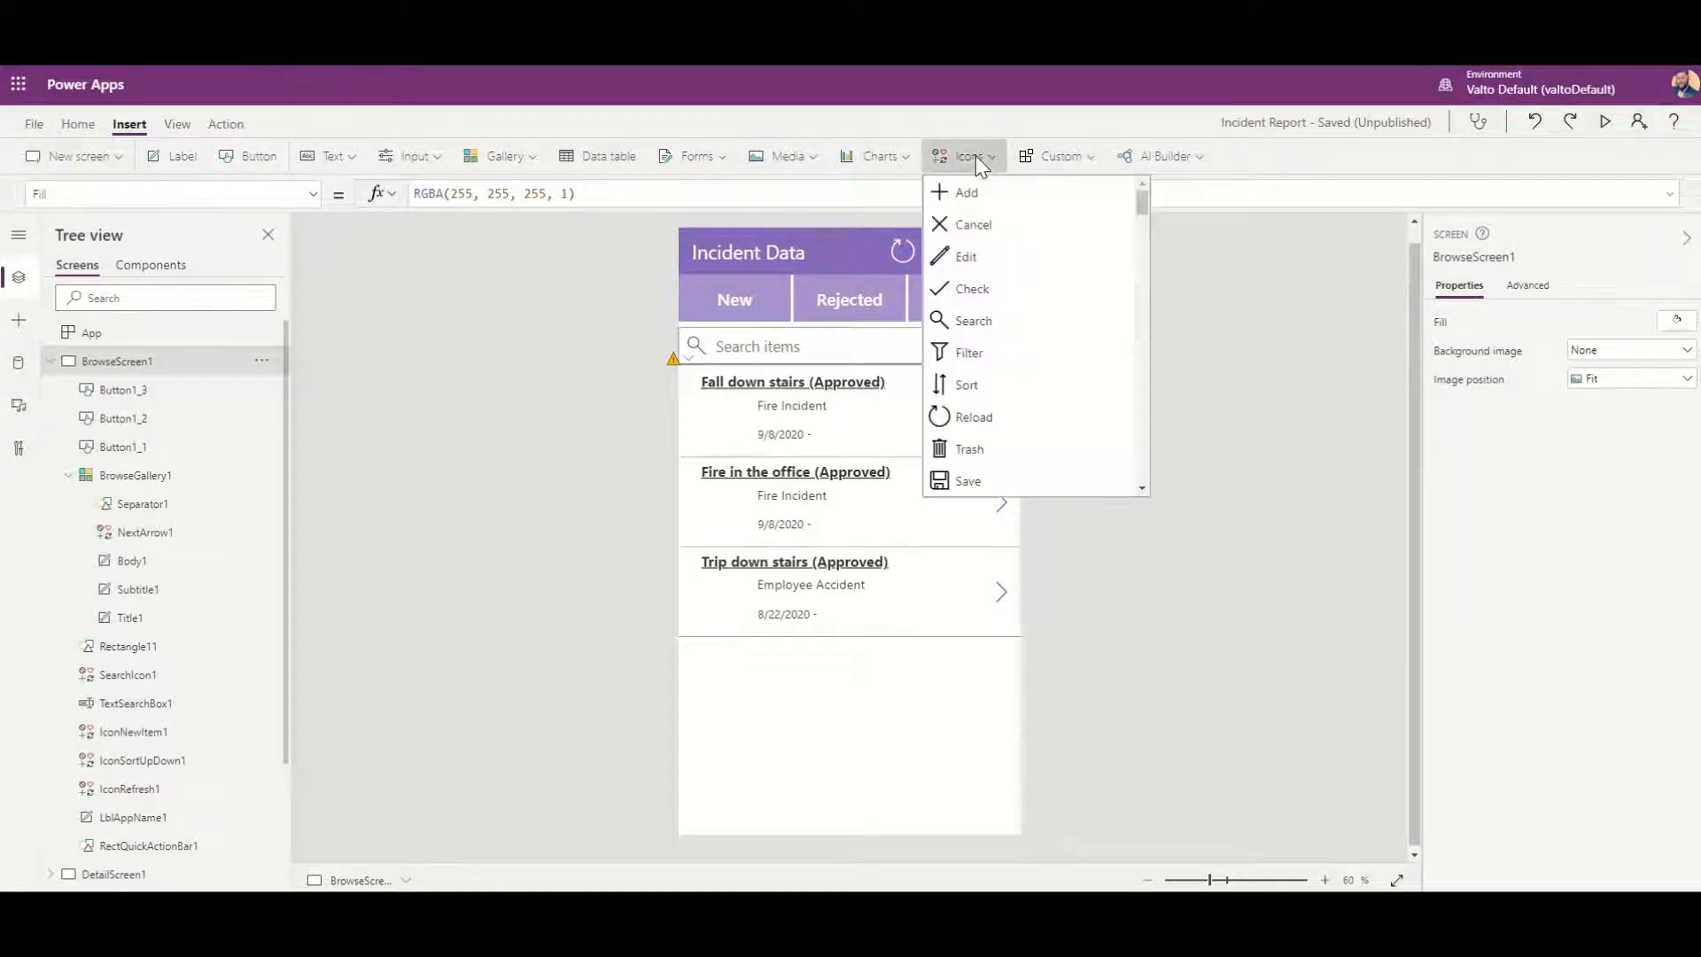
mouse_move(1017, 269)
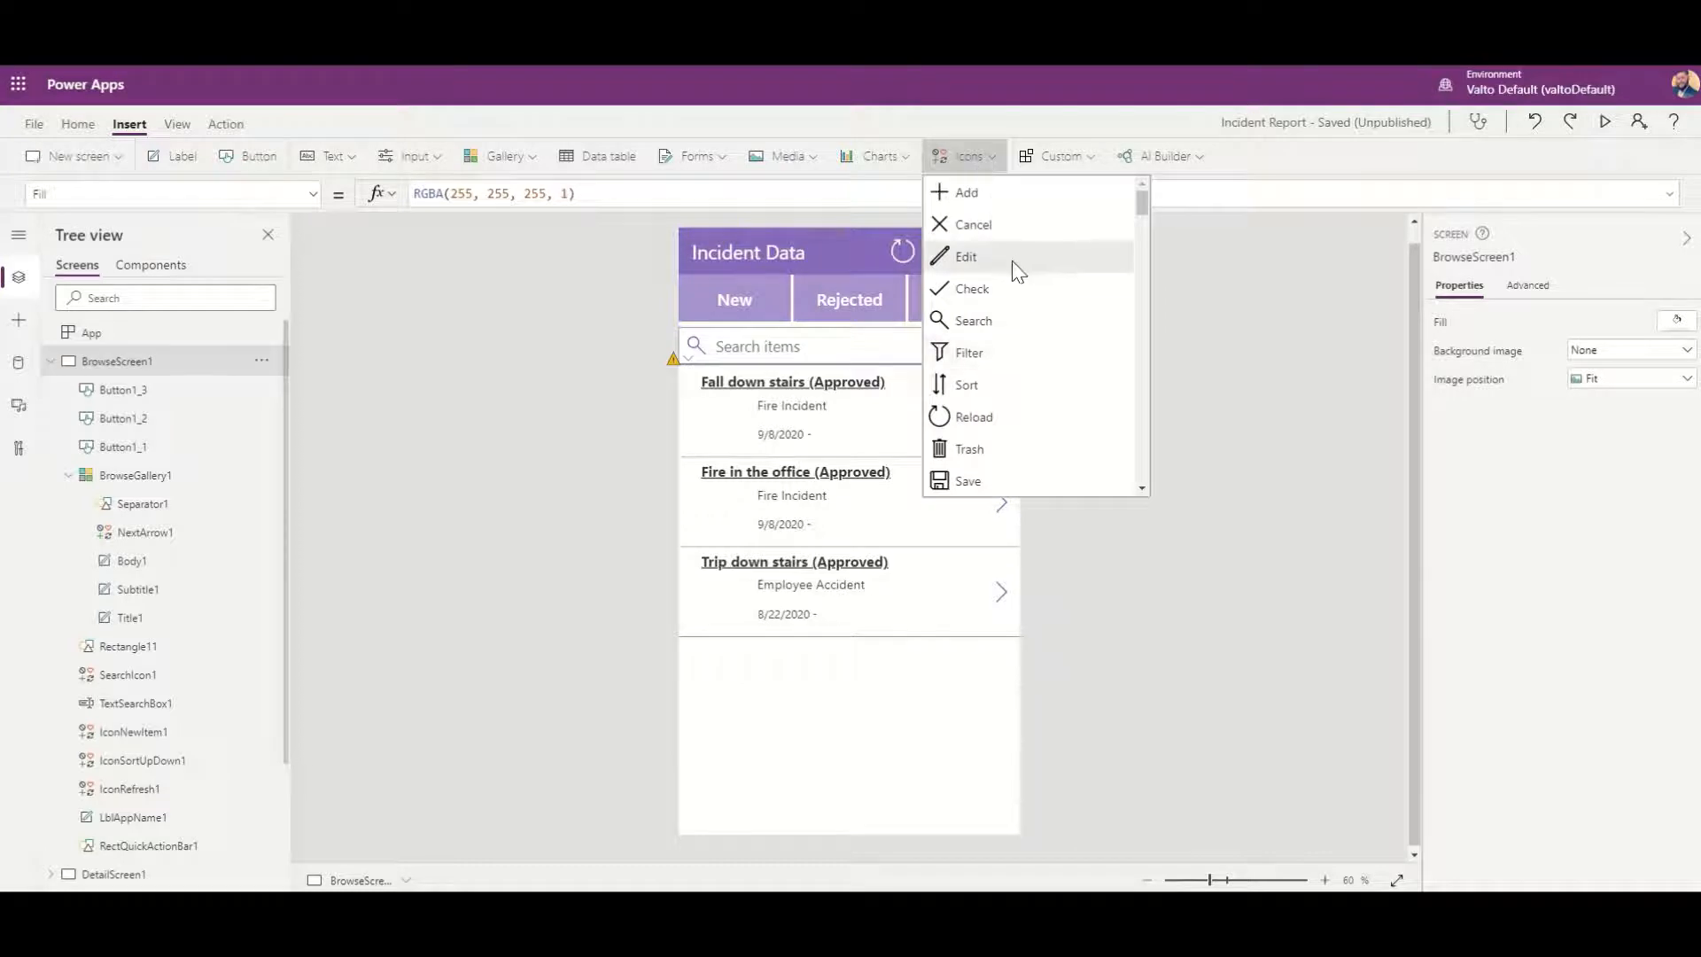
scroll("down", 3)
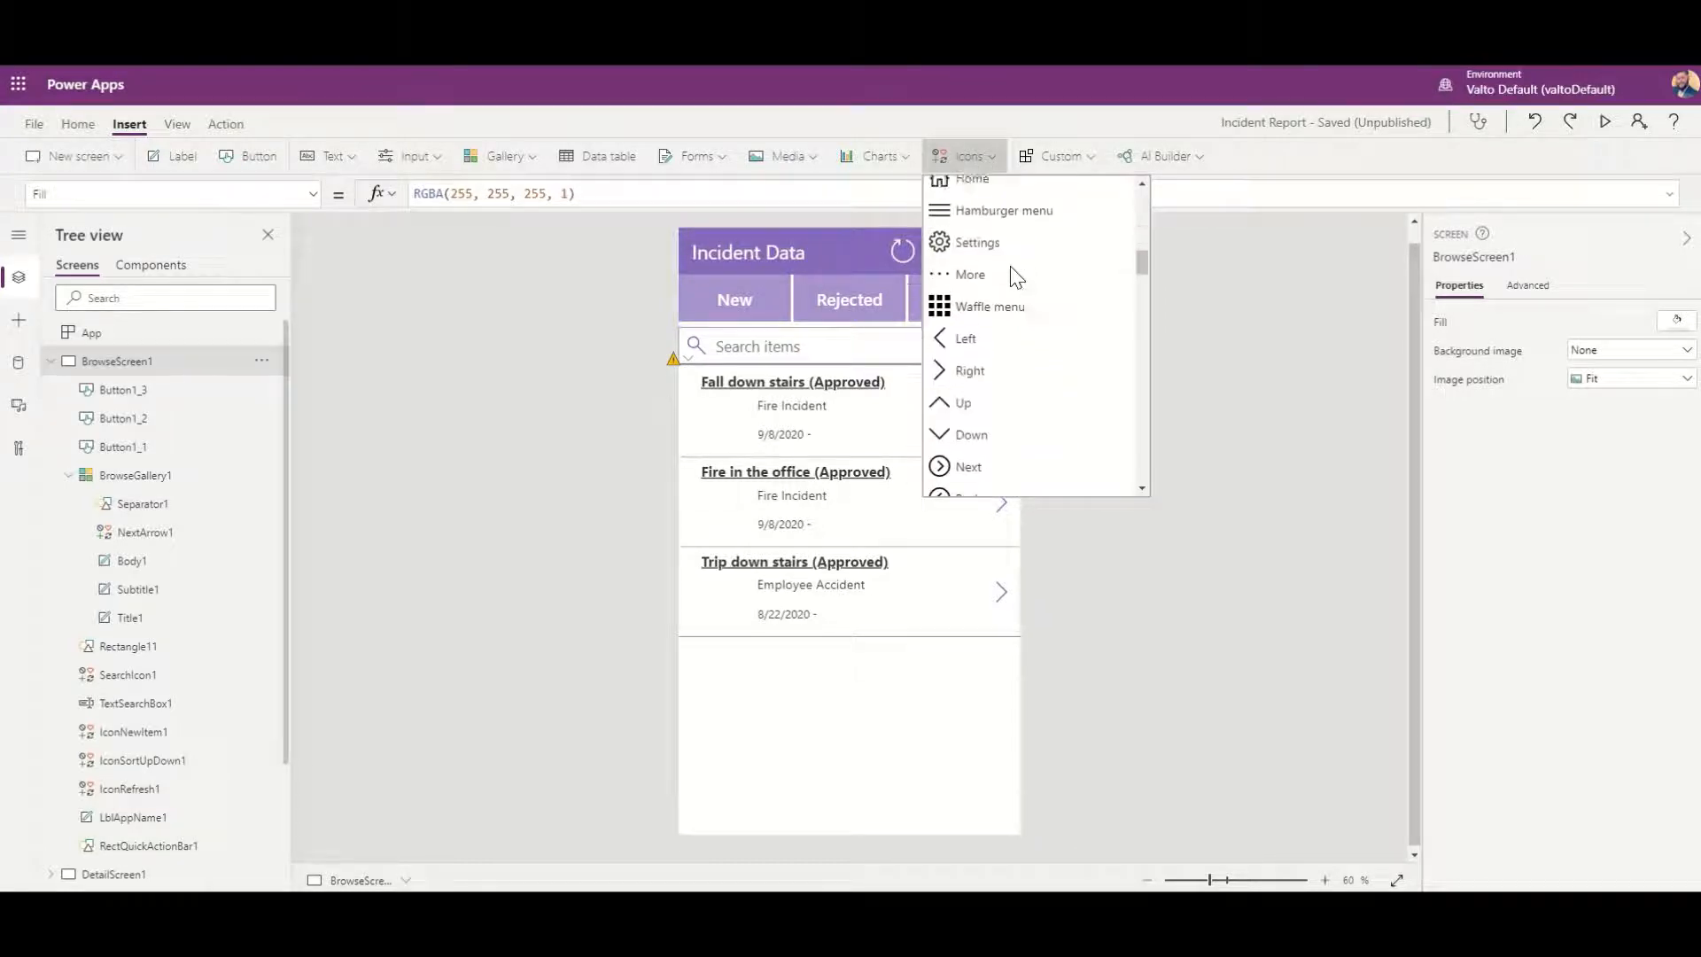
scroll("down", 3)
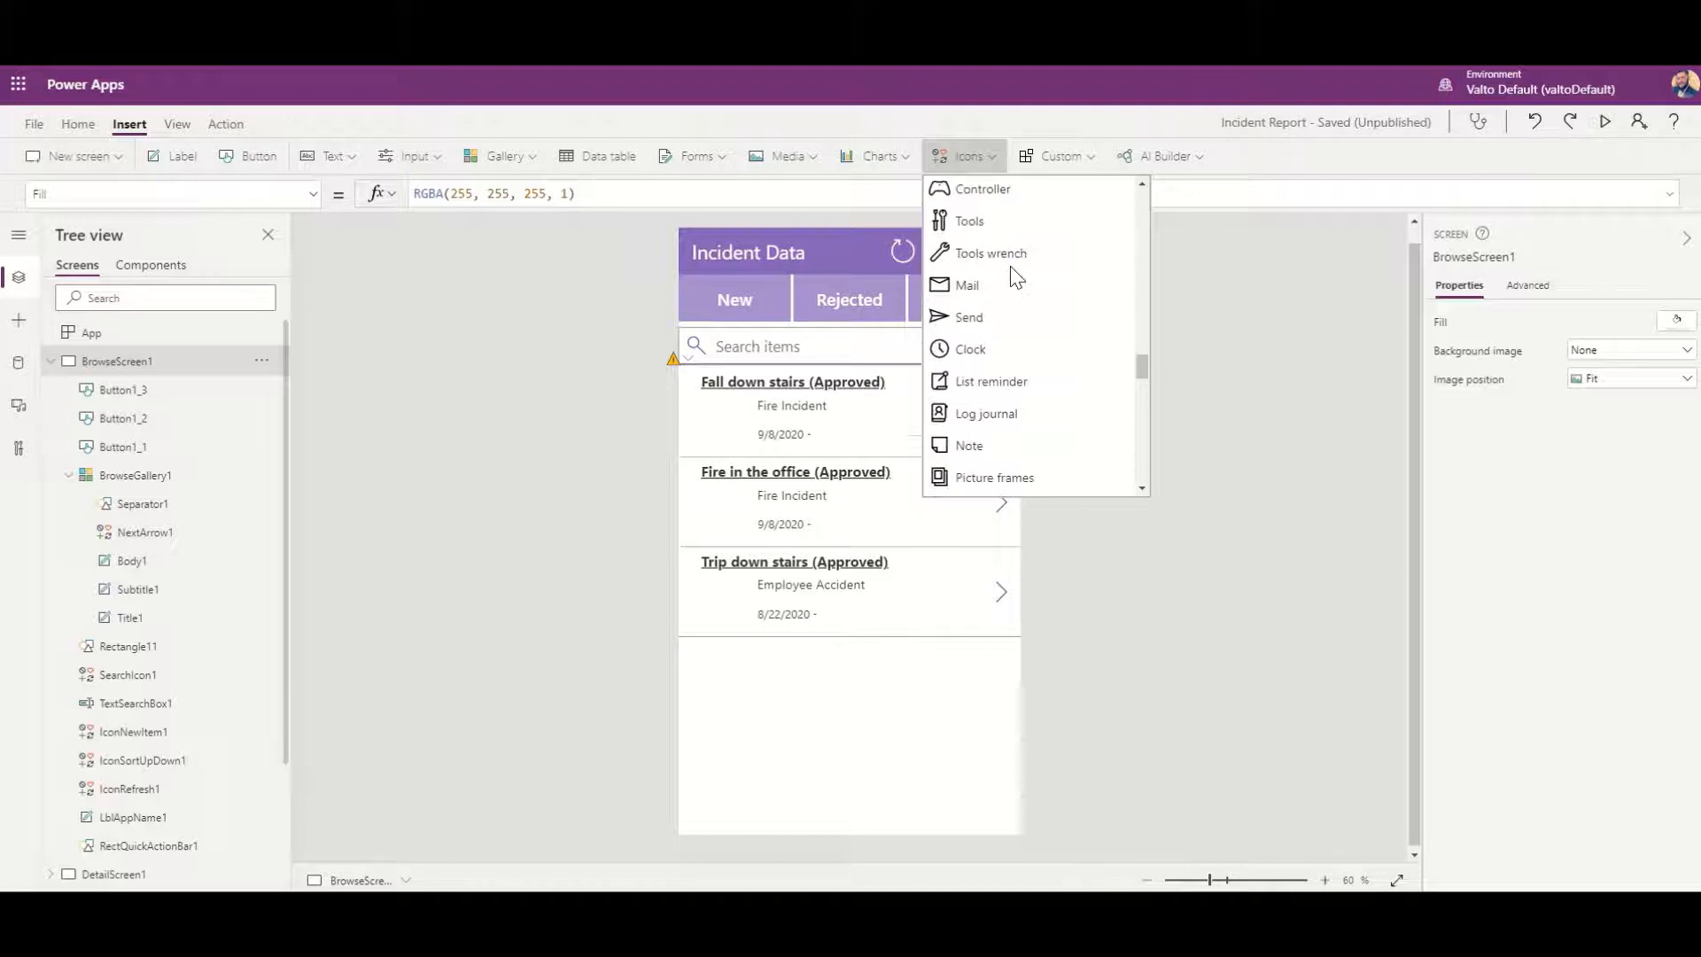
scroll("down", 3)
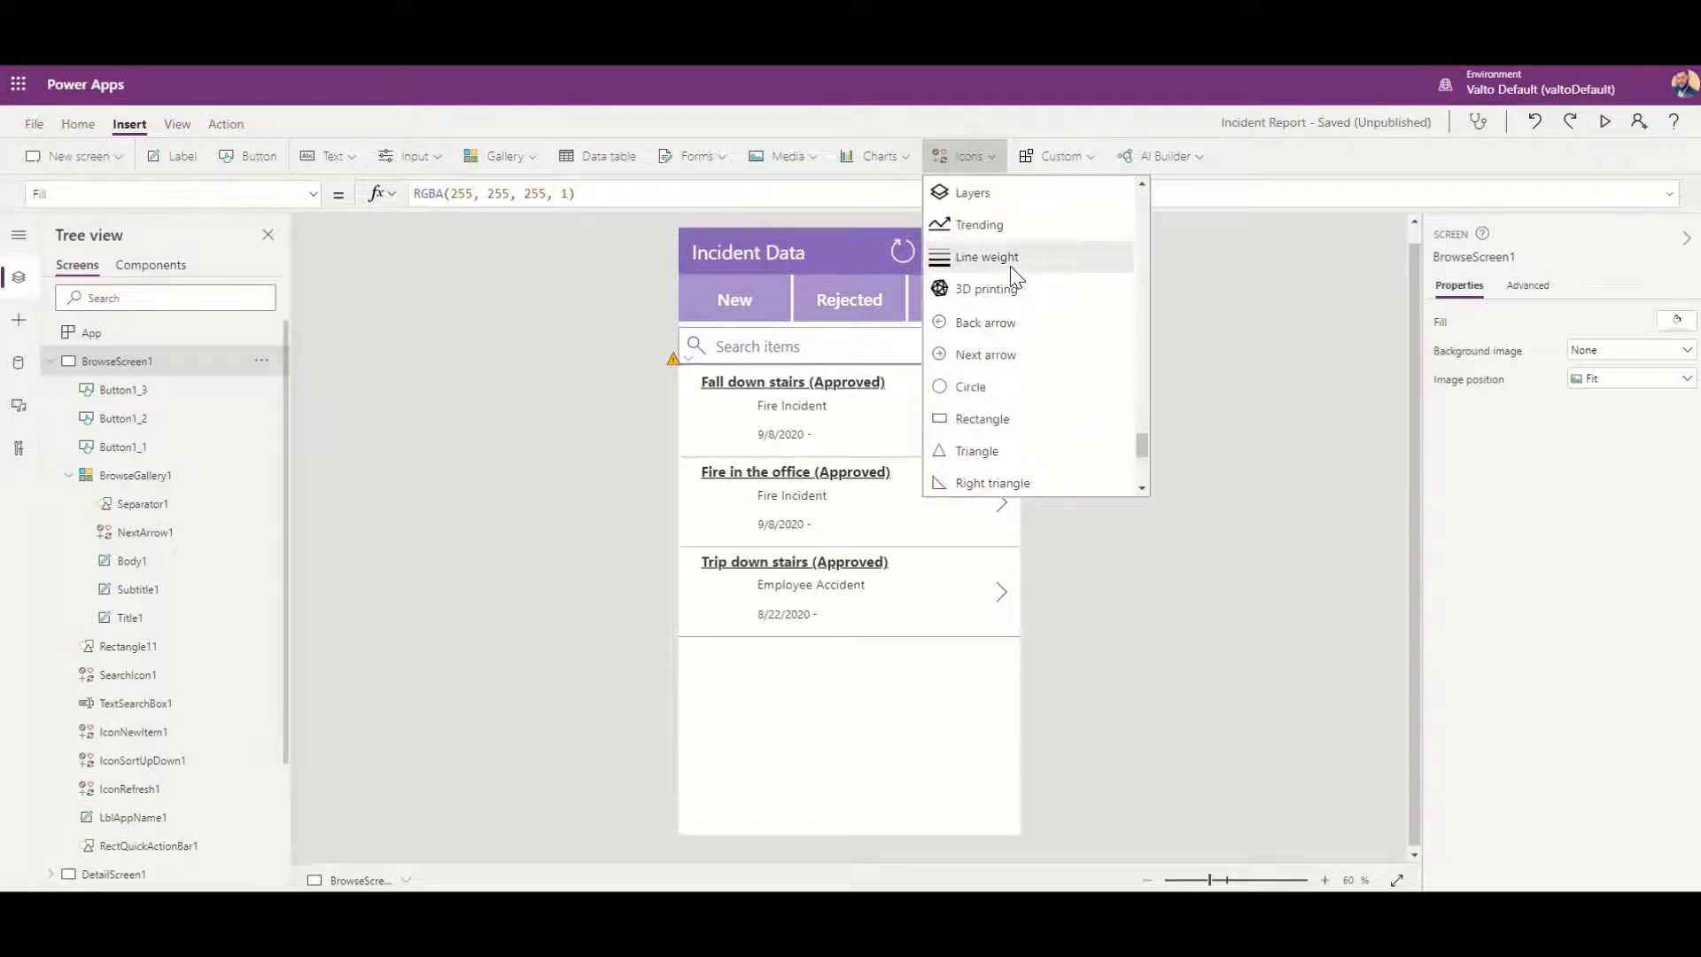
left_click(968, 386)
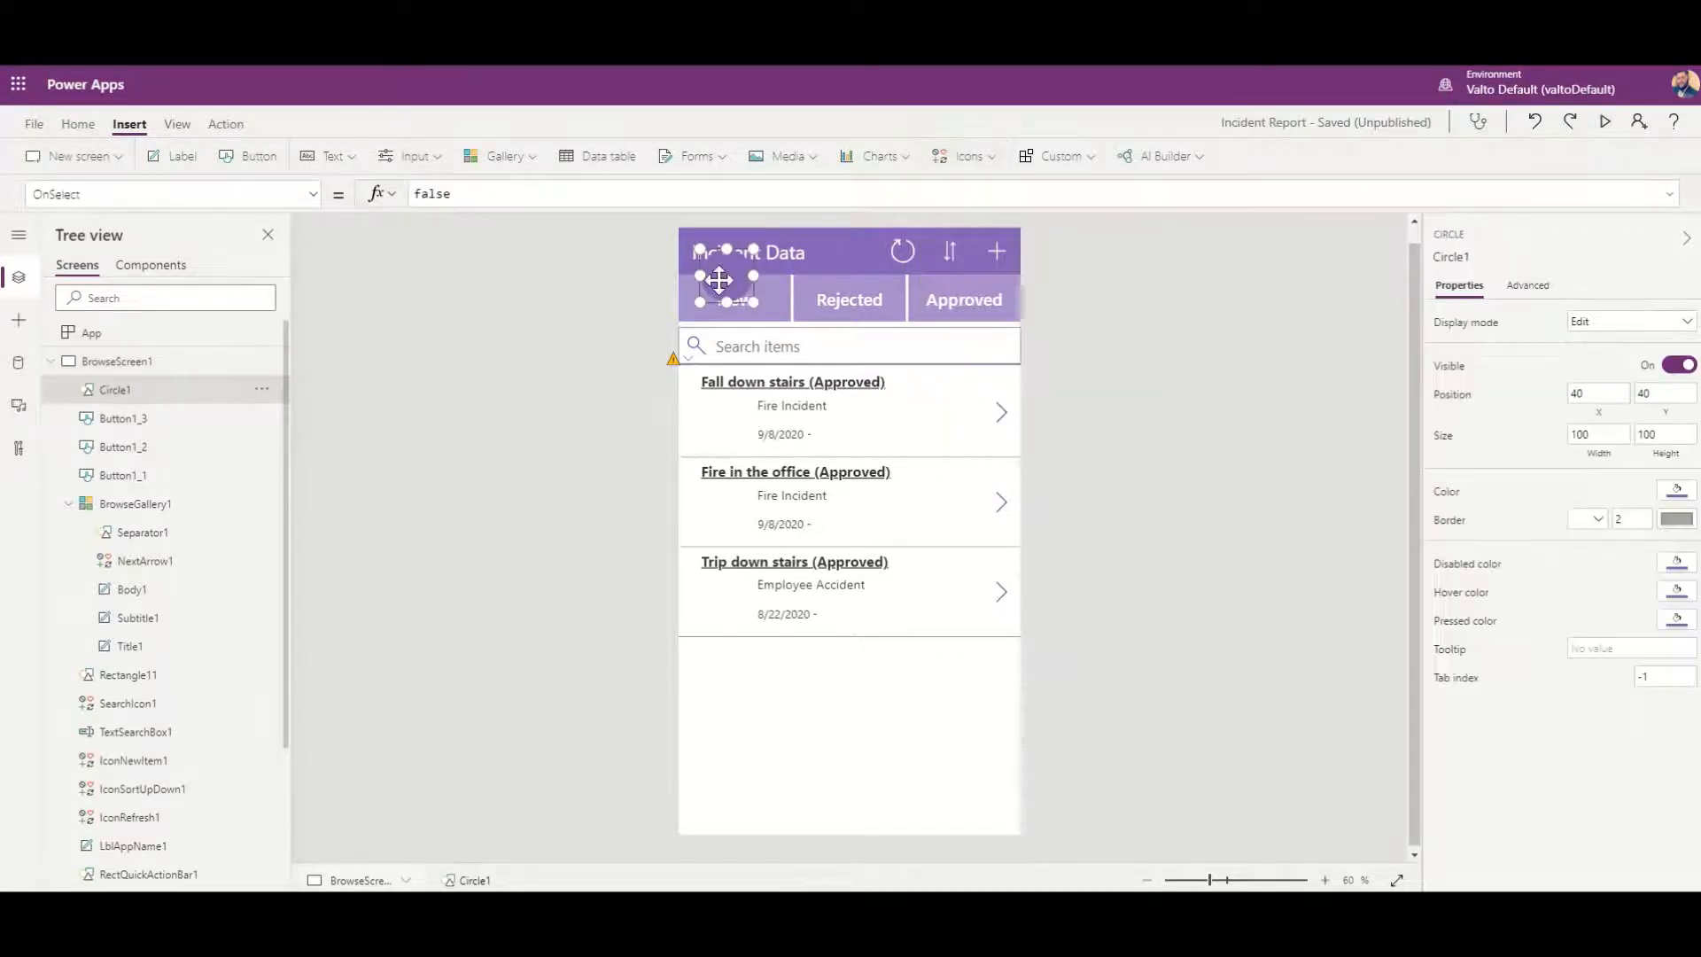
left_click_drag(727, 278, 722, 304)
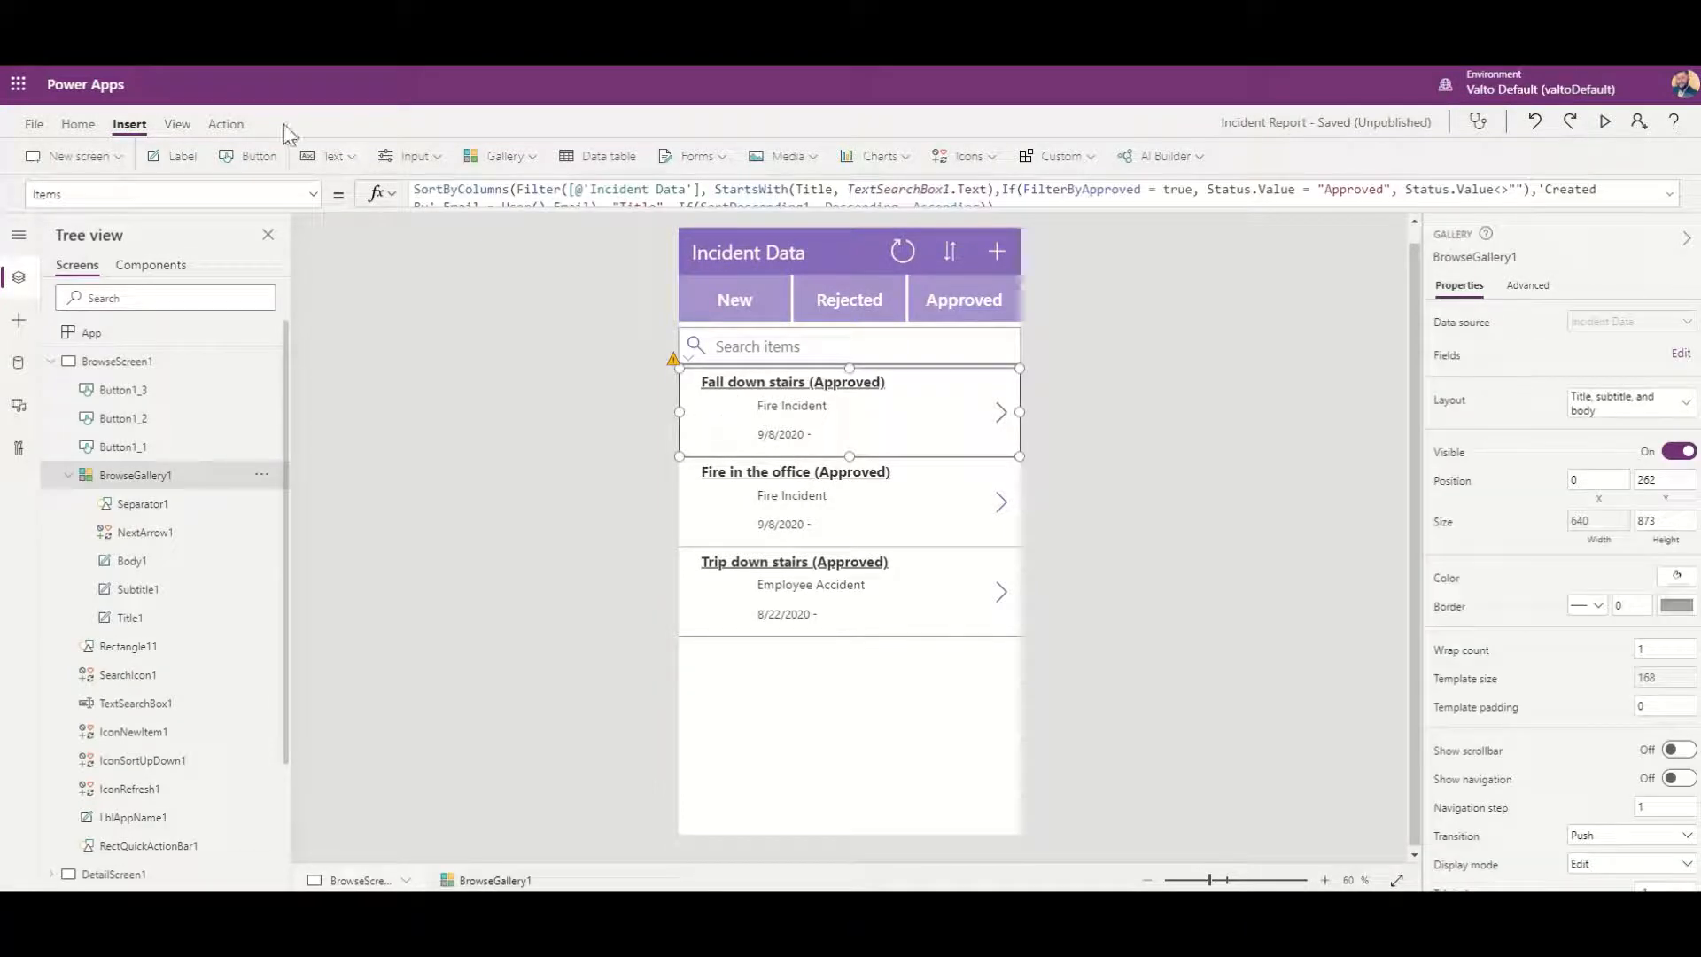
Step: Insert a Circle shape from the Icons list into every gallery row
left_click(963, 155)
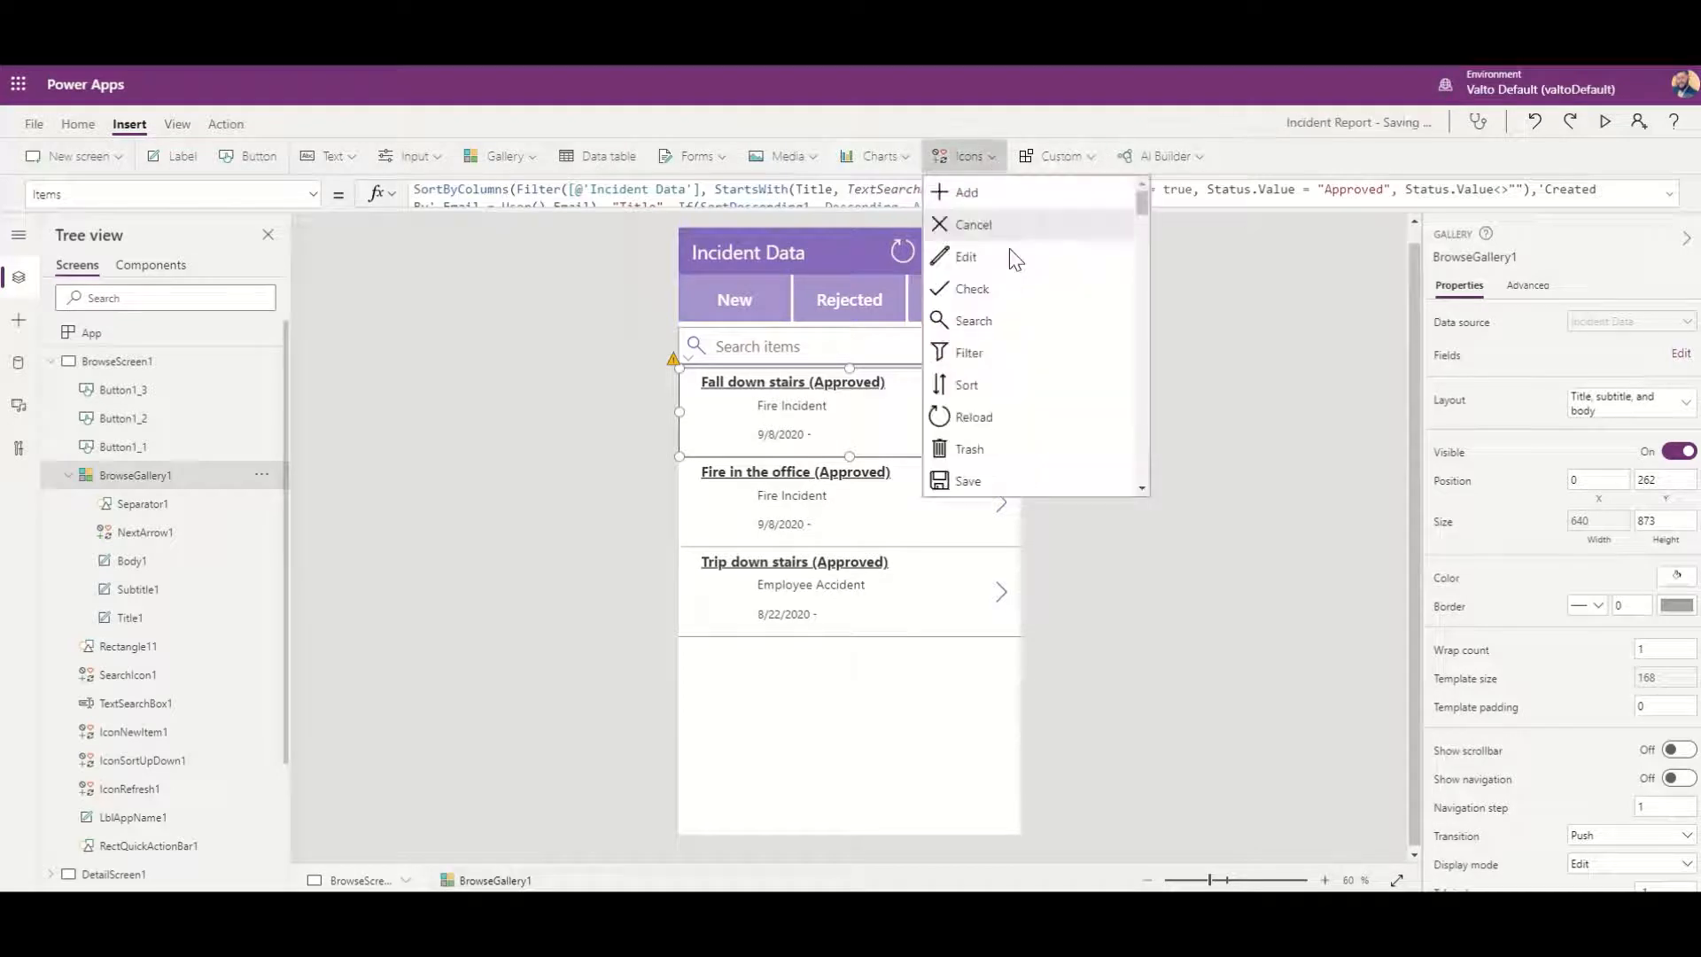
scroll("down", 3)
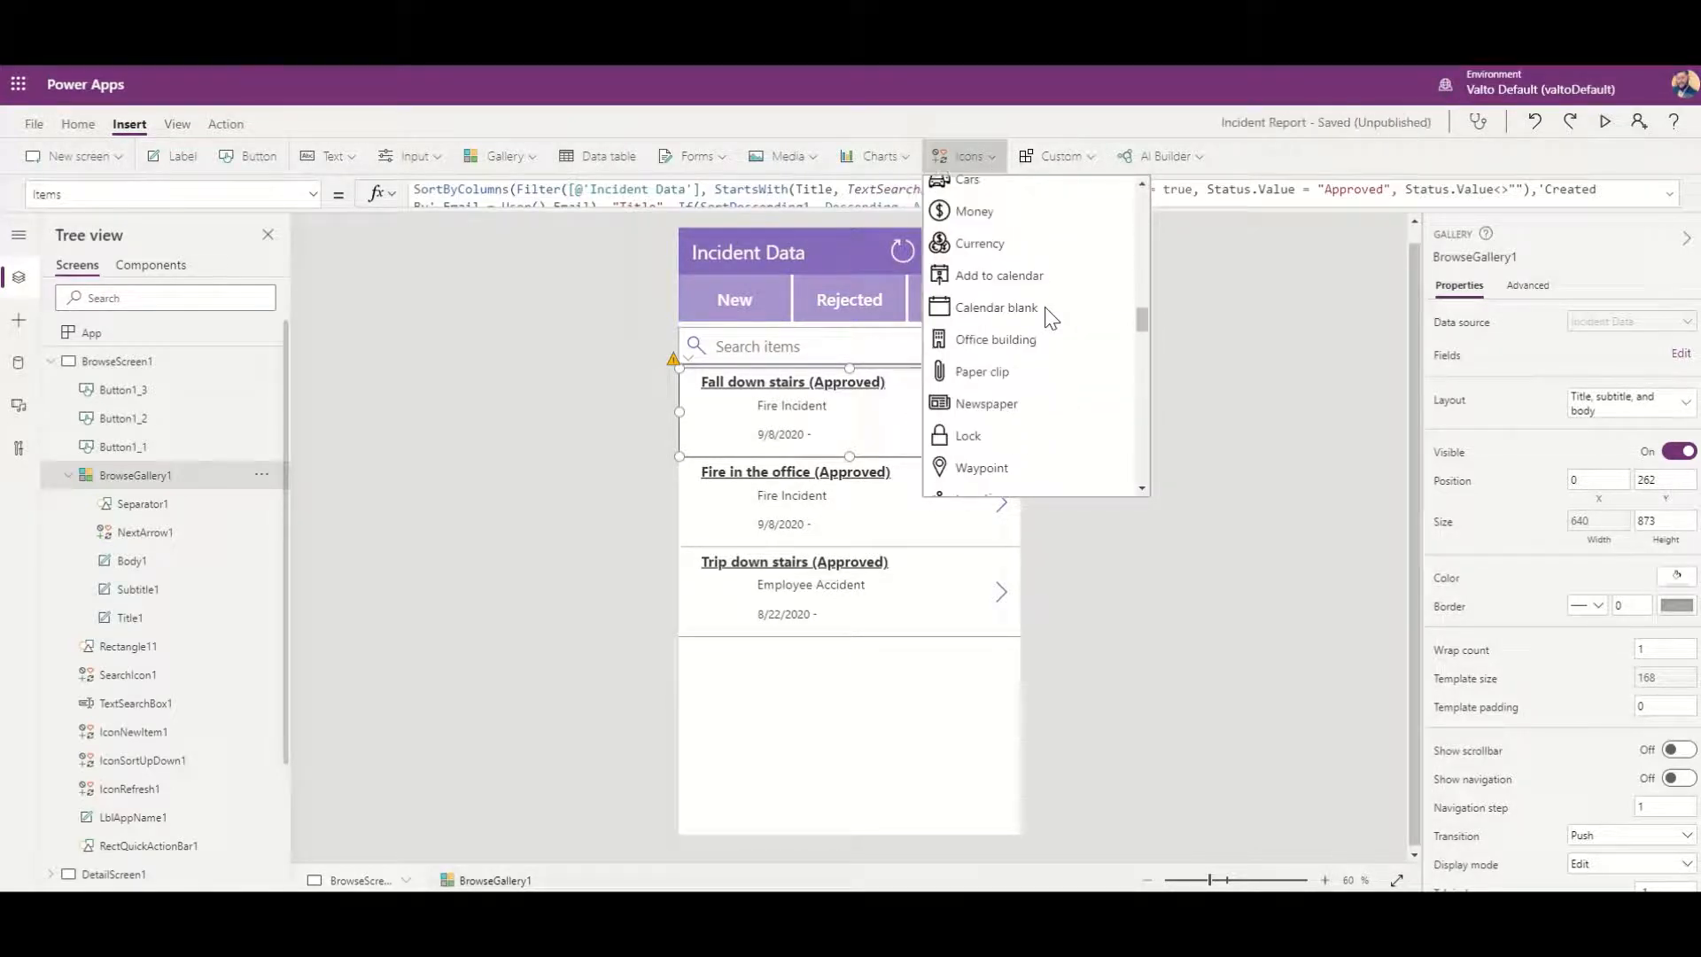
scroll("down", 3)
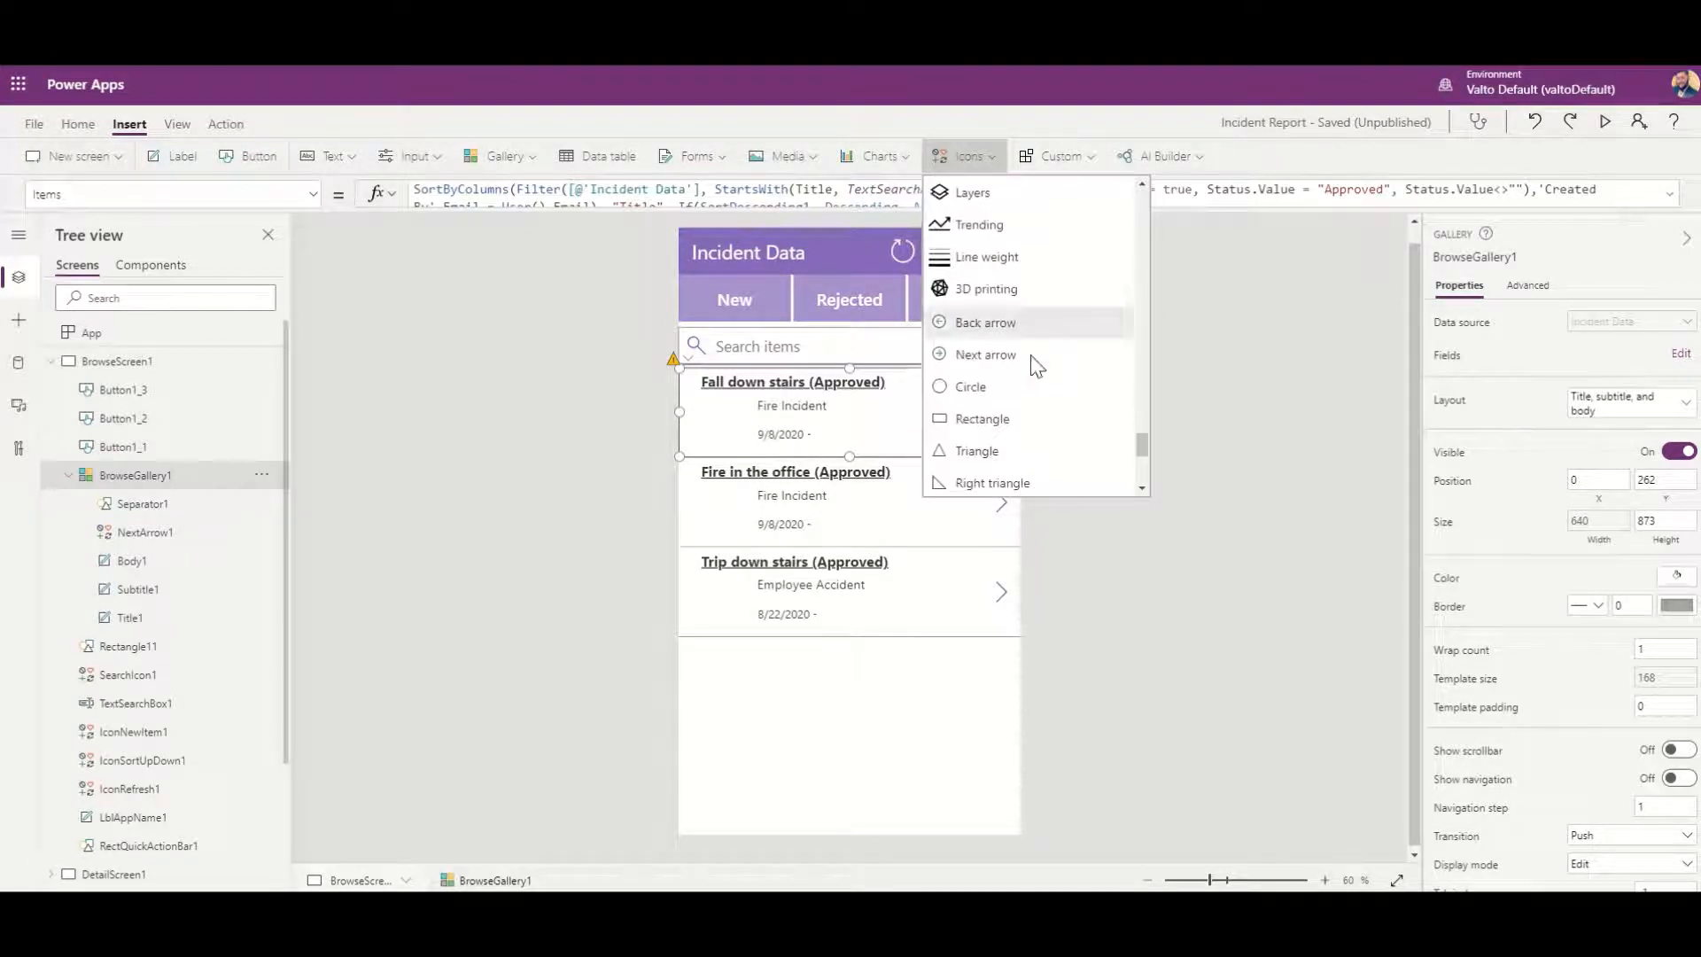
left_click(970, 386)
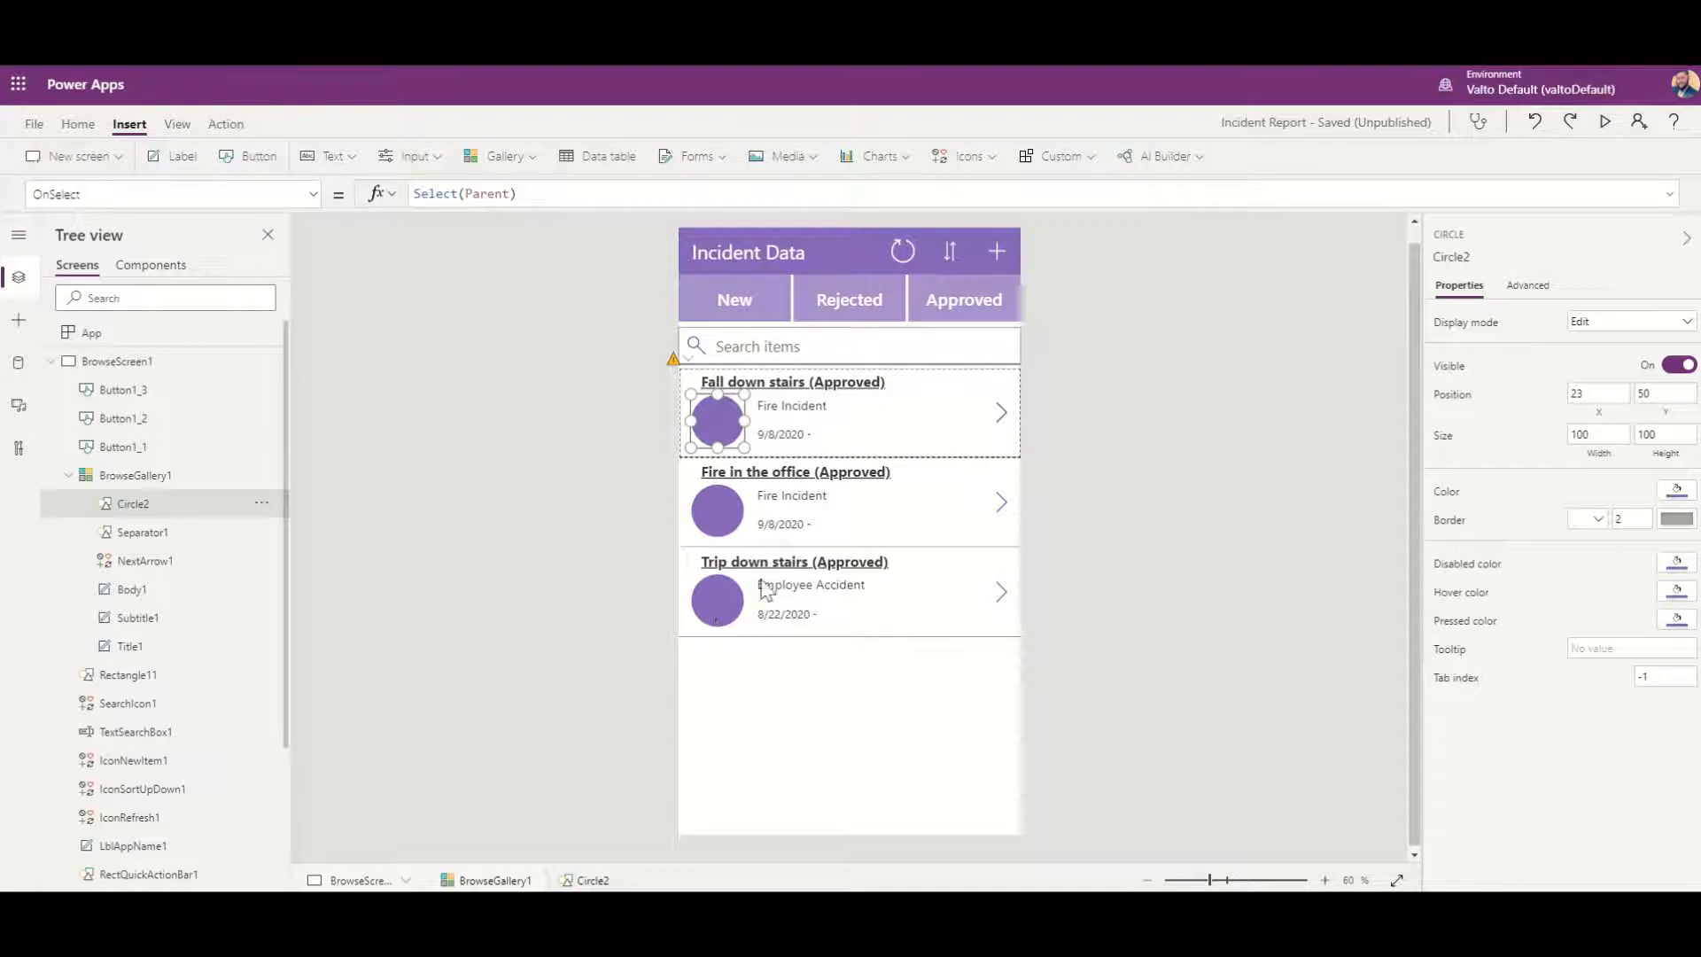
Step: Shrink the row circle to about 85×81 and drag it to the row's left edge
left_click_drag(744, 443, 735, 434)
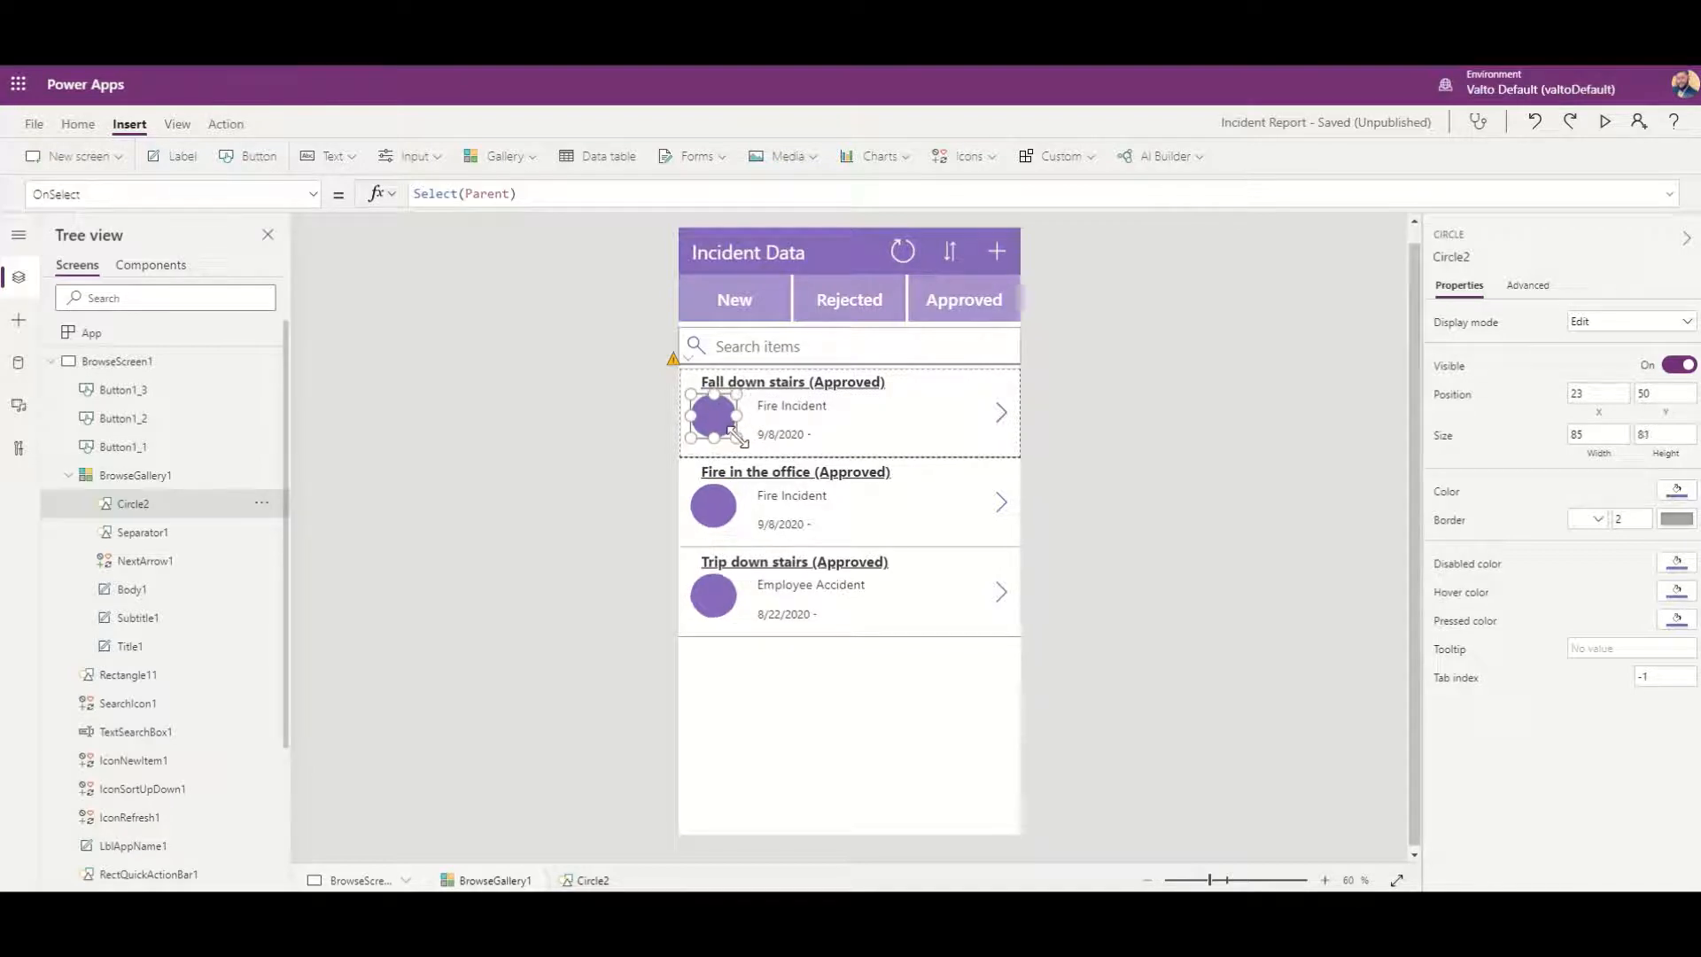
left_click_drag(711, 418, 732, 412)
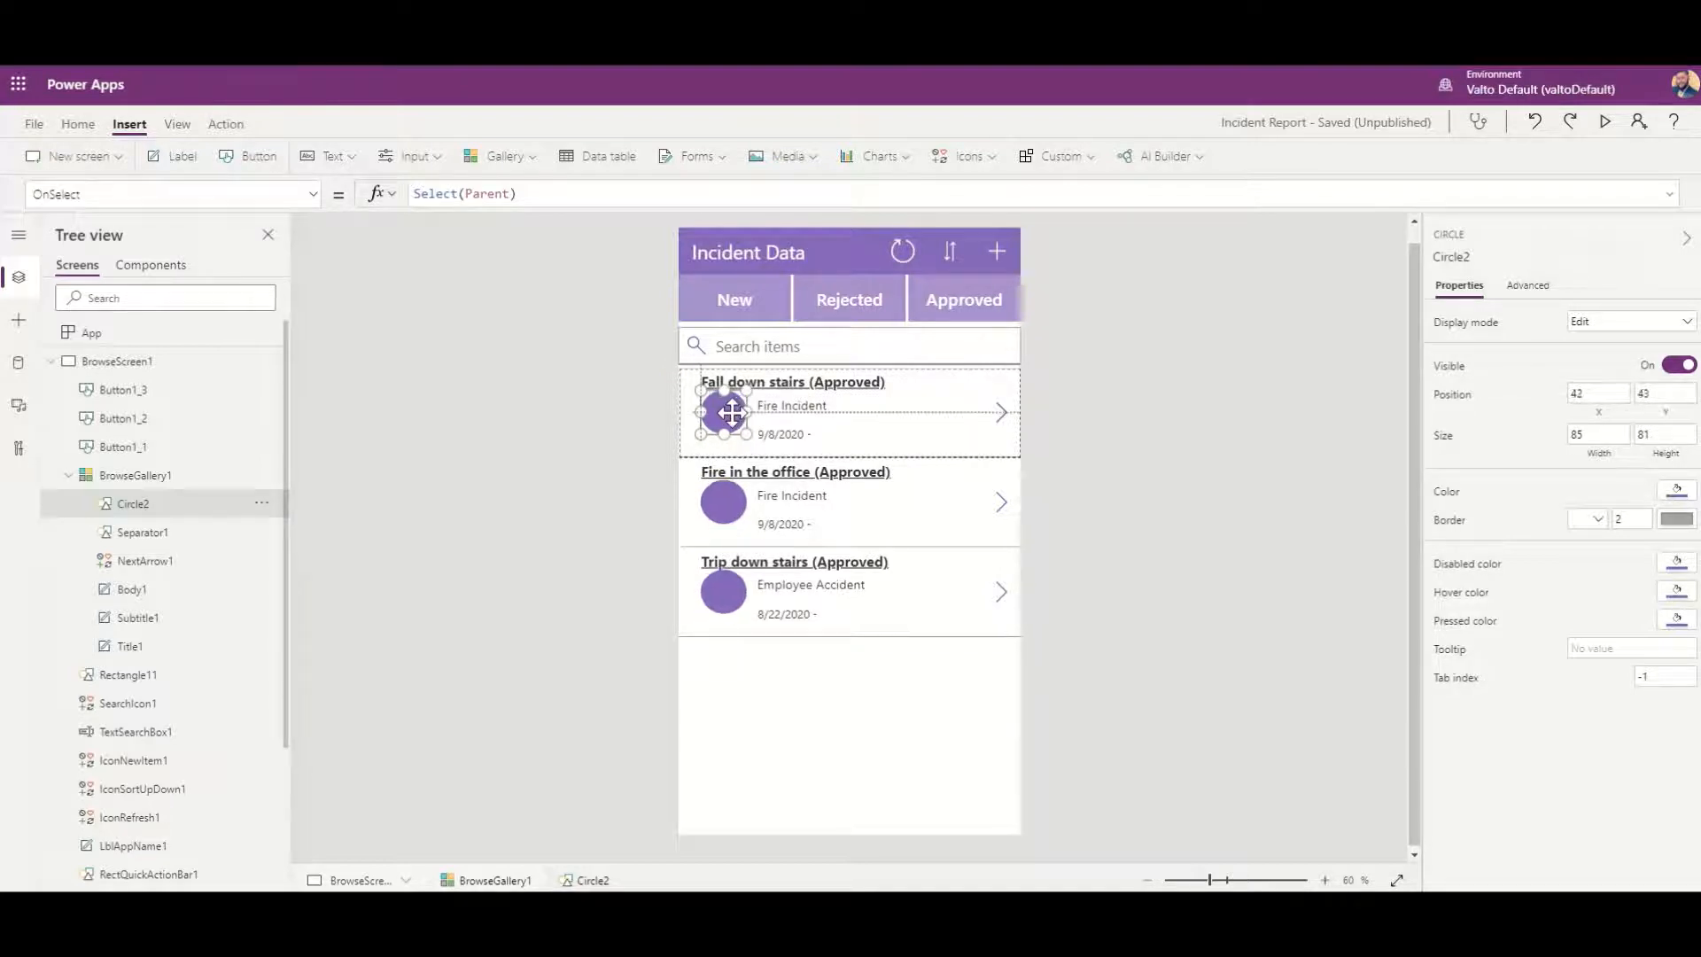
left_click_drag(731, 413, 721, 413)
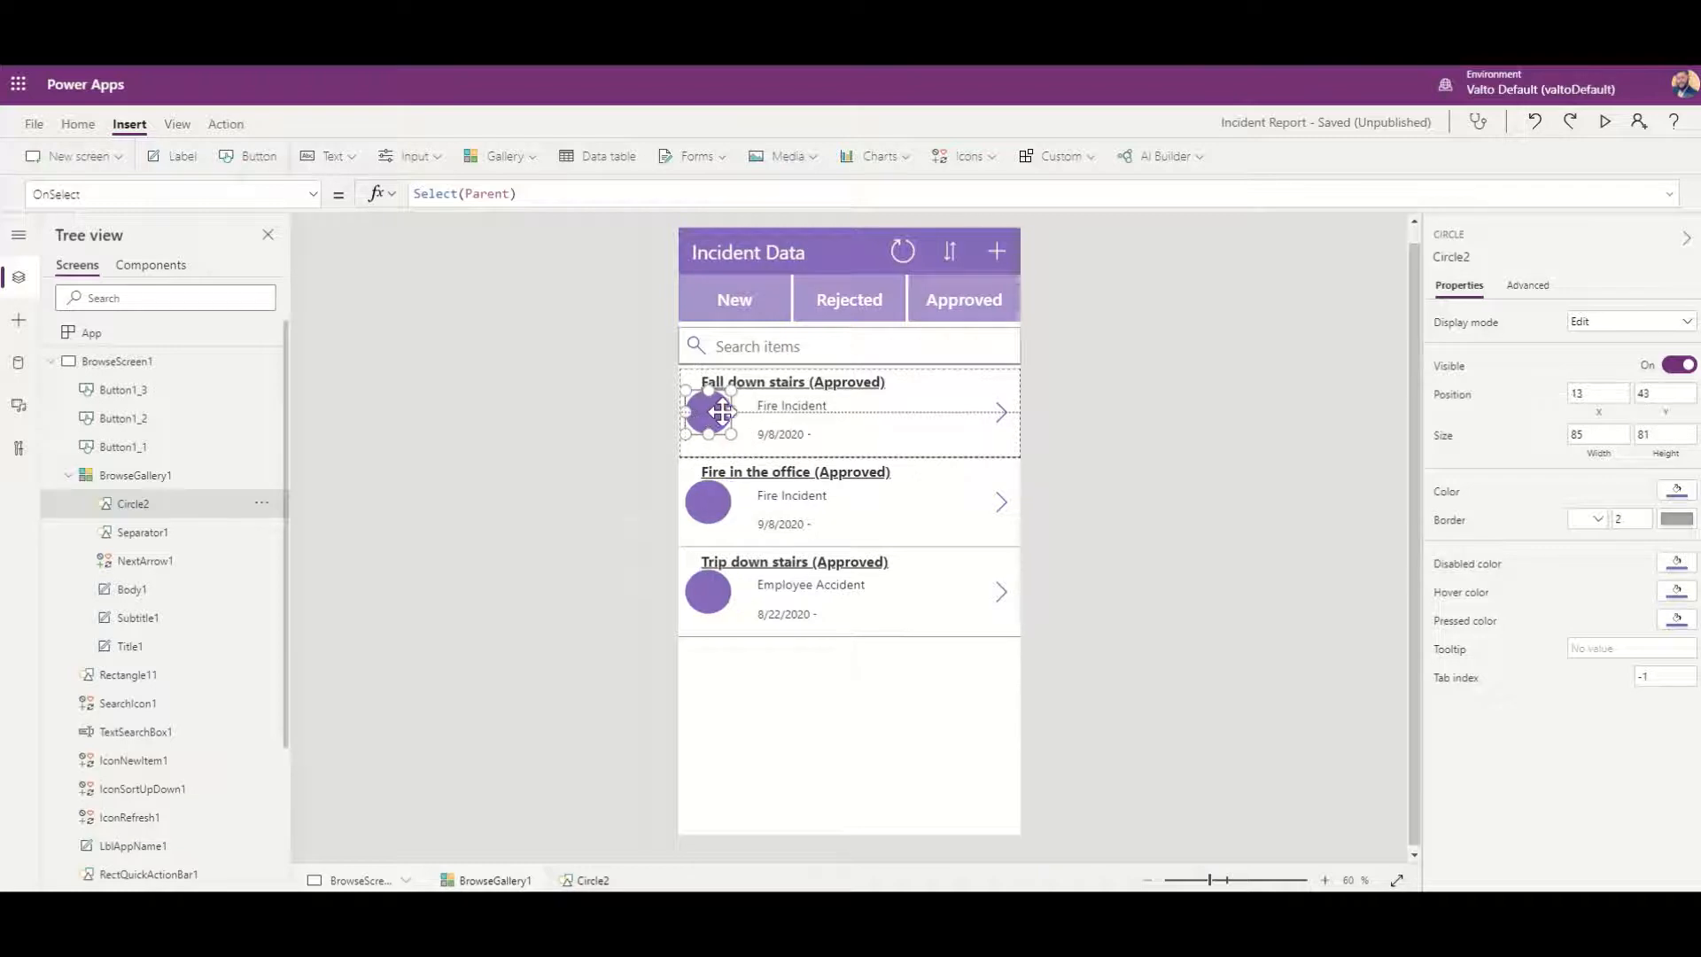
Step: Align the Title1 label beside the circle and reselect the circle for editing
left_click(819, 379)
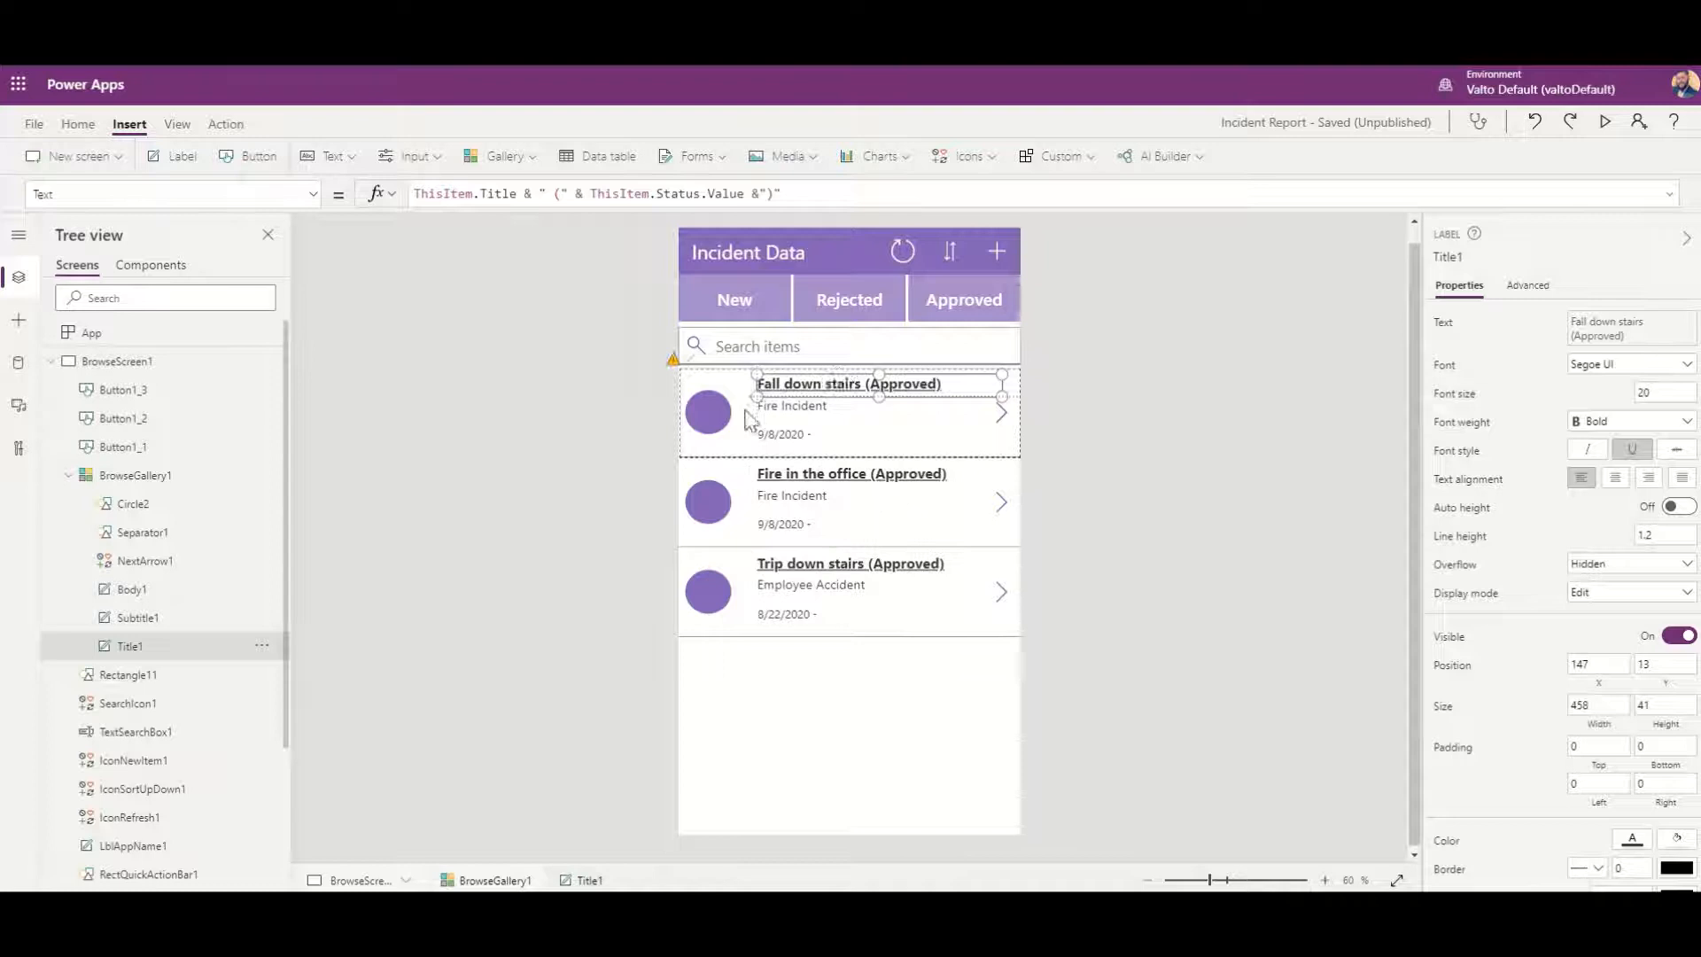
left_click(707, 413)
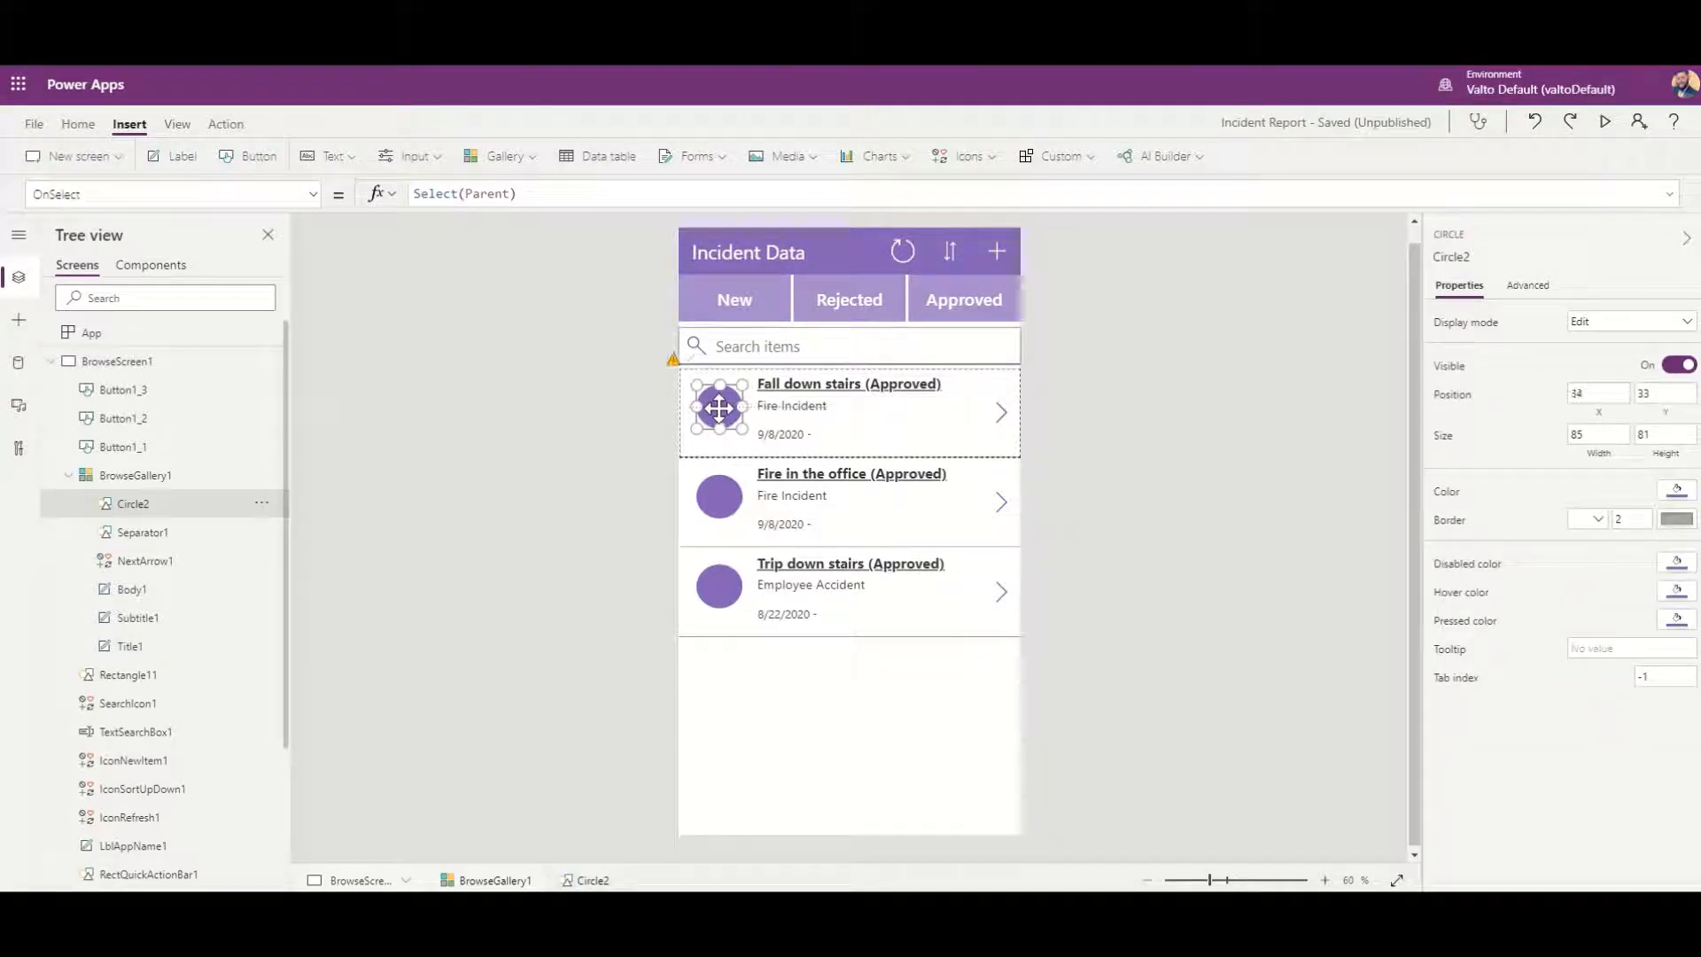
left_click(117, 361)
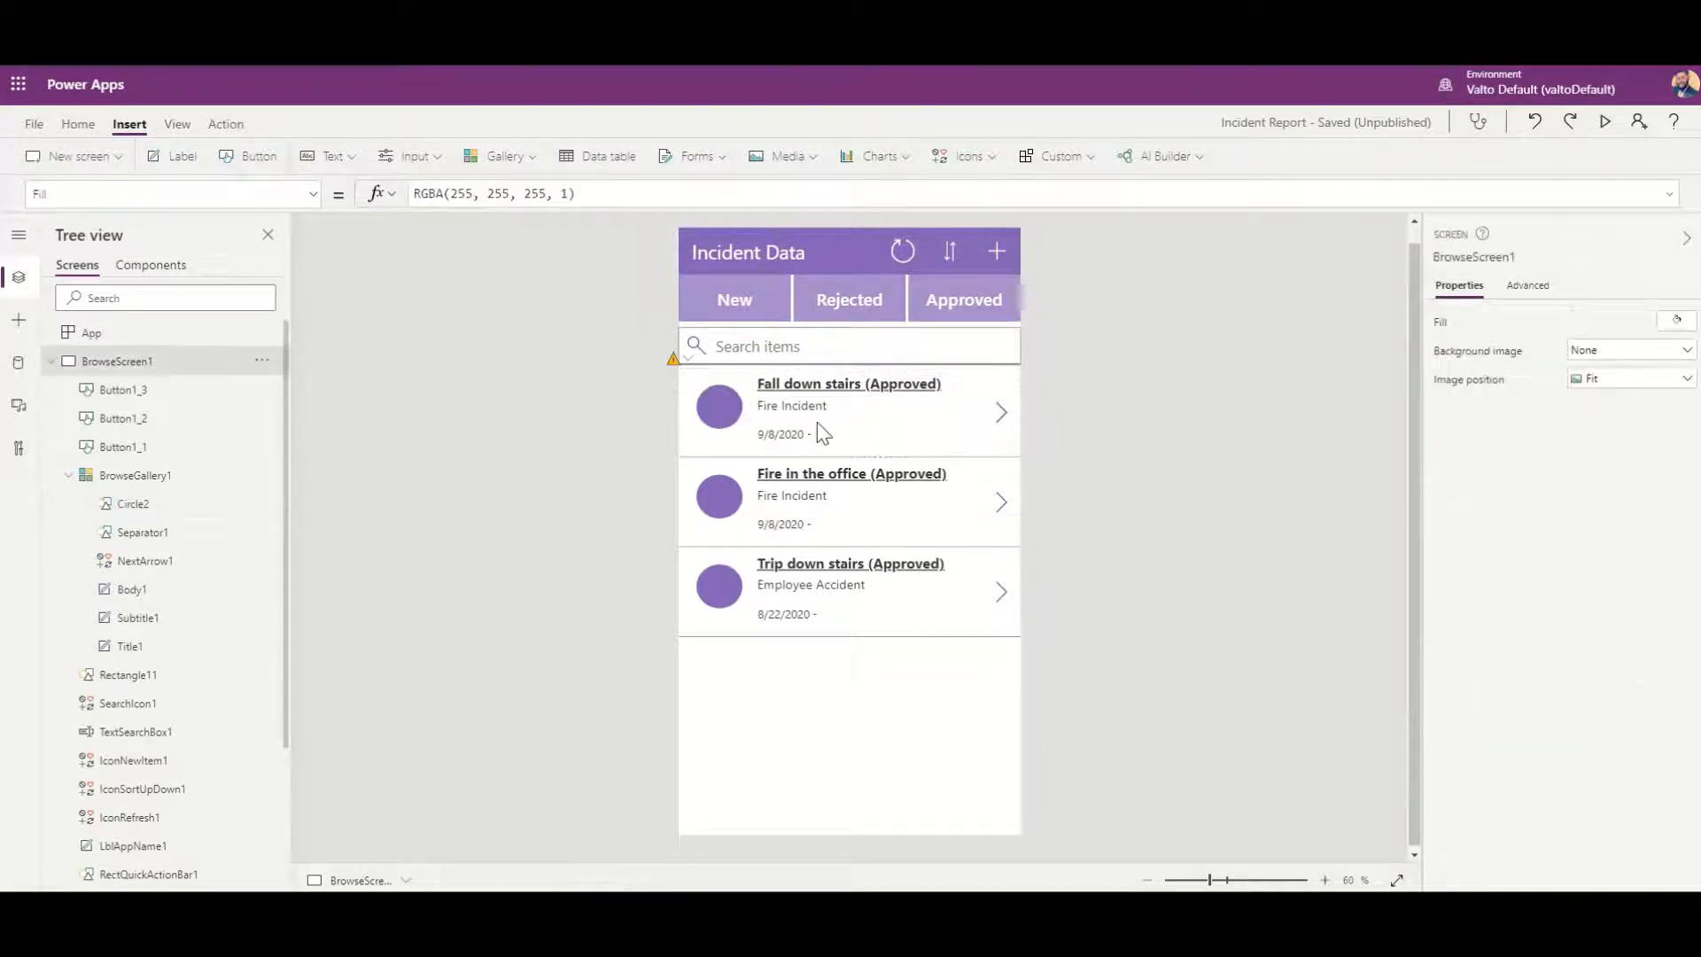
left_click(717, 407)
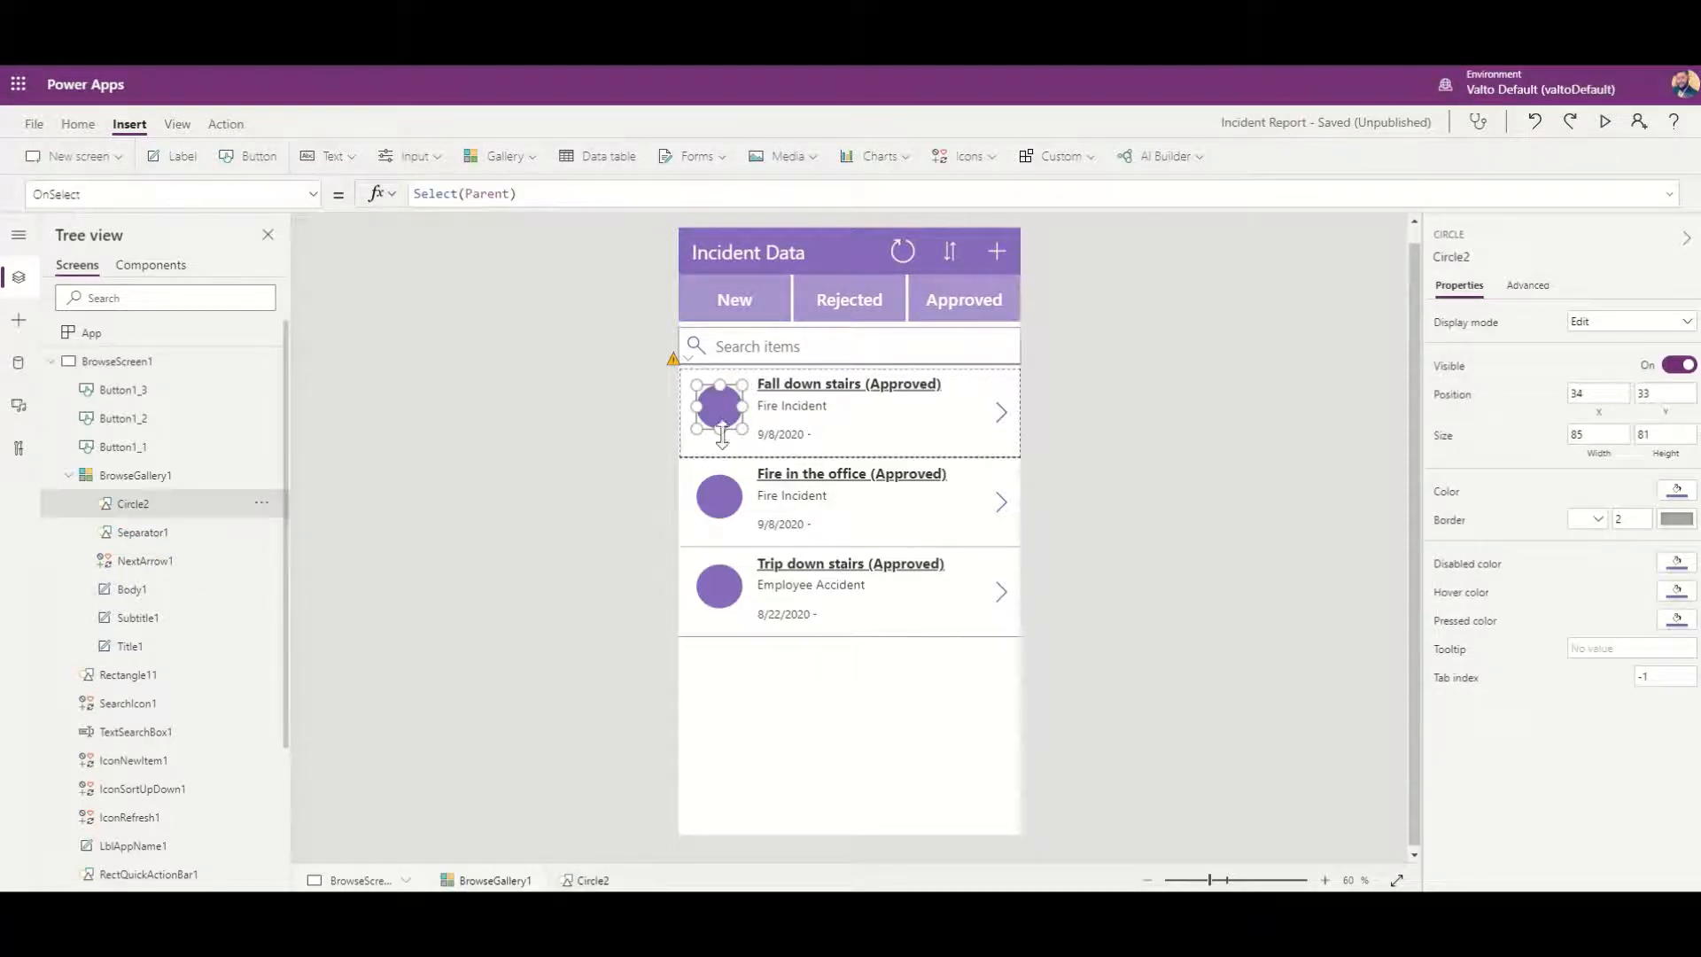
Step: Set the circle's Fill property to Red, then change it to Green
left_click(163, 195)
type("Fill")
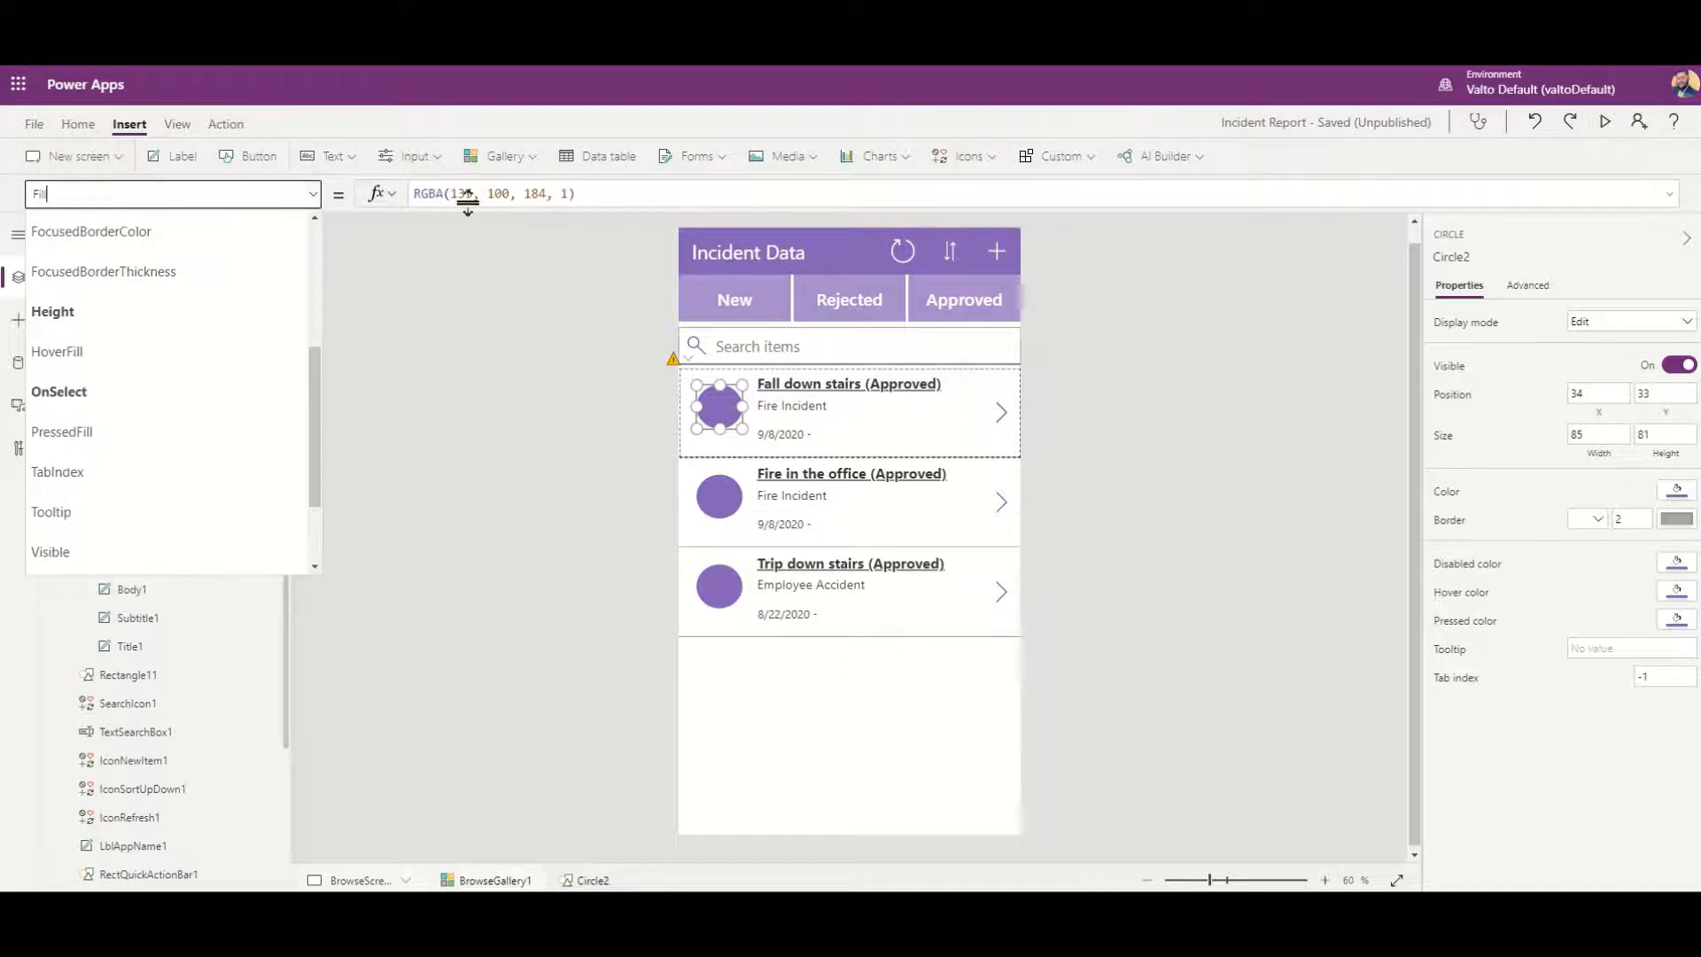
type("red")
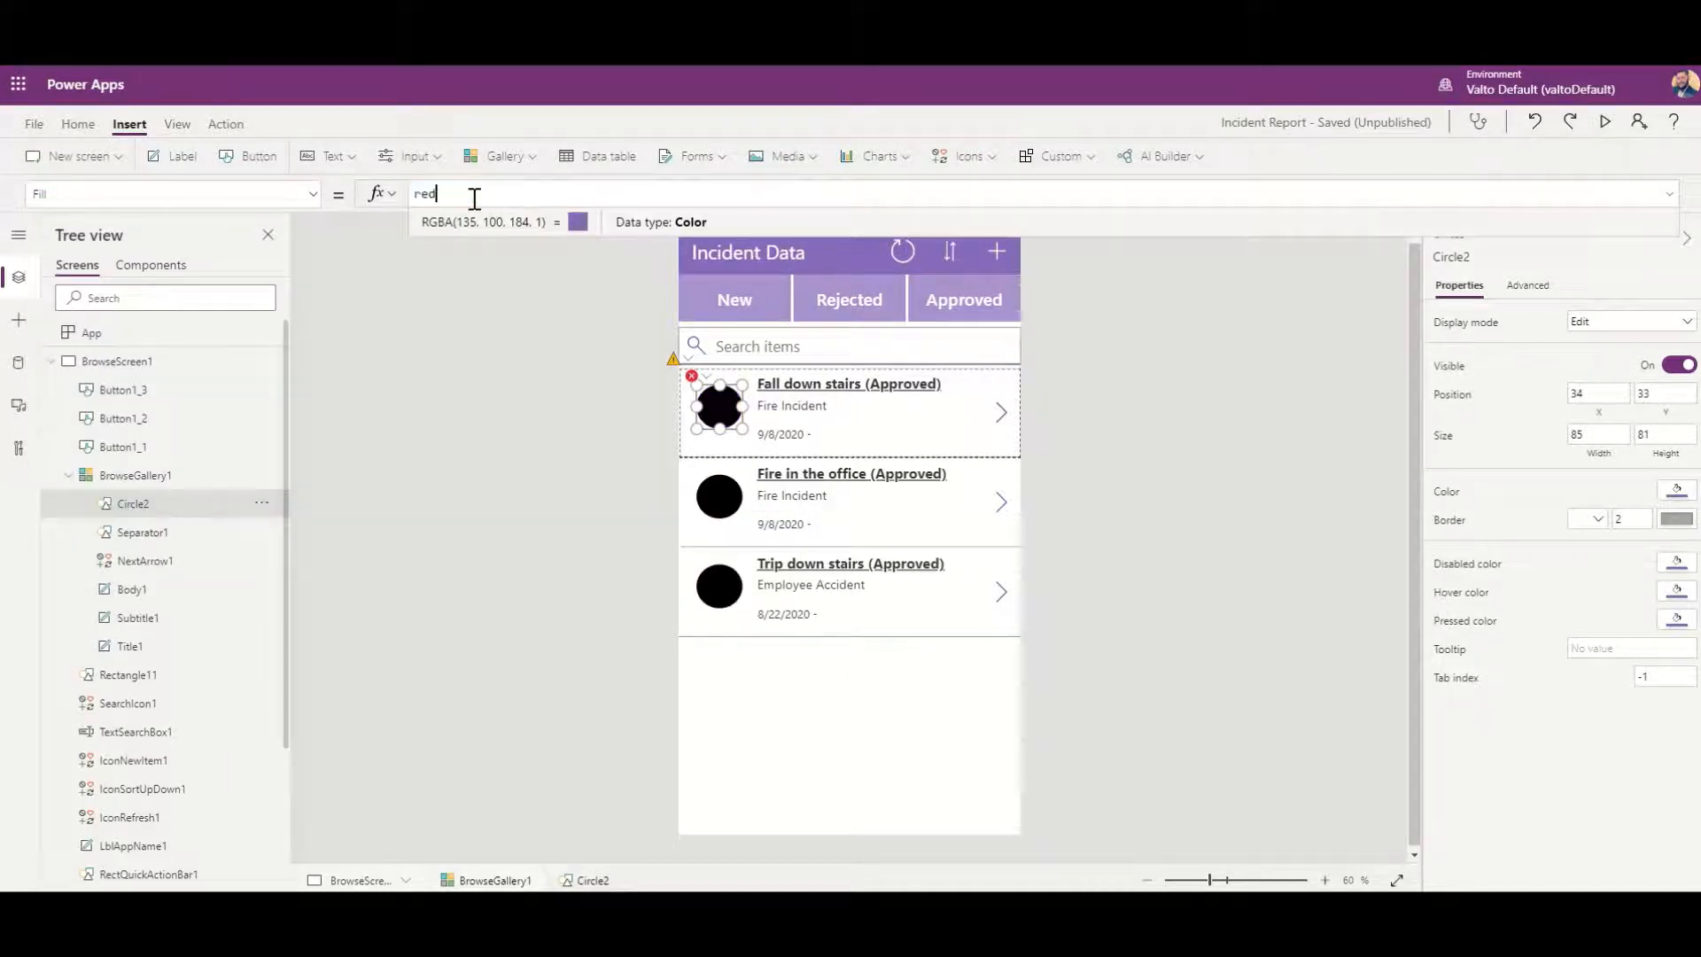
type("Red")
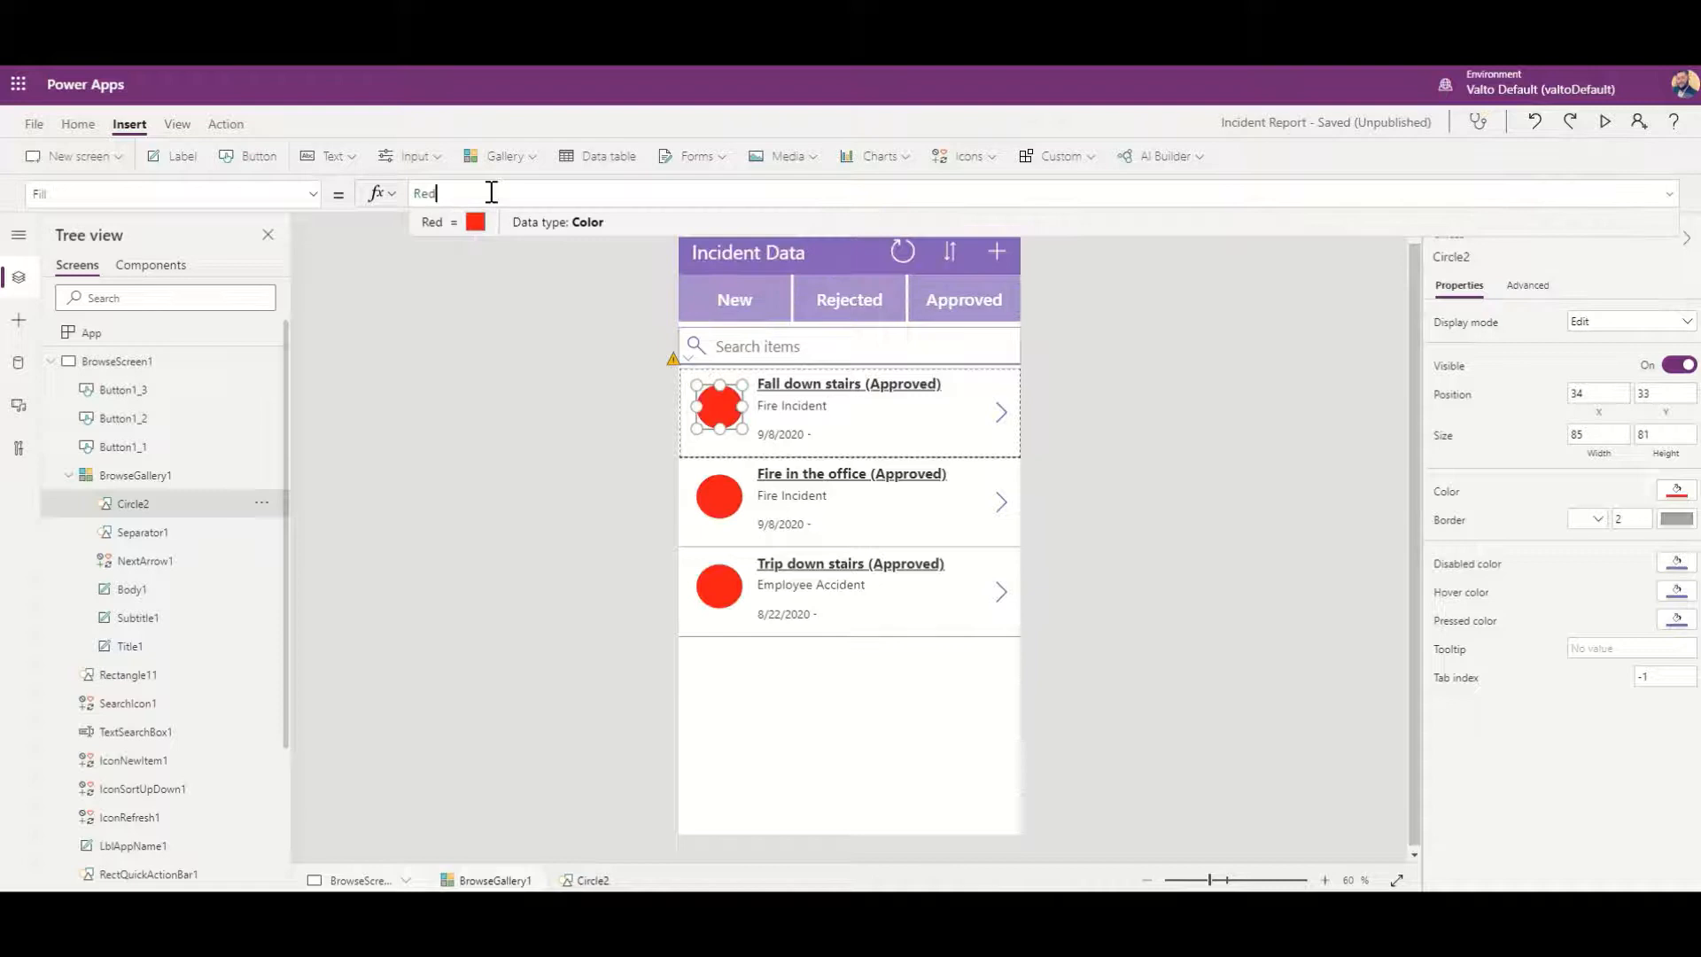
type("gre")
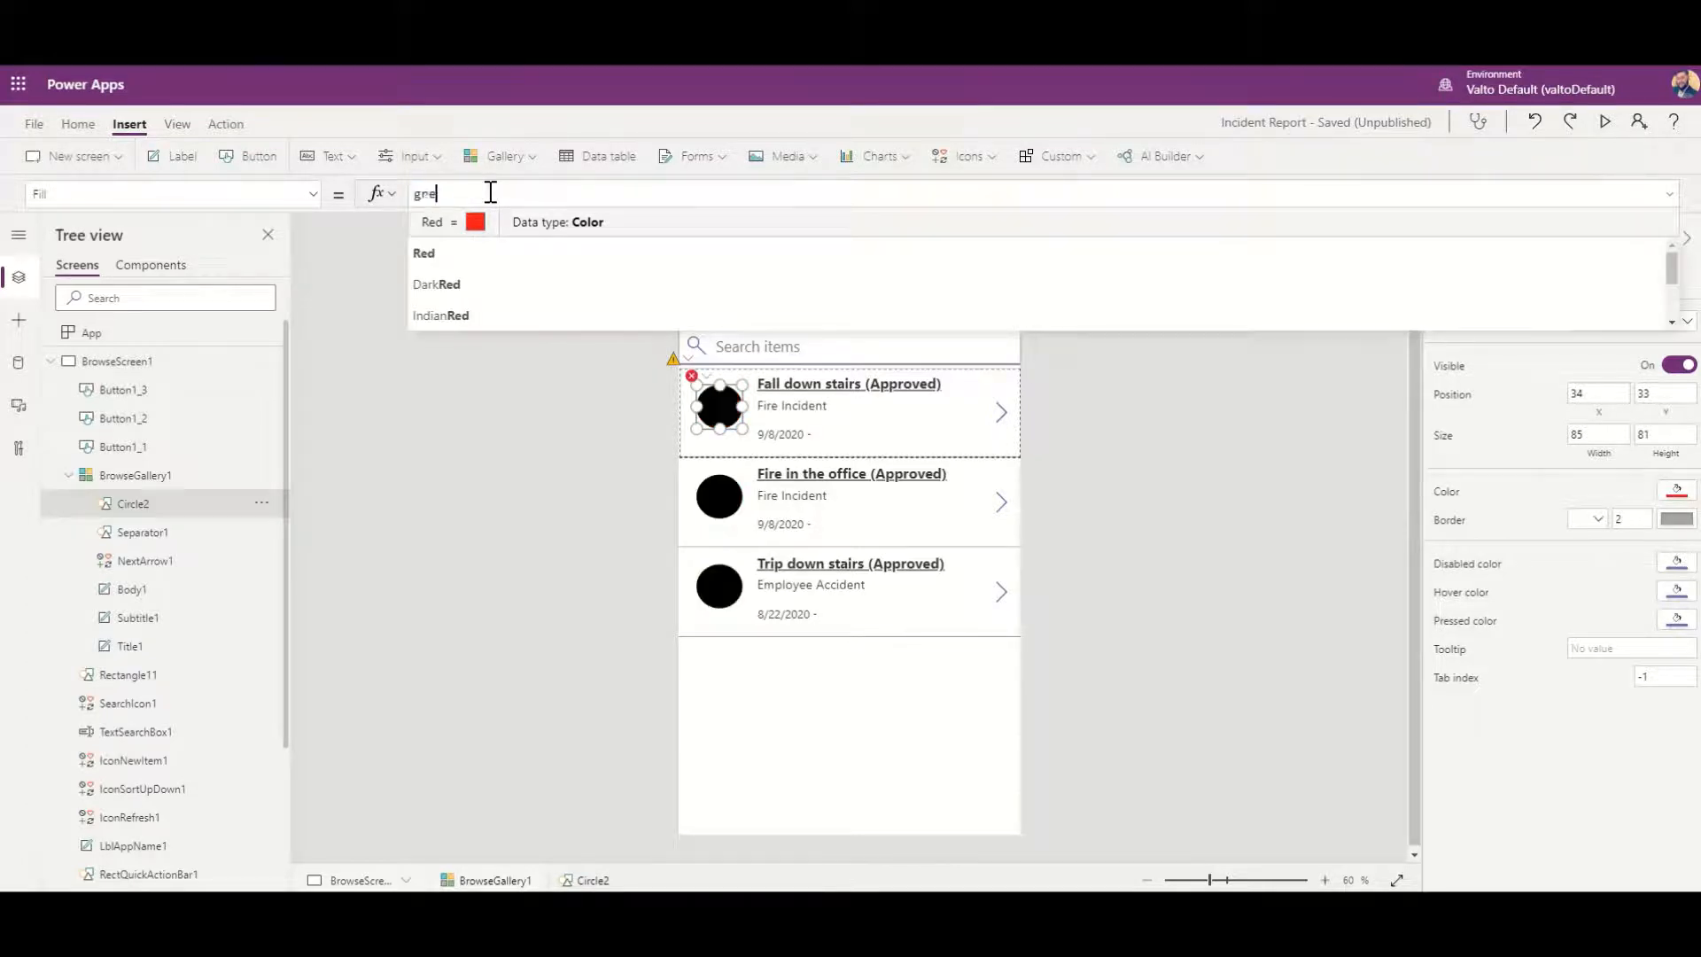
type("Green")
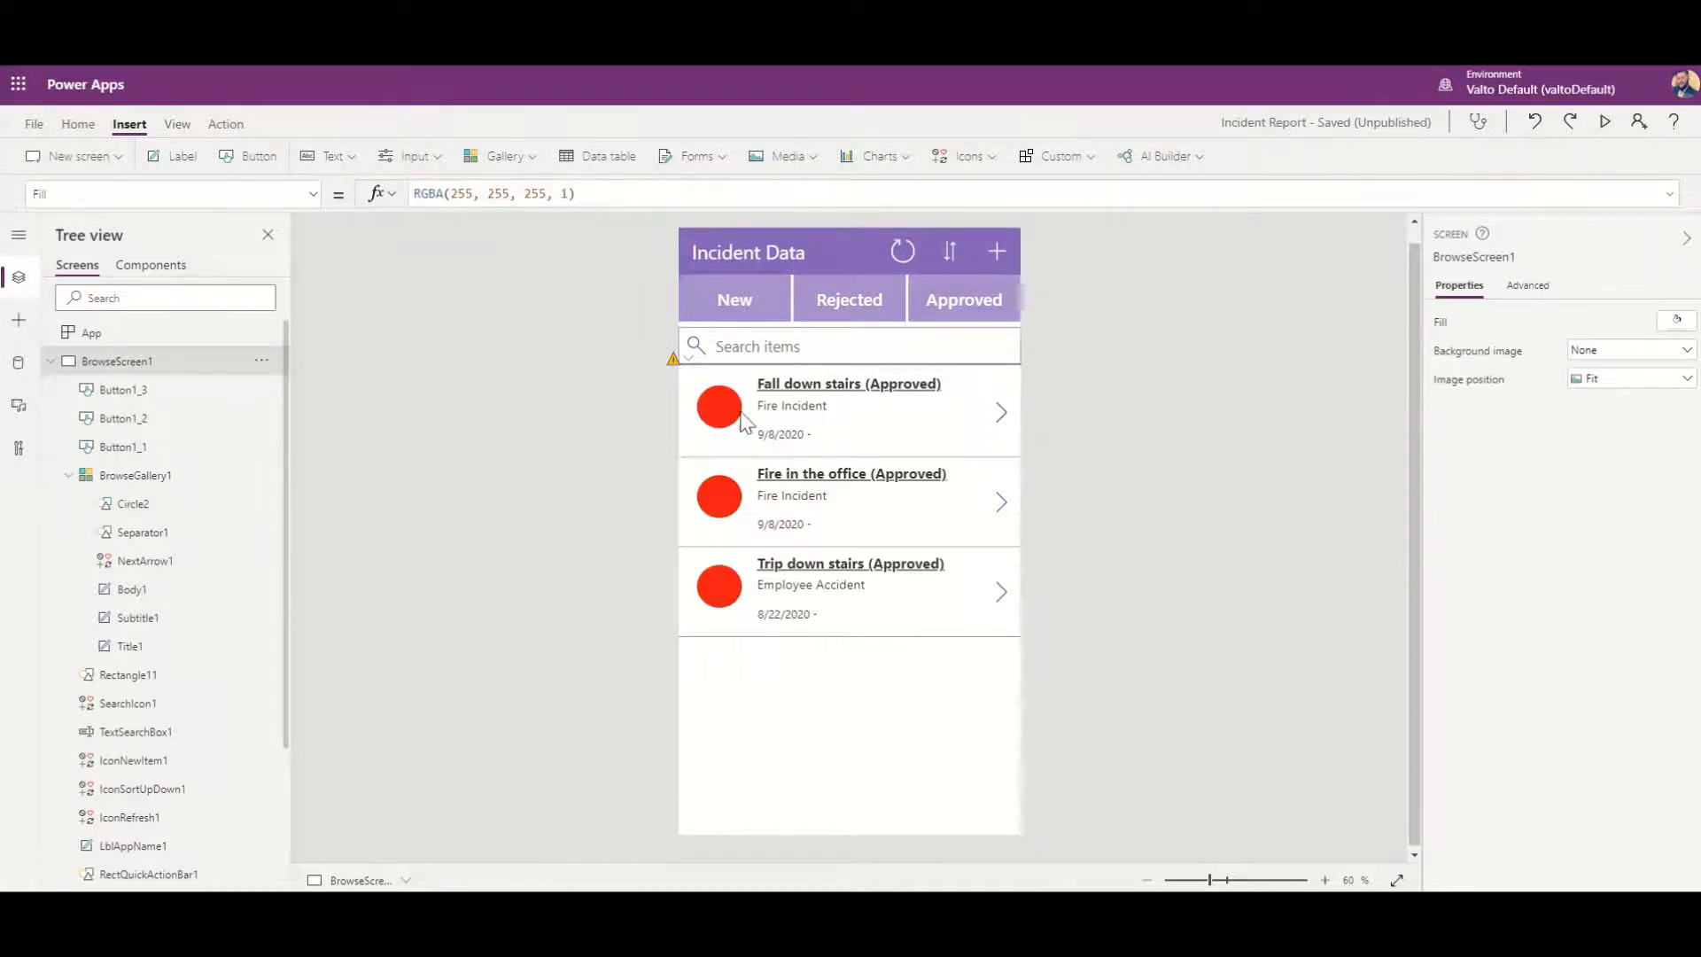
Step: Select the row circle and begin rewriting its Fill as a Switch formula
left_click(718, 408)
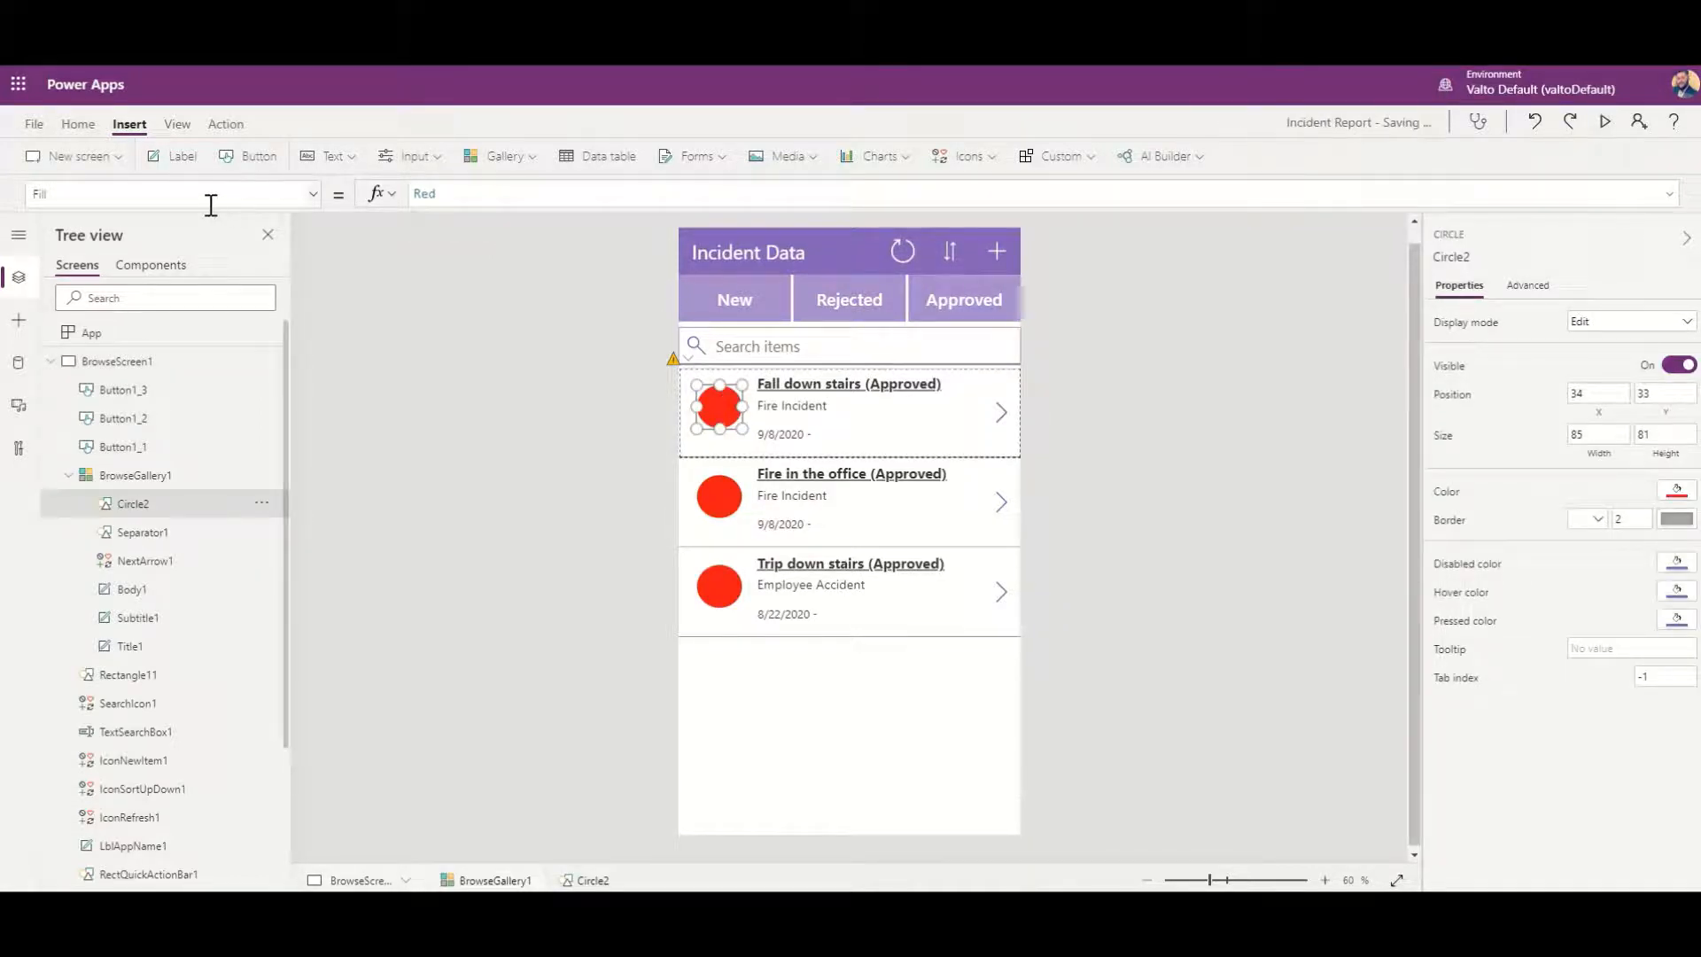
left_click(424, 193)
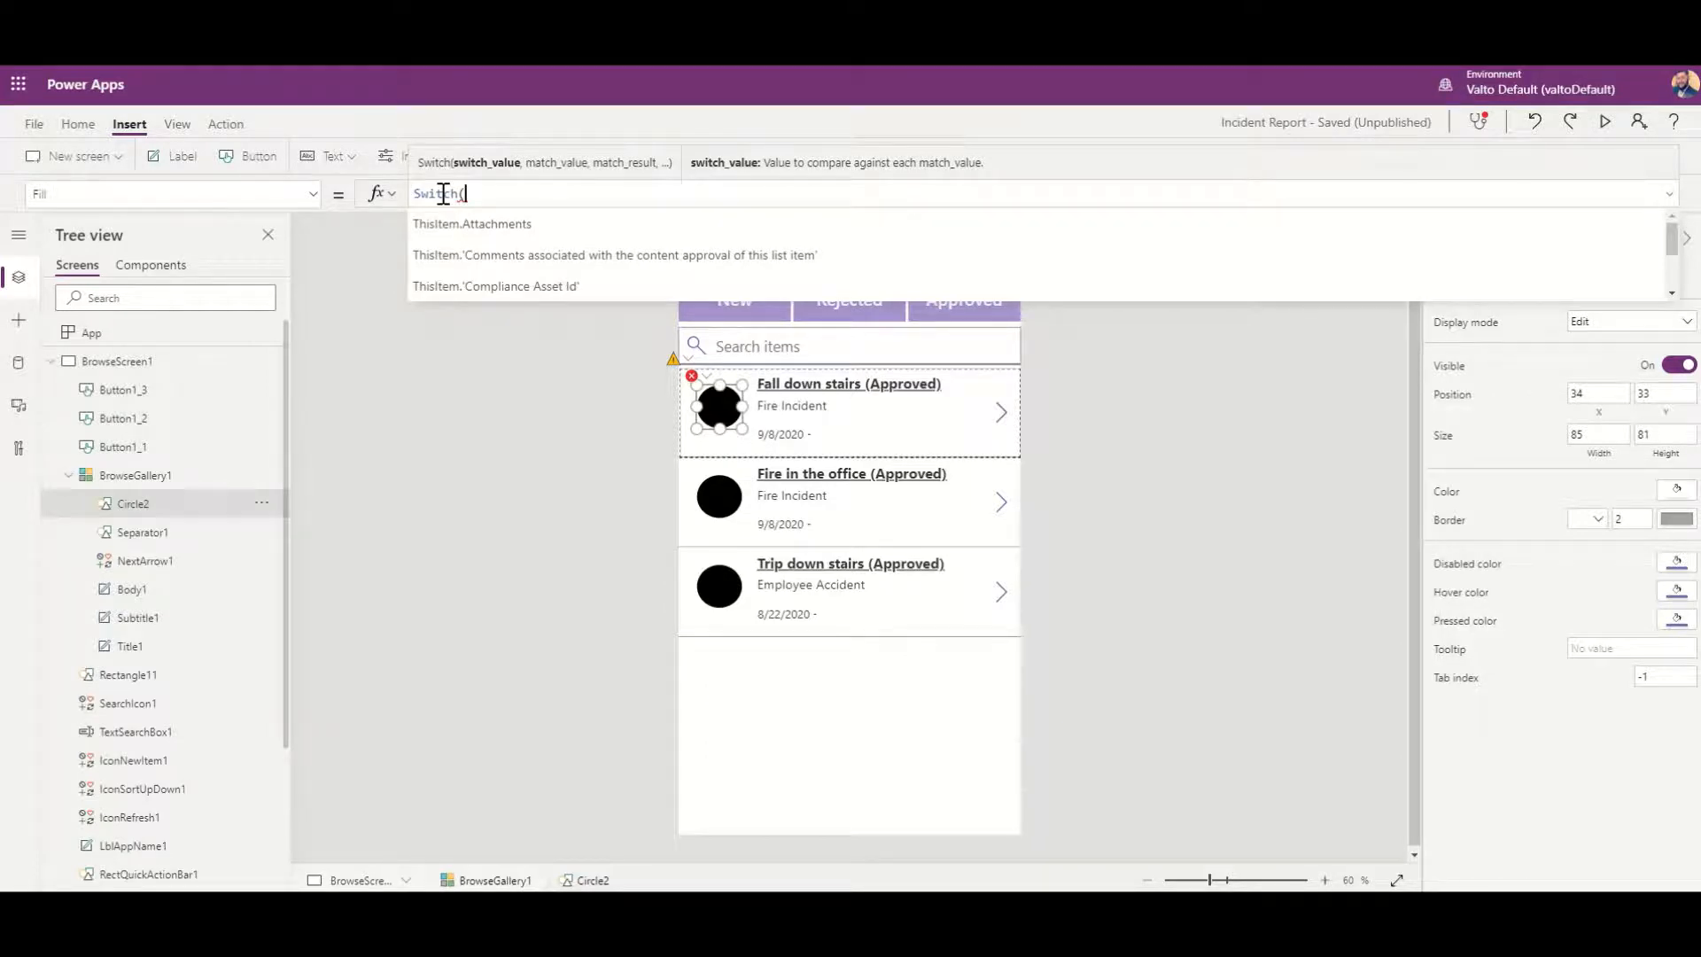
Step: Write Switch(ThisItem.Status.Value, "New", Yellow in the Fill formula
type("ThisItem.Status.Value")
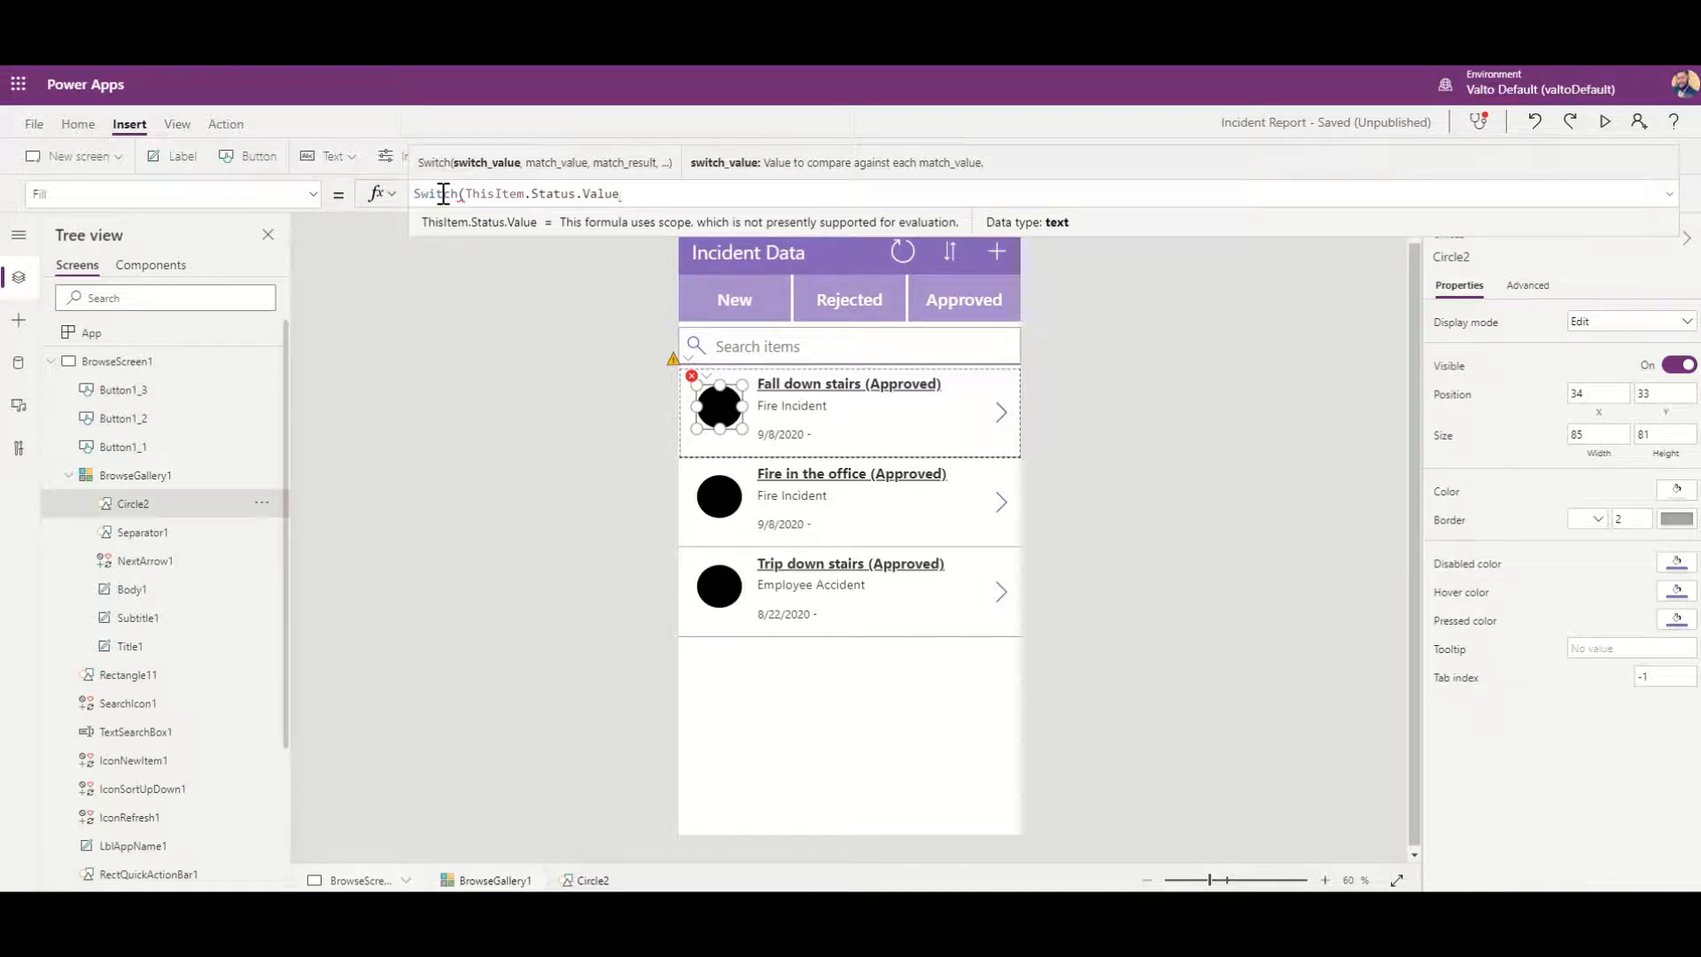
type(",")
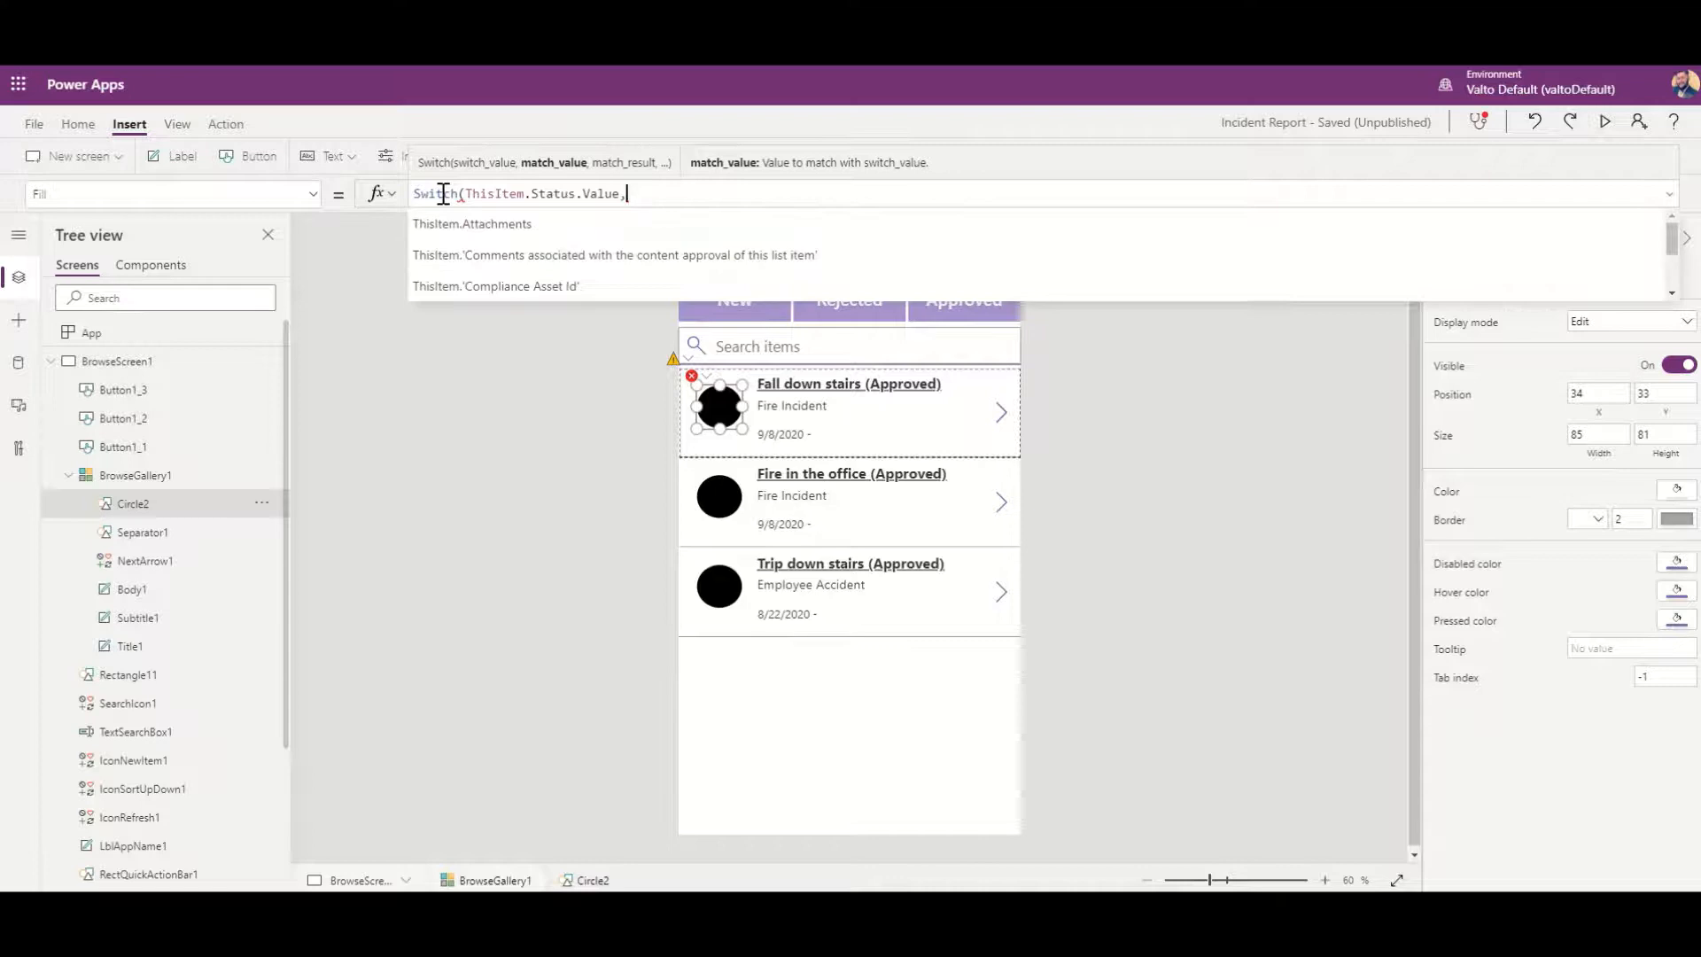
type("\"")
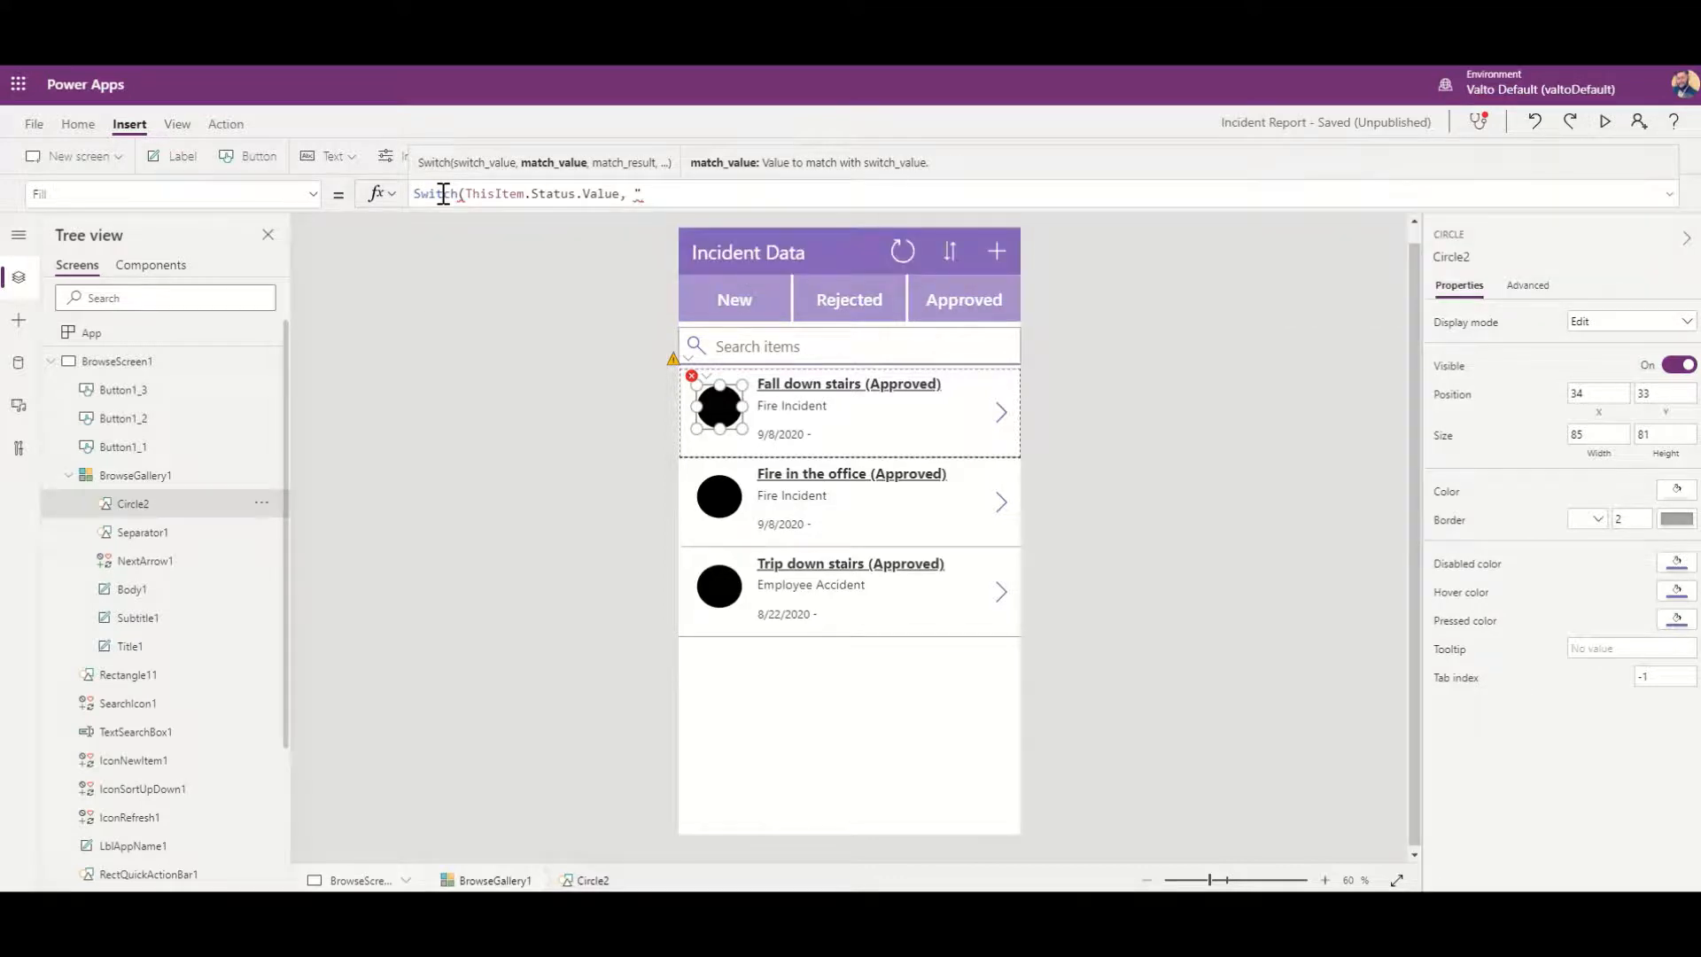
type("\"New\"")
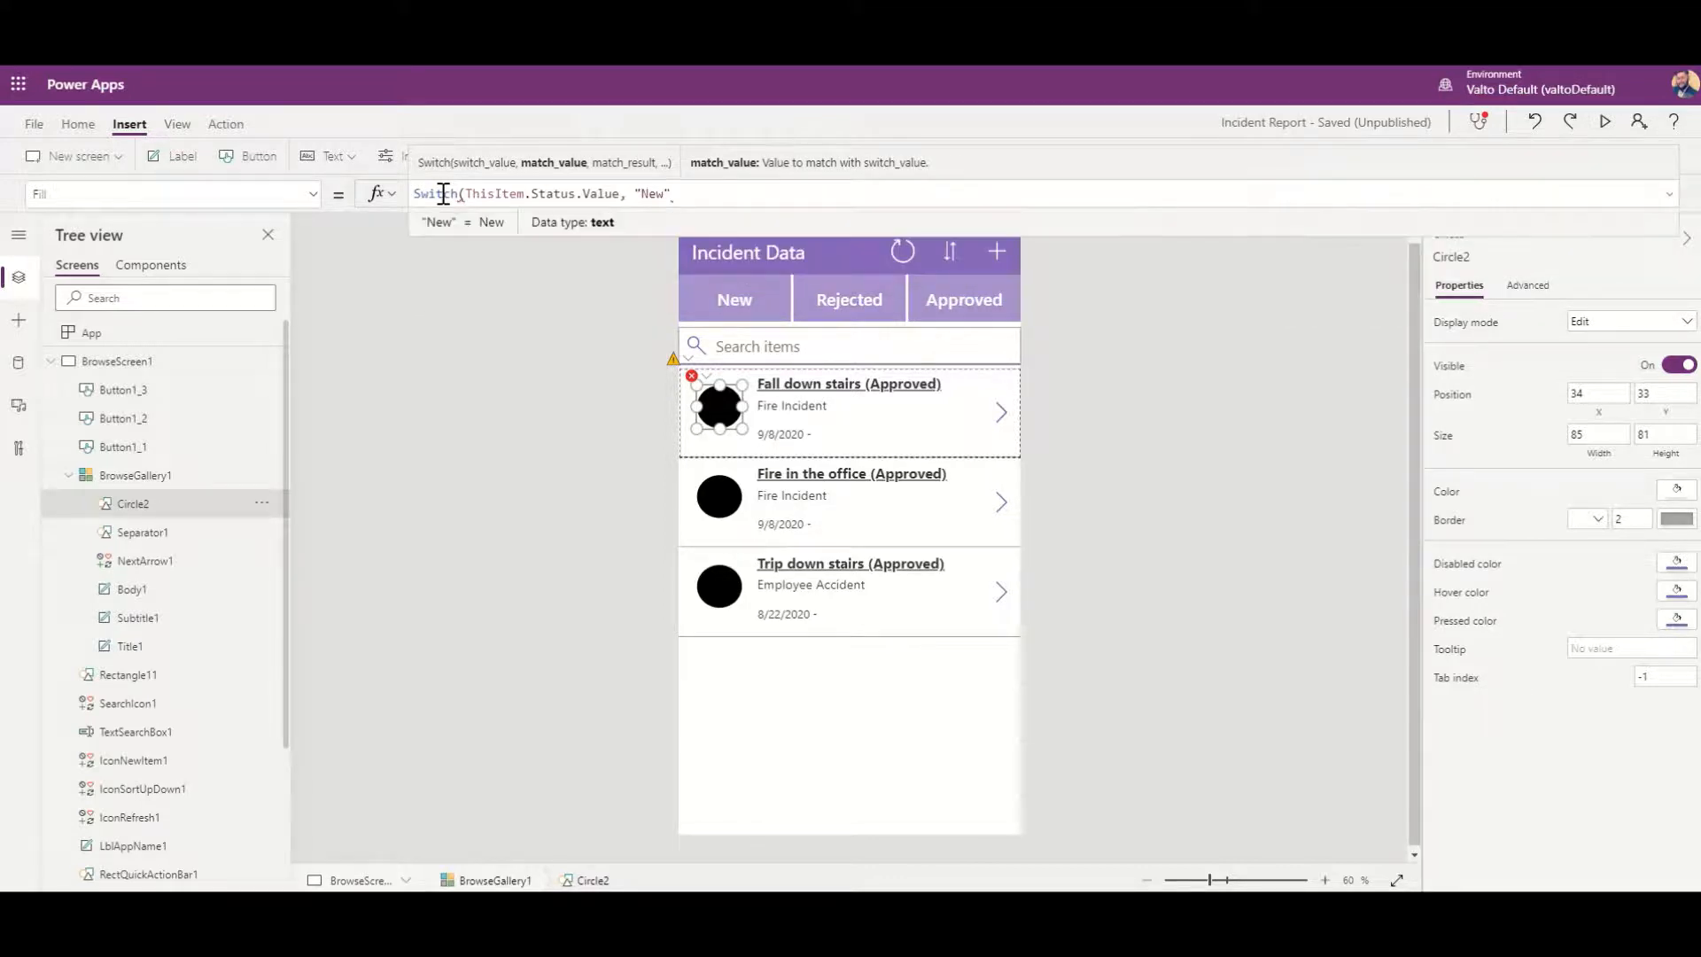
type(",")
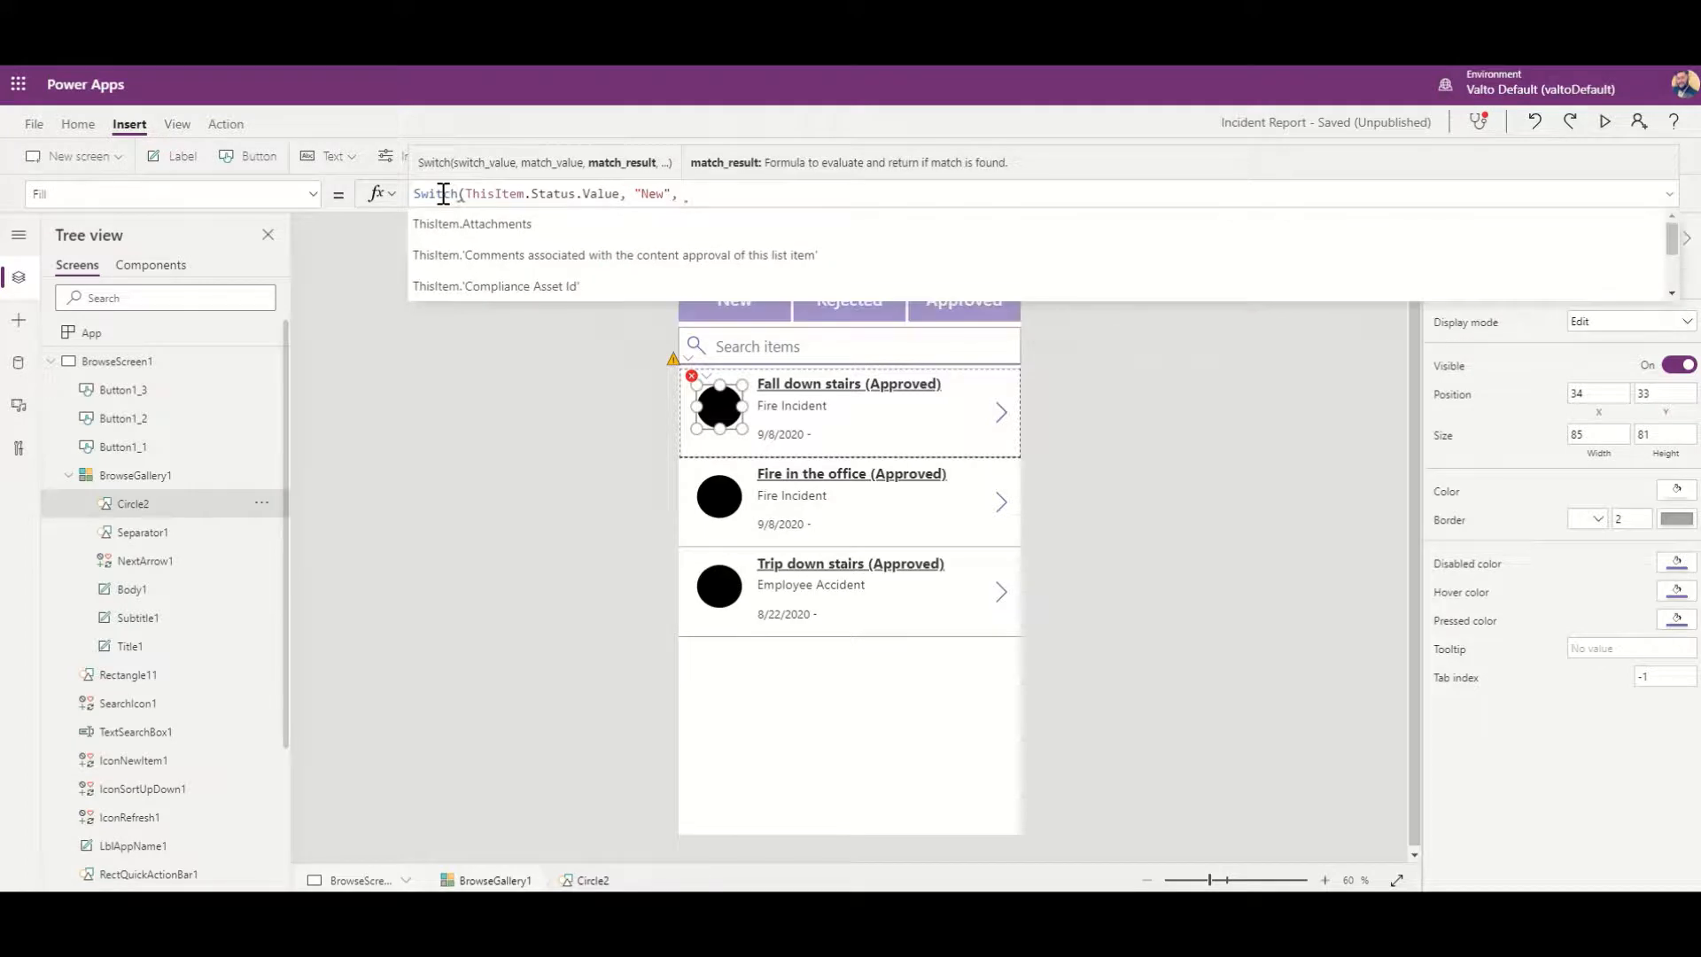
type("yellow")
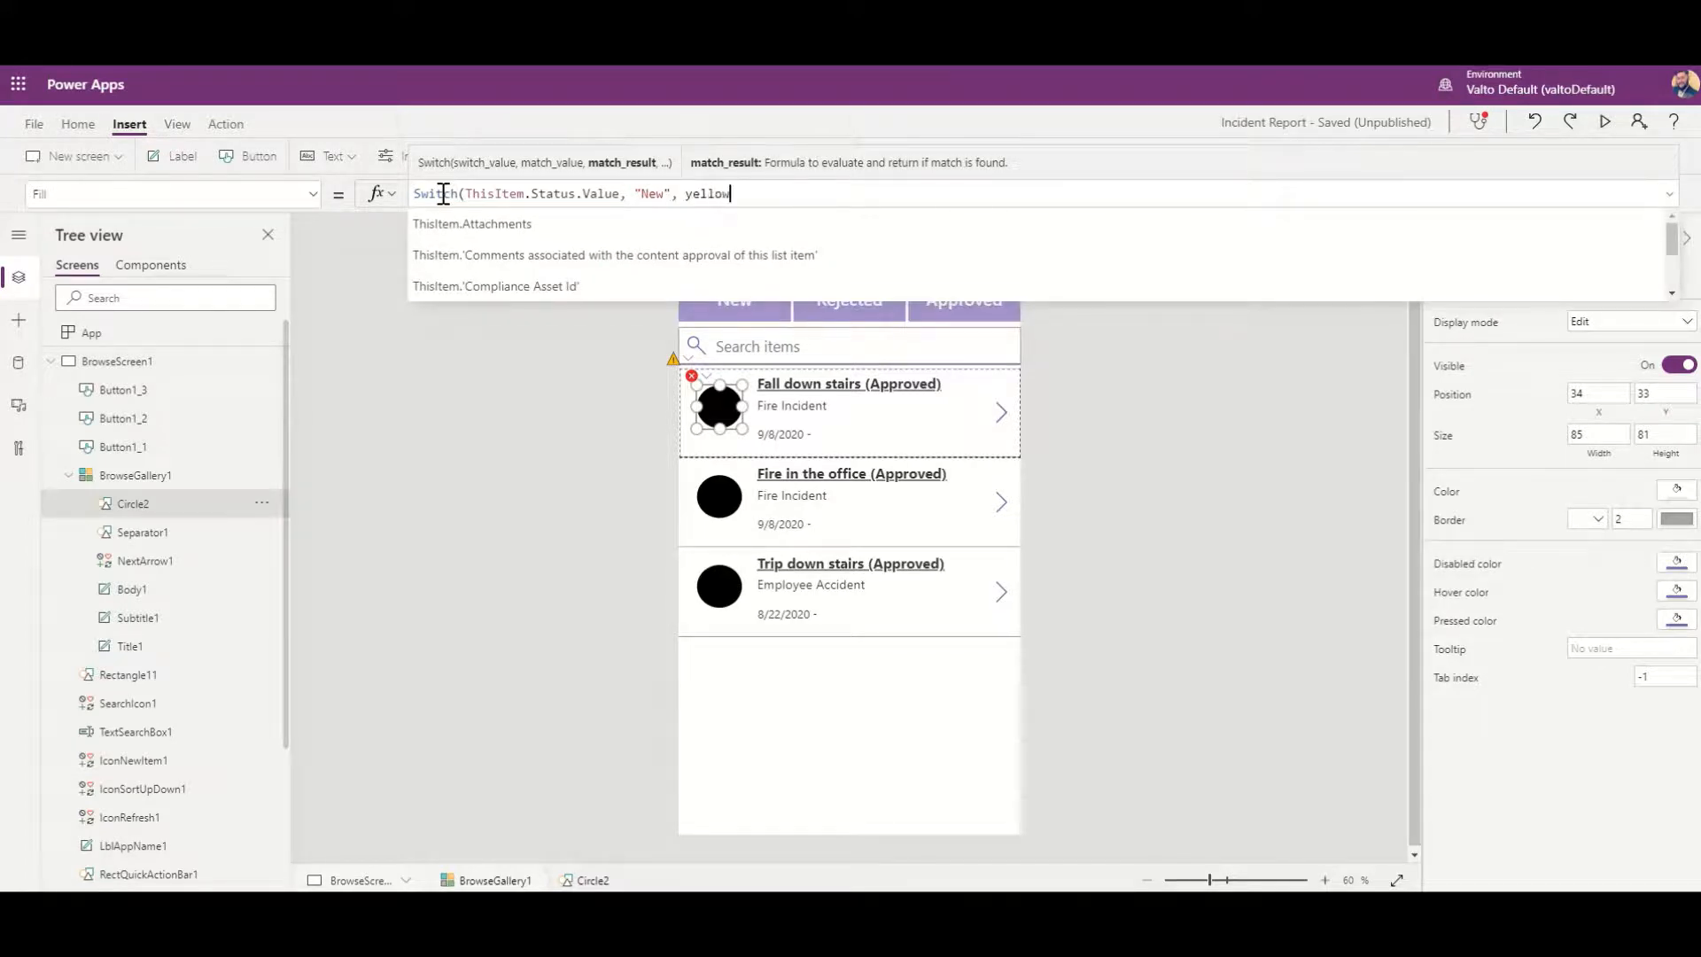
type("Yellow")
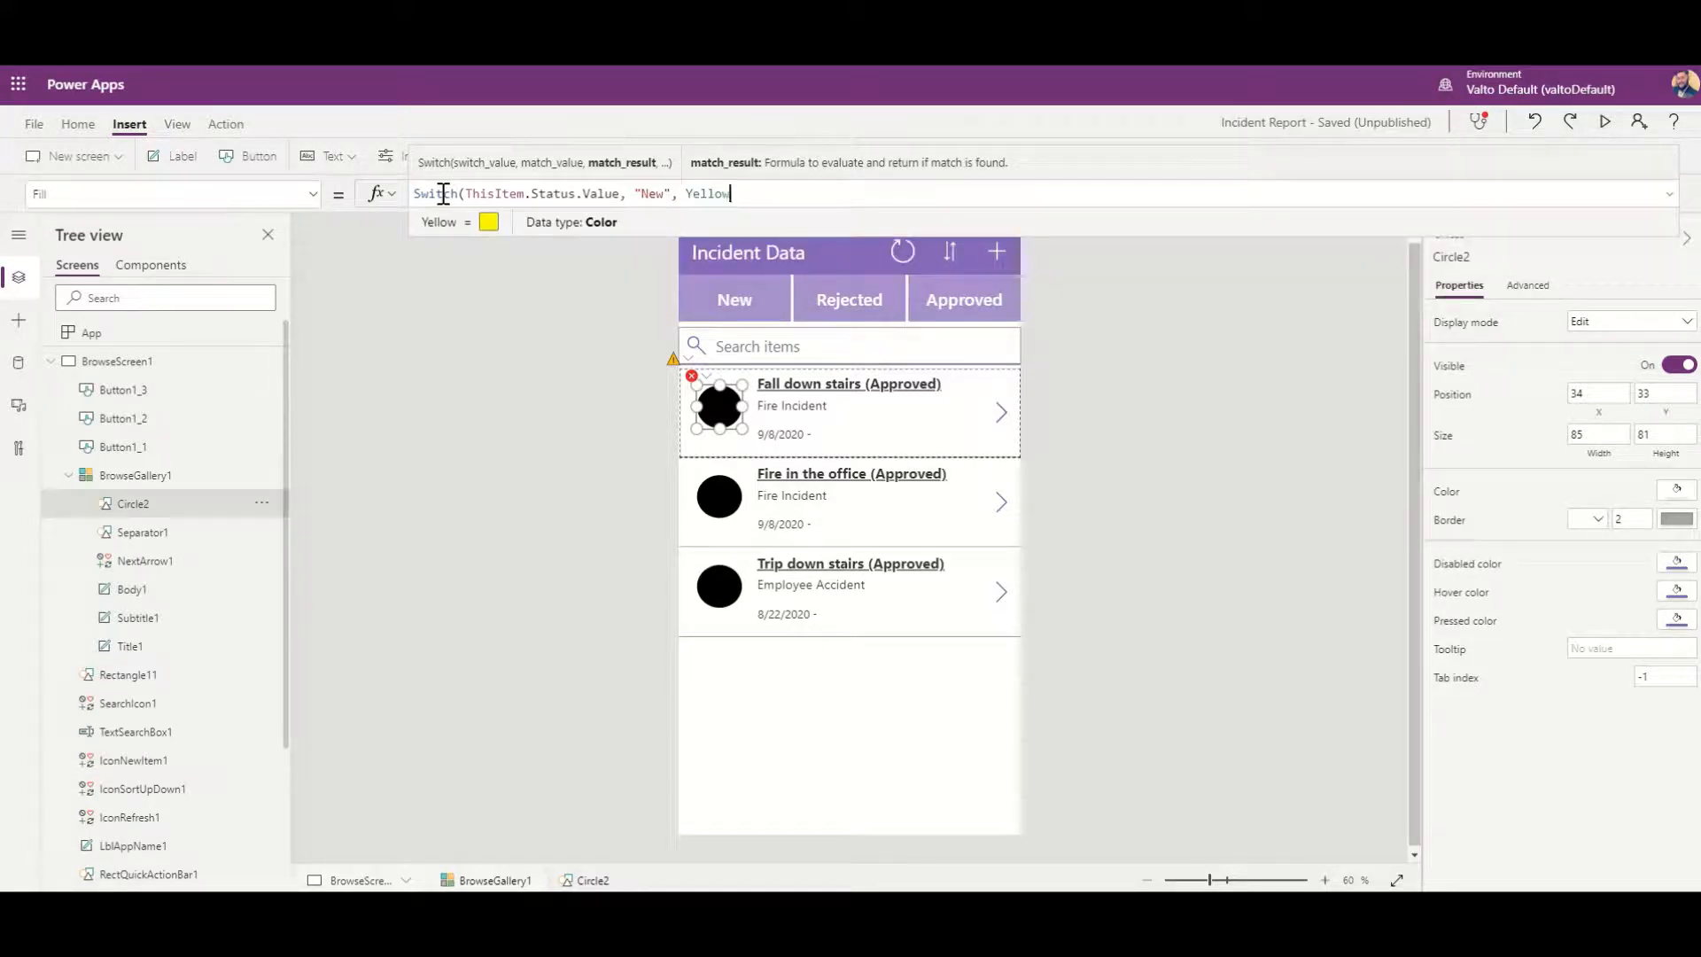
Step: Extend the Switch formula with "Approved", Green
type(",")
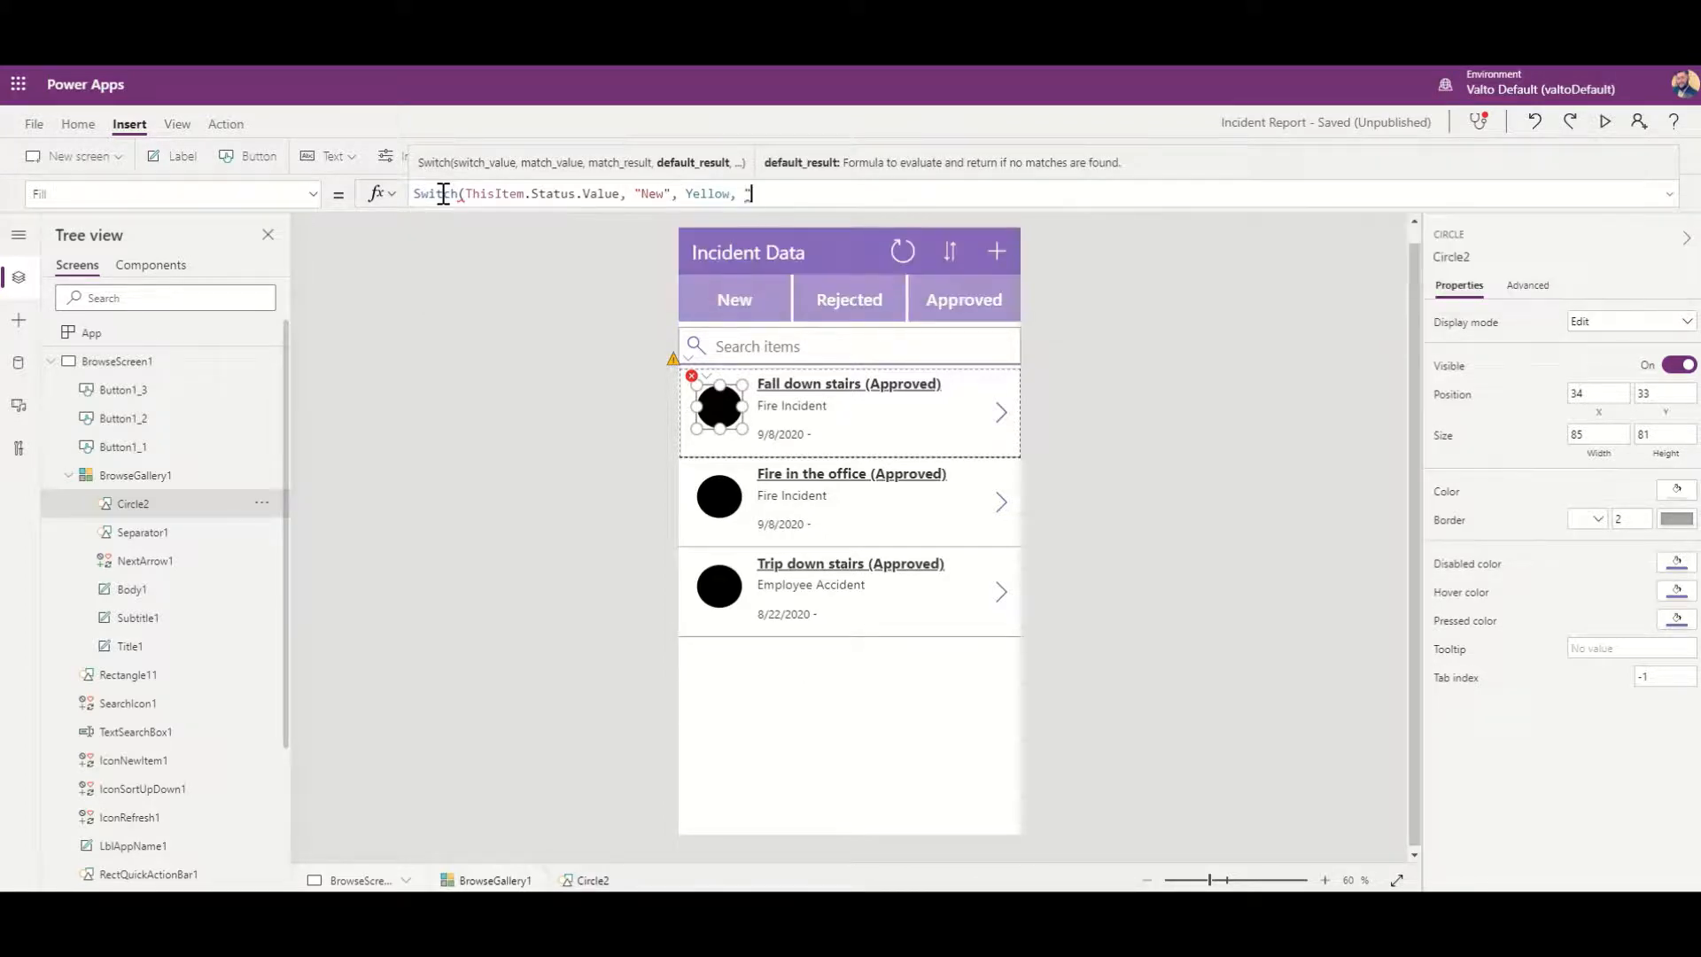
type("\"Approved\"")
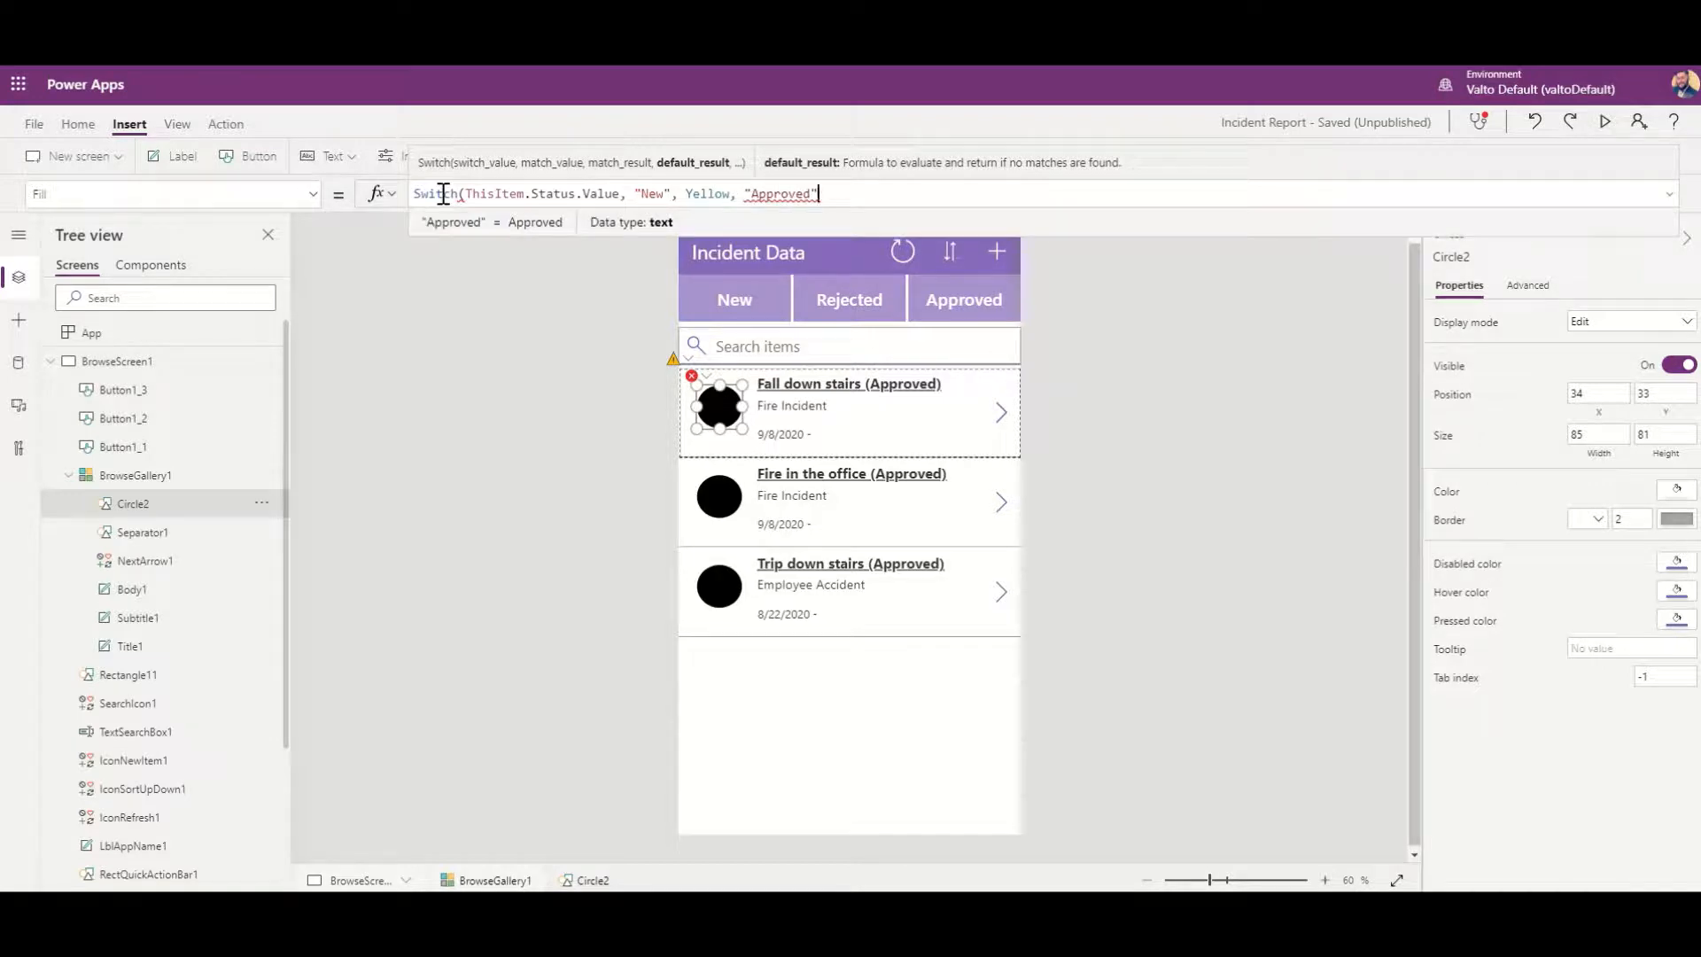
type(", Green")
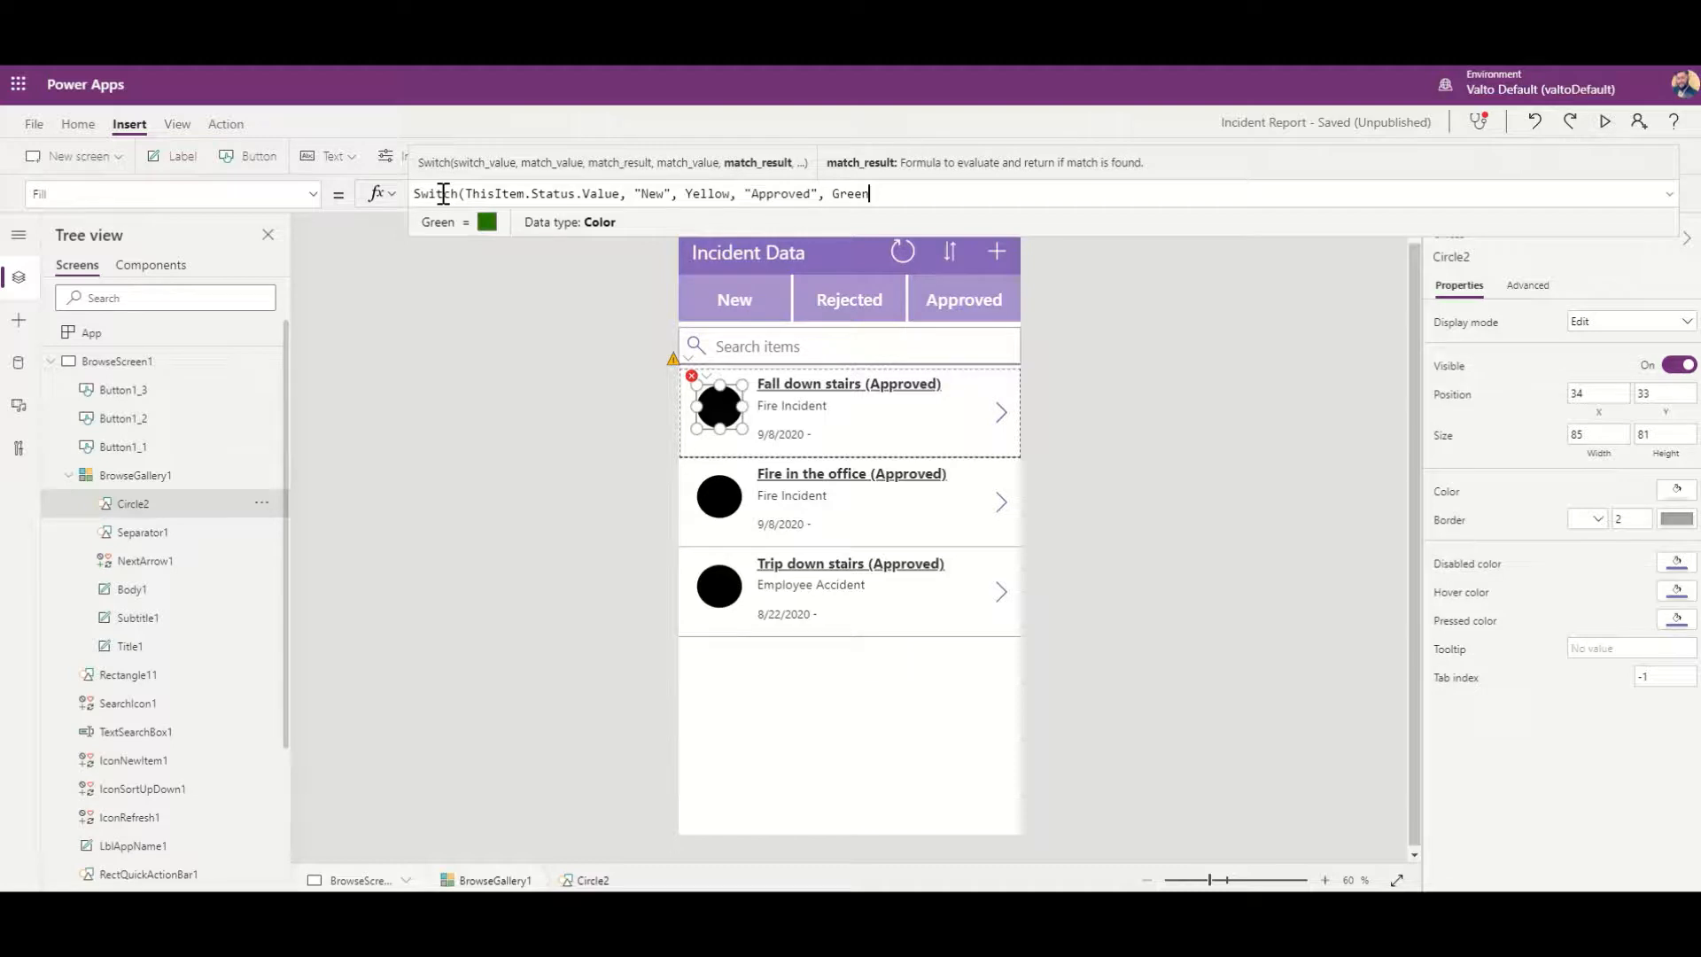
Step: Add "Rejected", Red to the Switch formula using the Red autocomplete suggestion
key("Backspace")
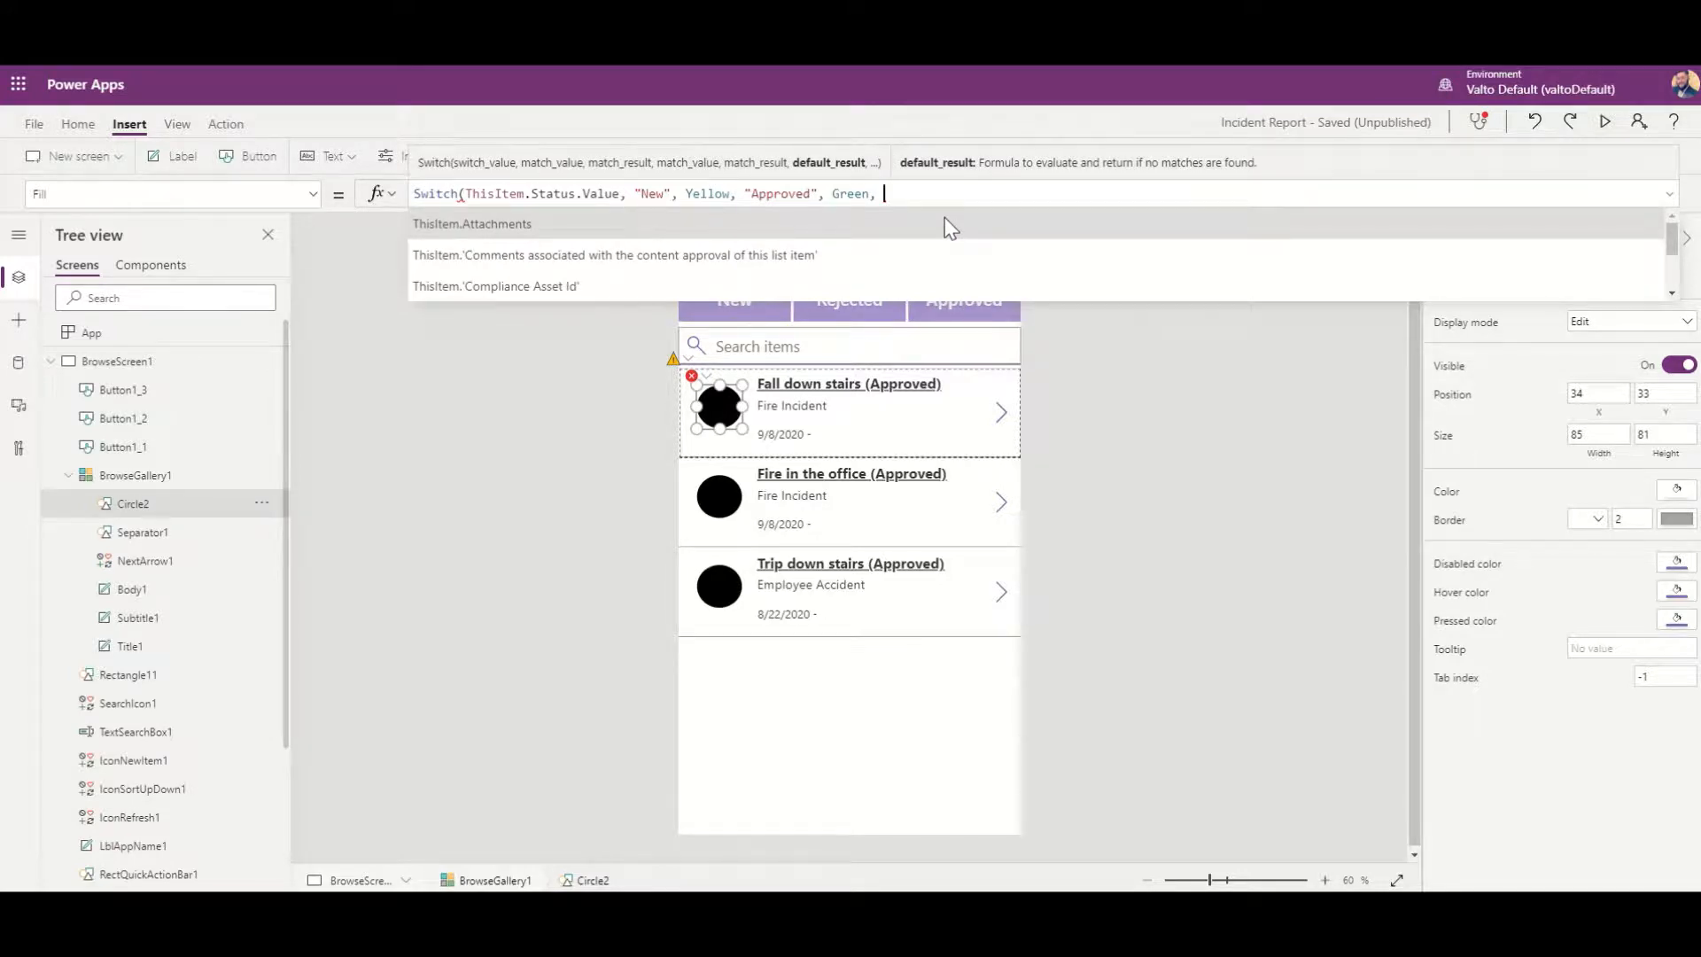
type("\"R")
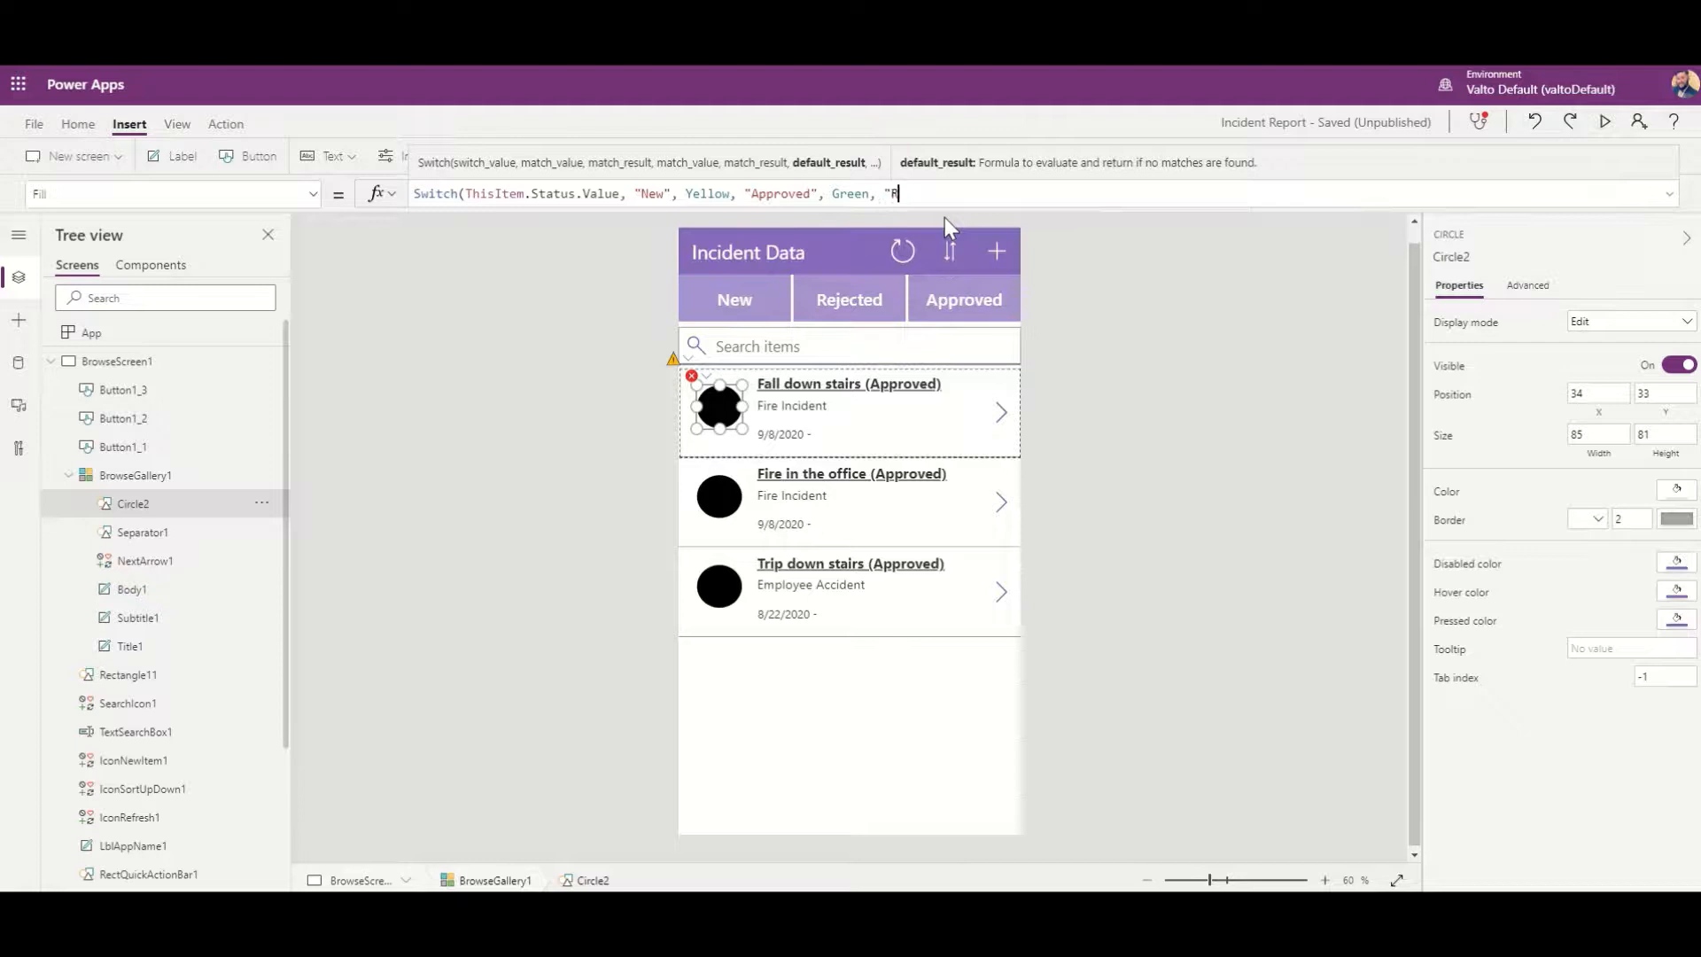
type("ejected\"")
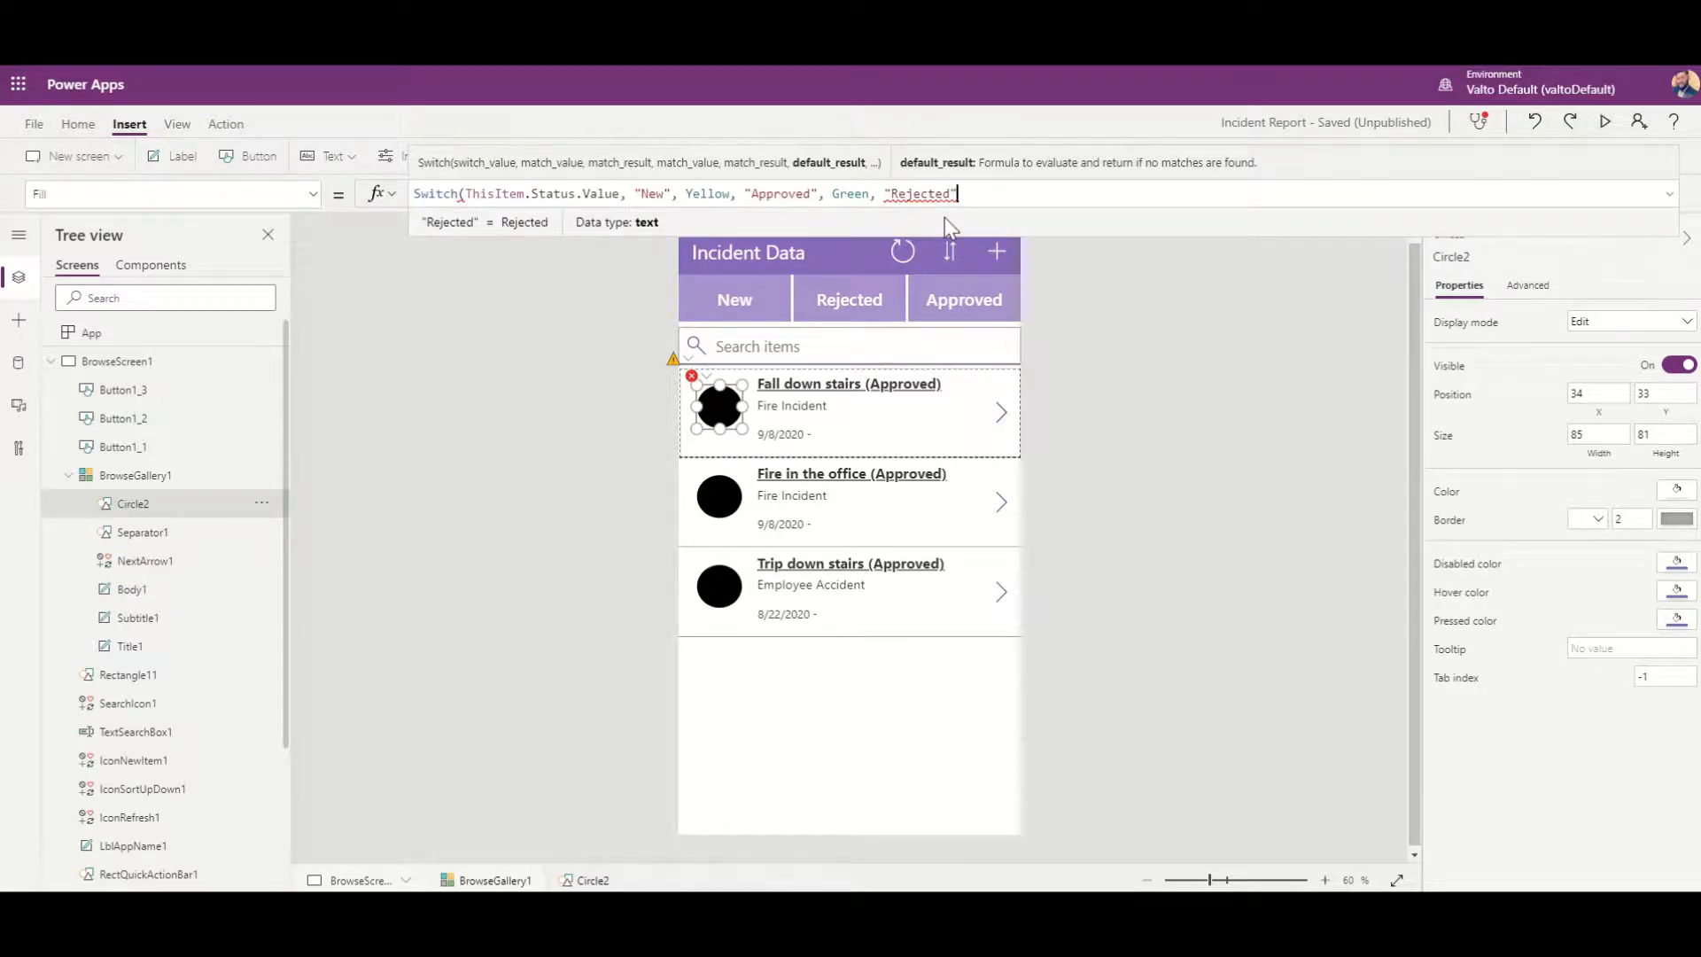
type(", red")
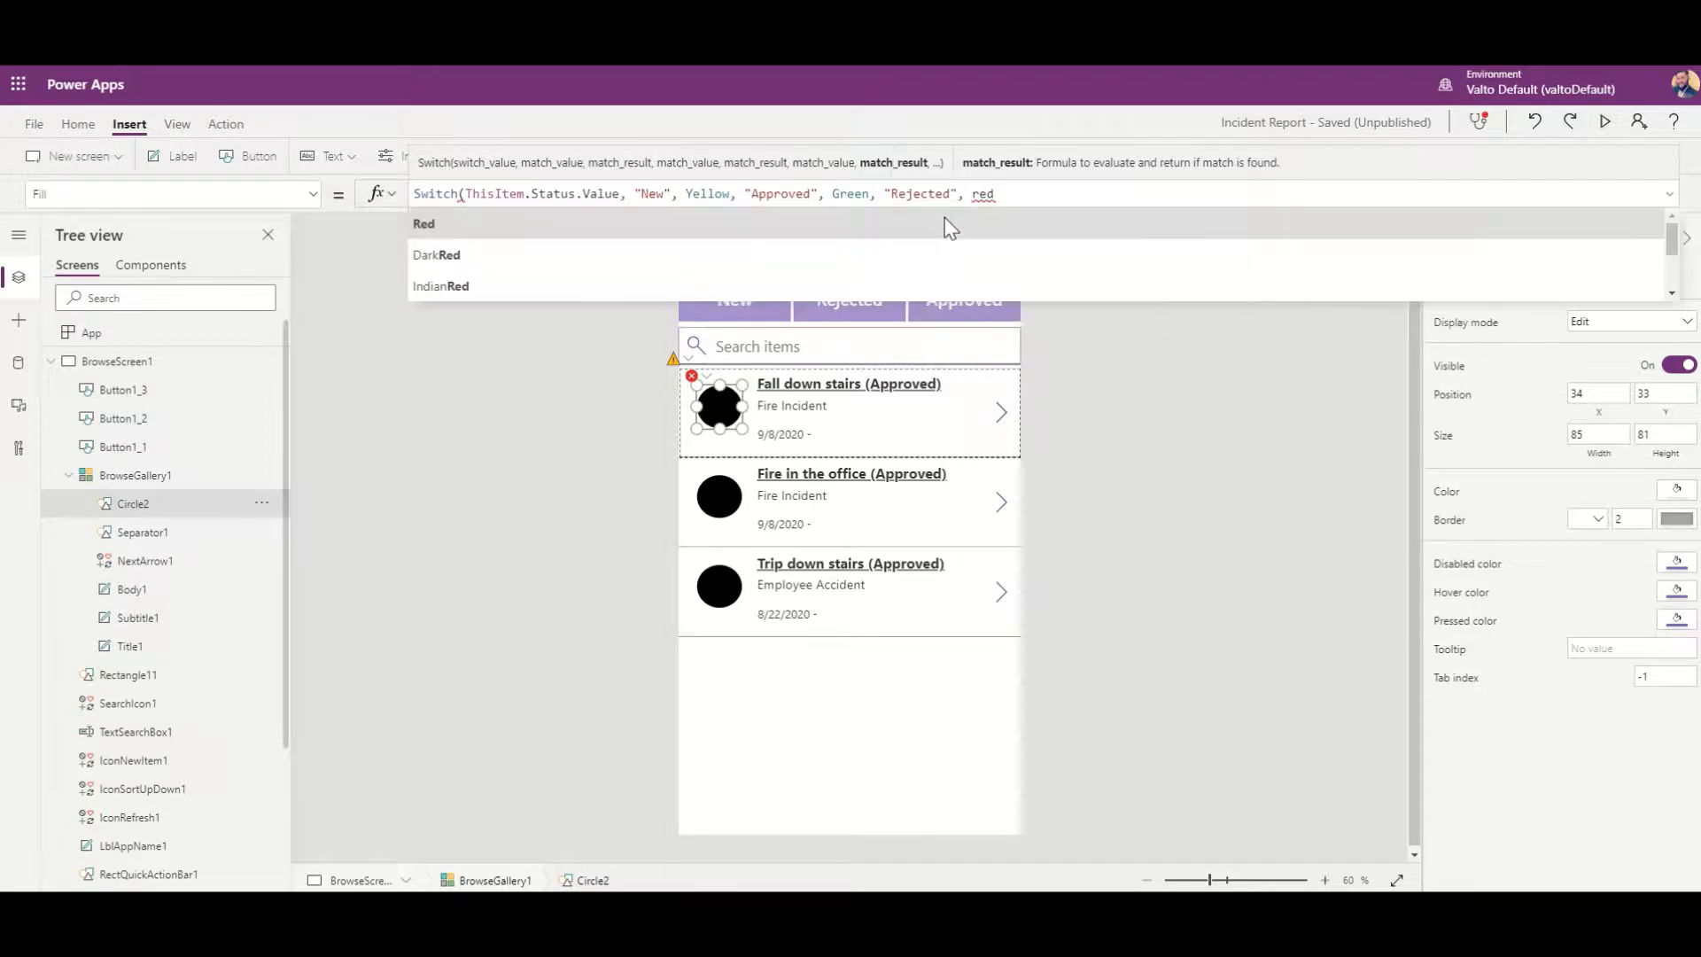
left_click(424, 223)
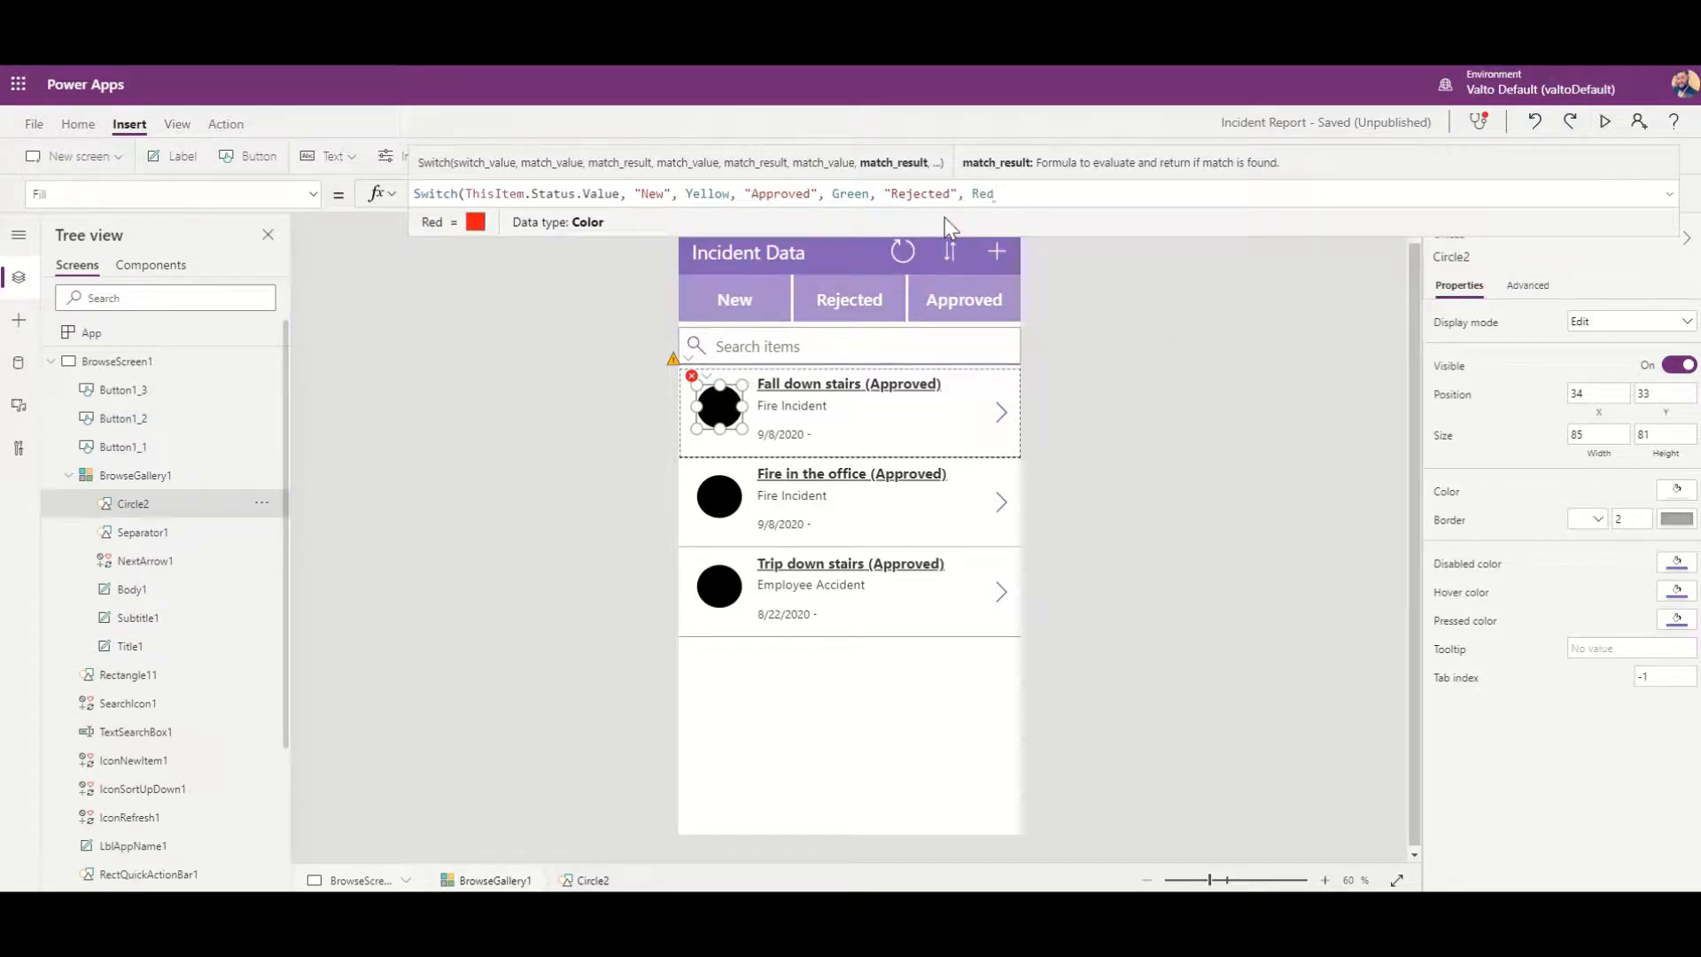
Step: Finish the Switch formula with Blue as the default colour
type(",")
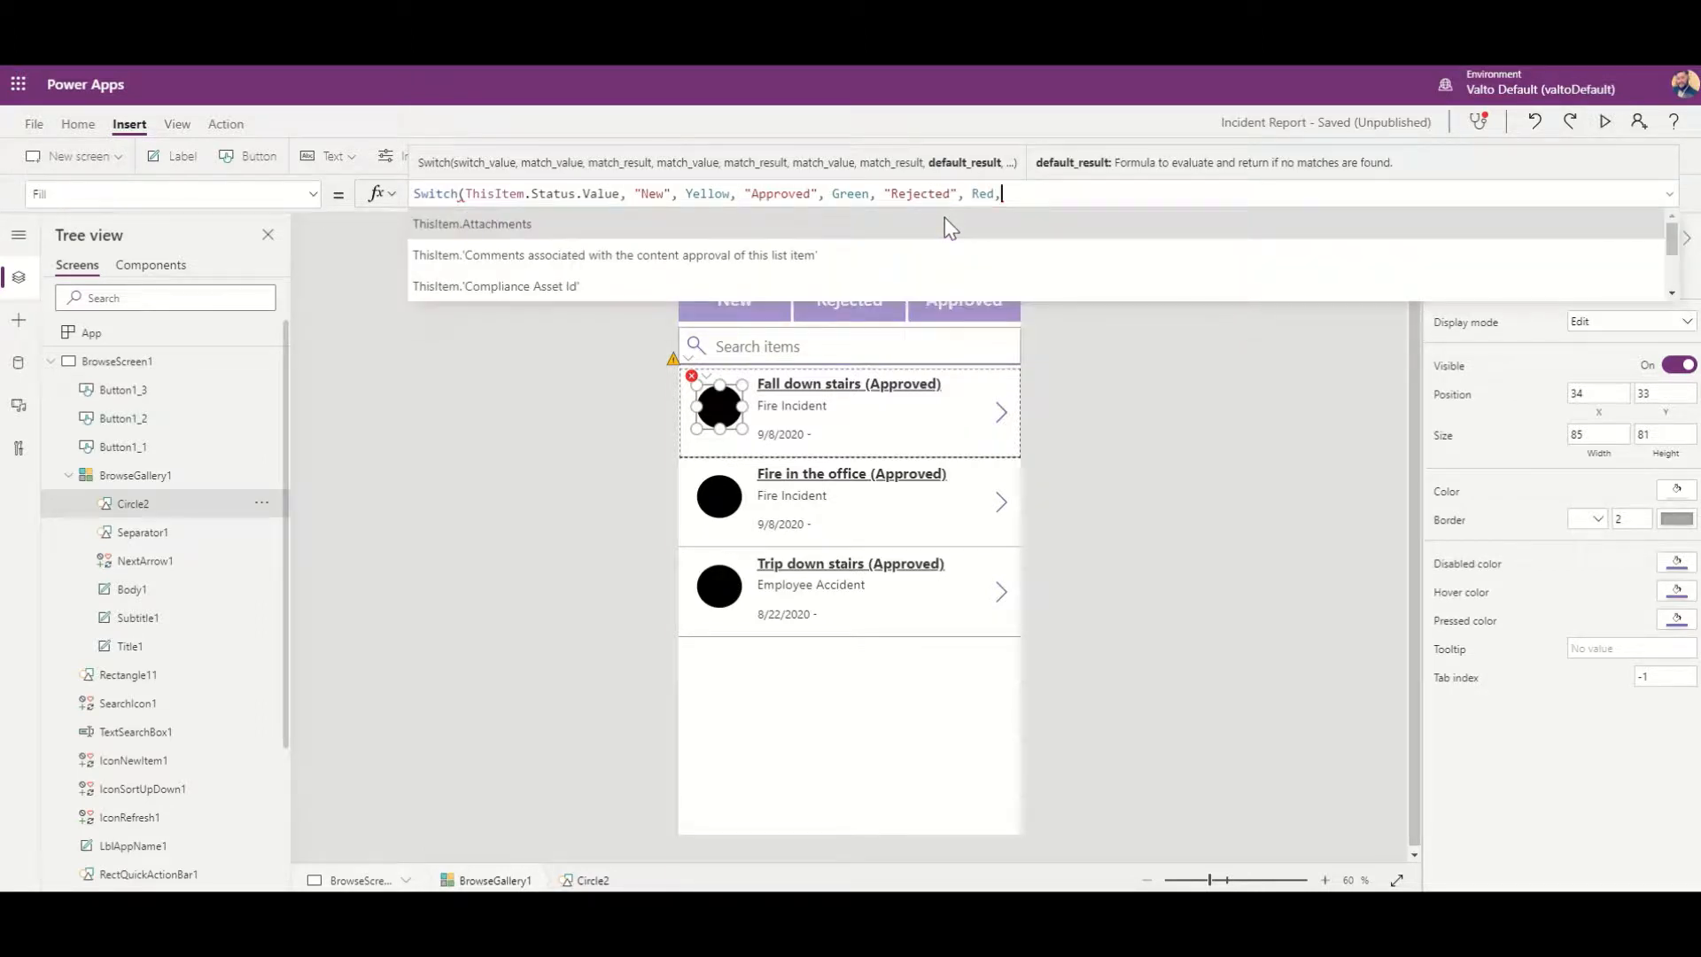
type("B")
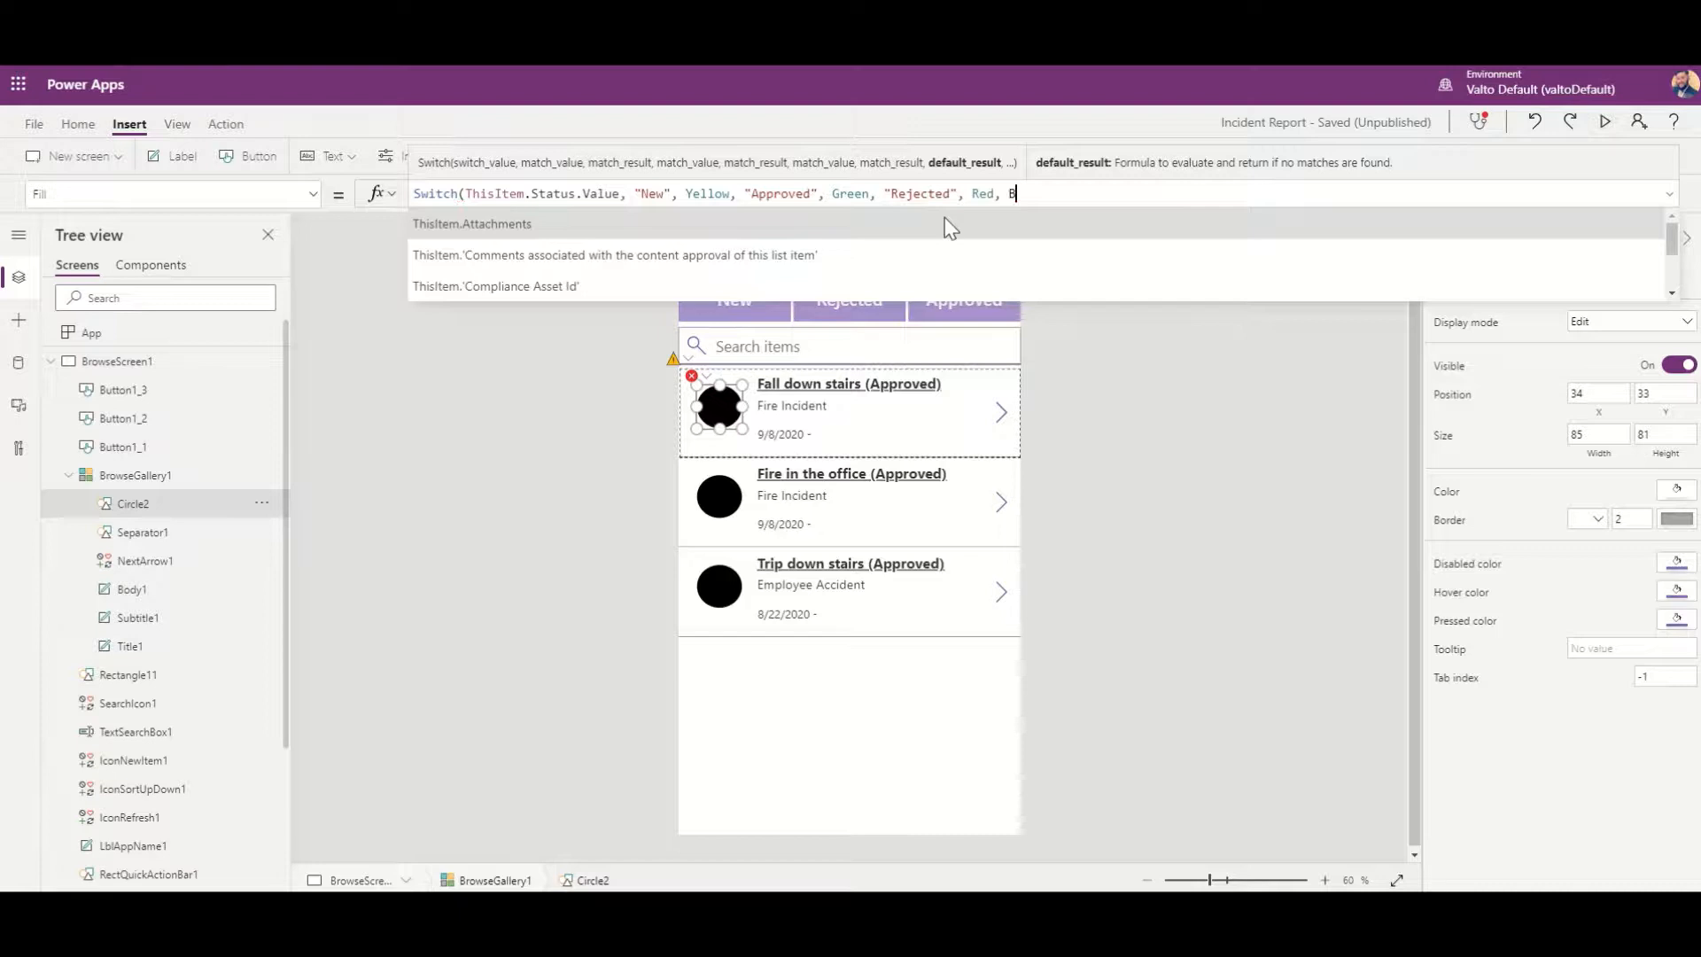
type("lue)")
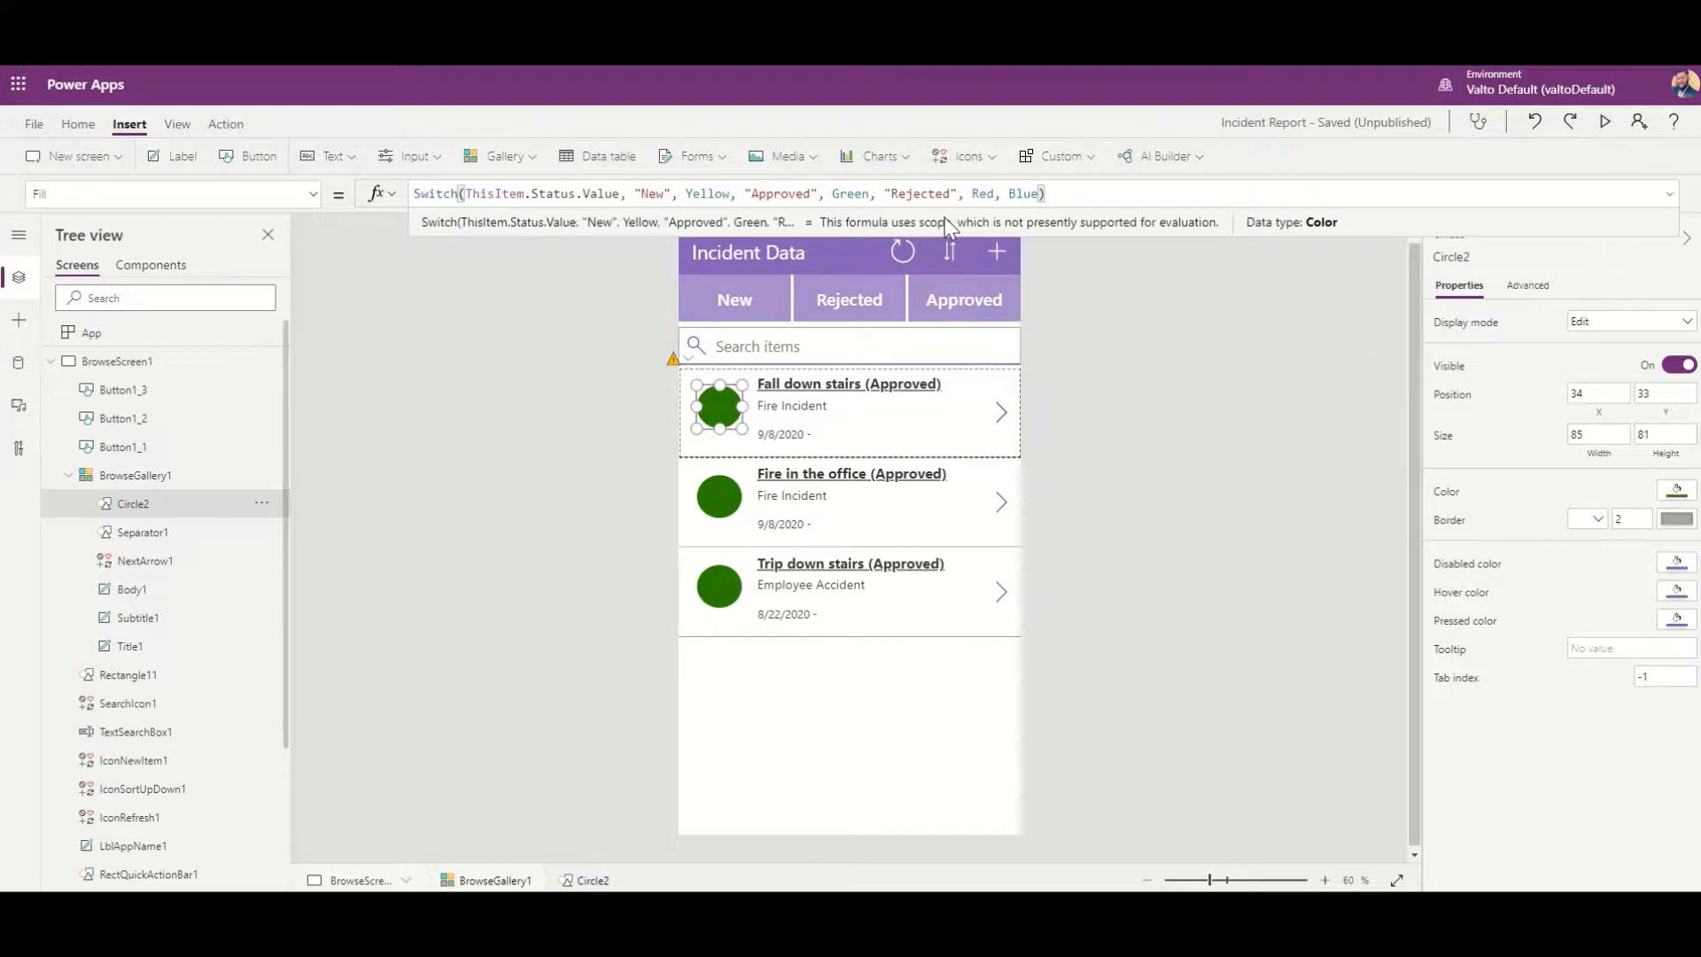
mouse_move(737, 533)
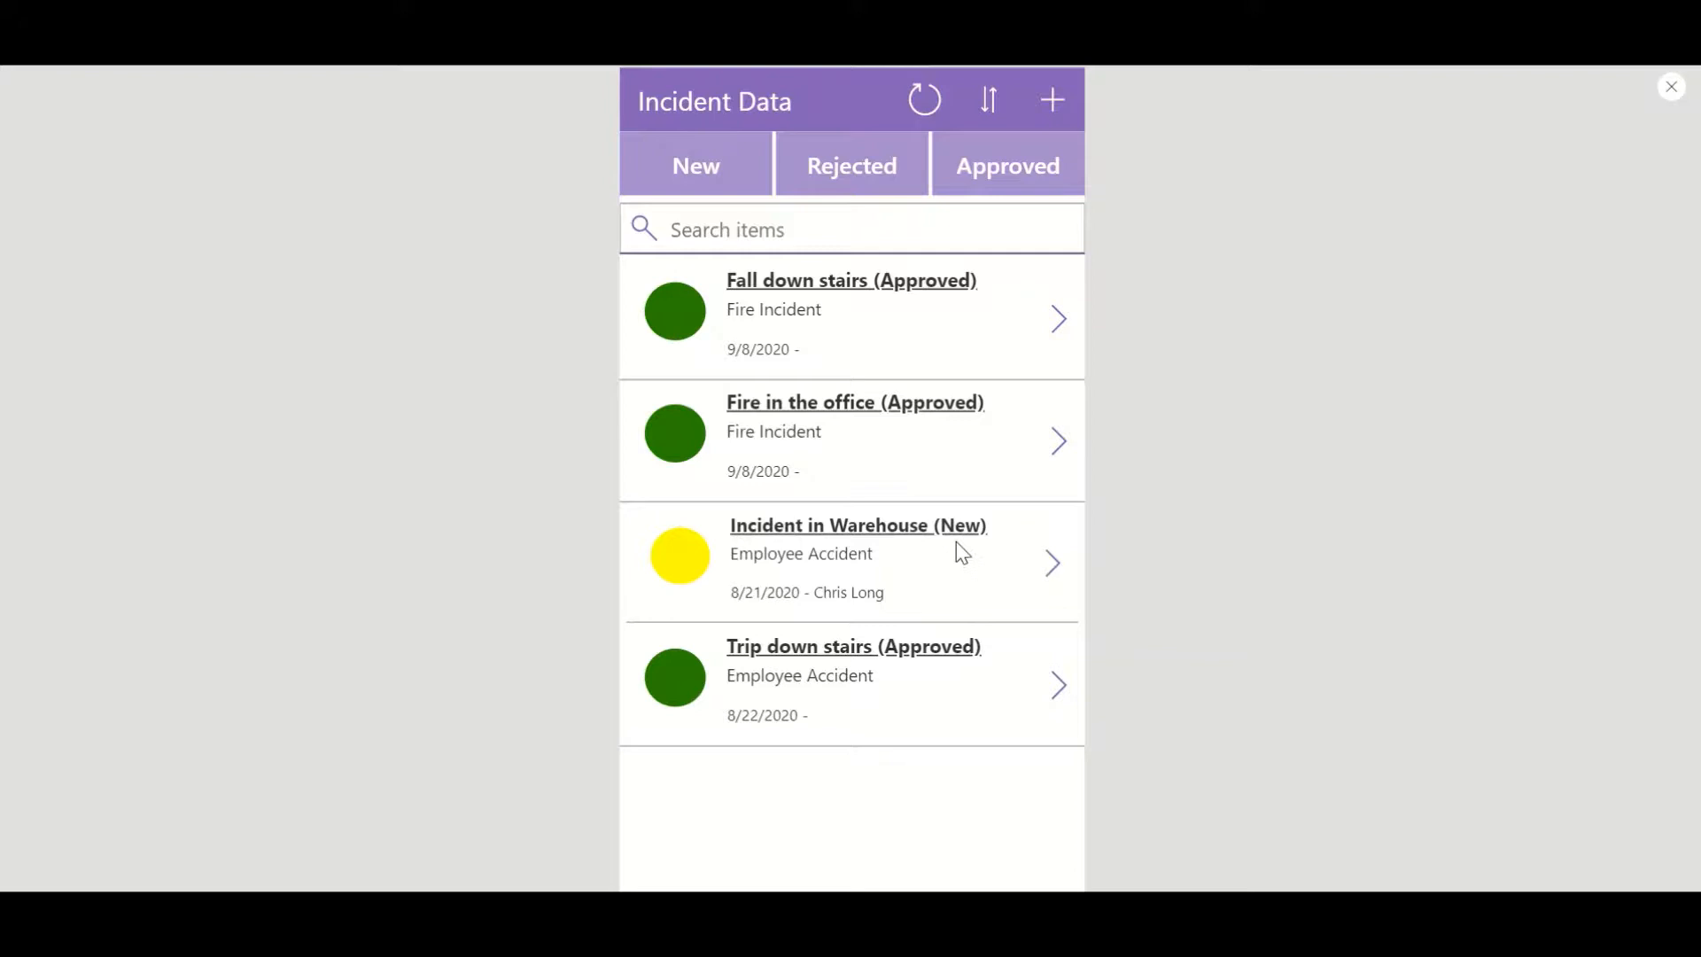
mouse_move(967, 561)
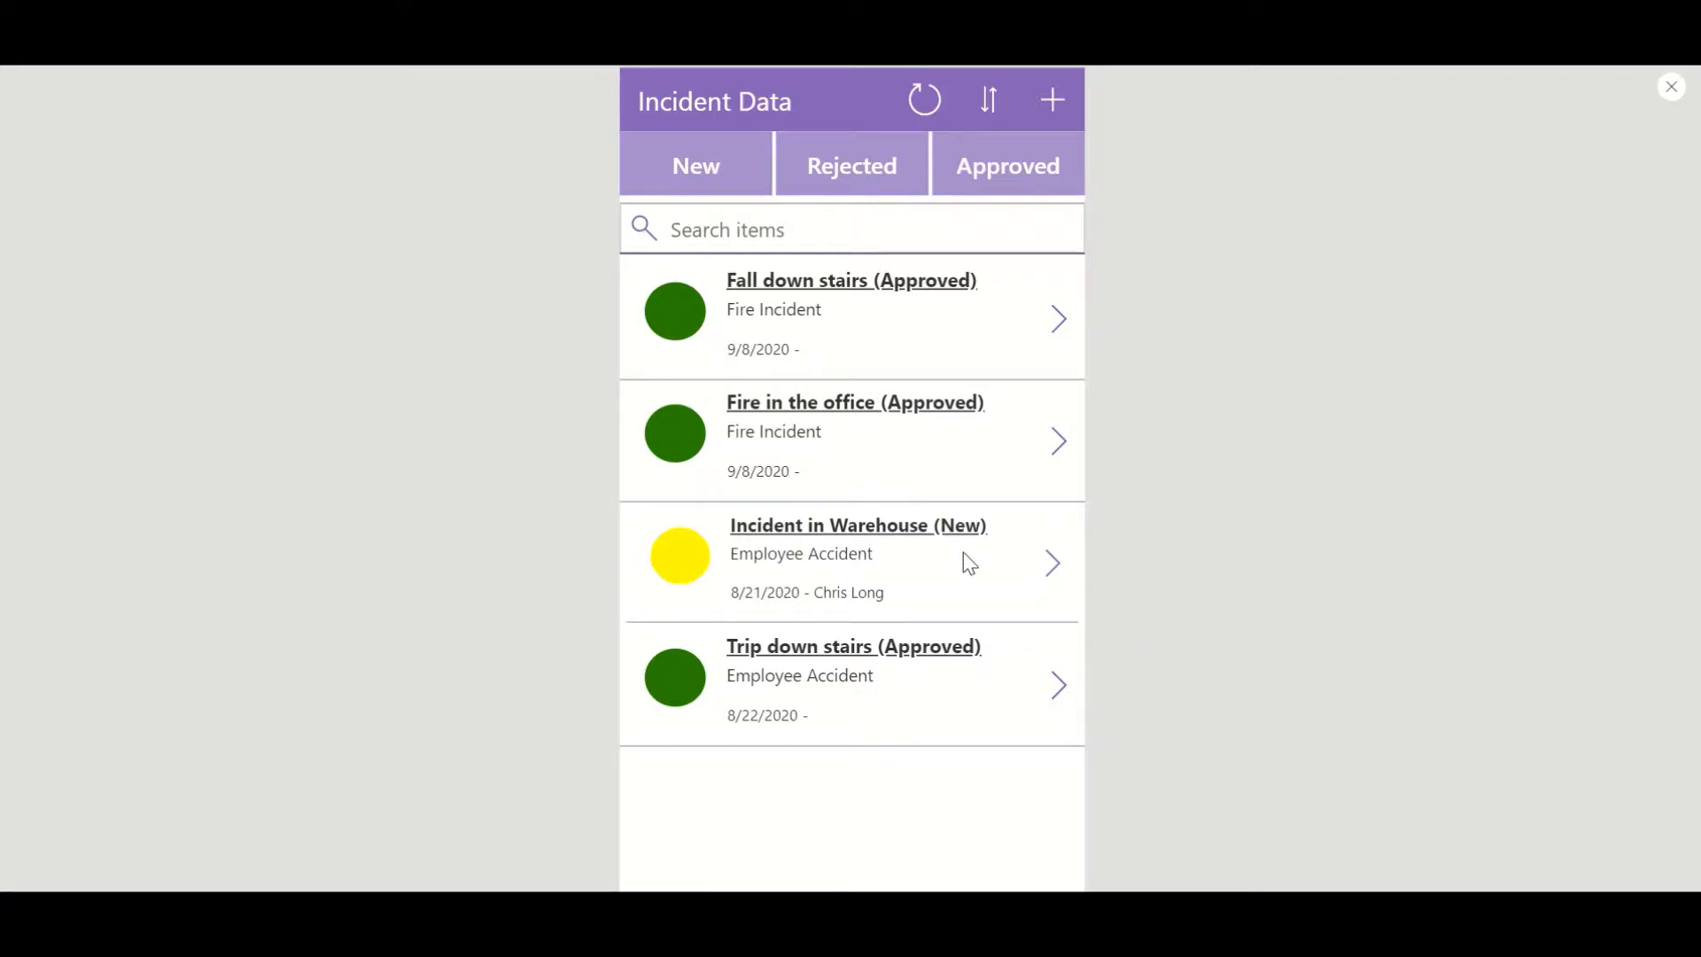
mouse_move(980, 455)
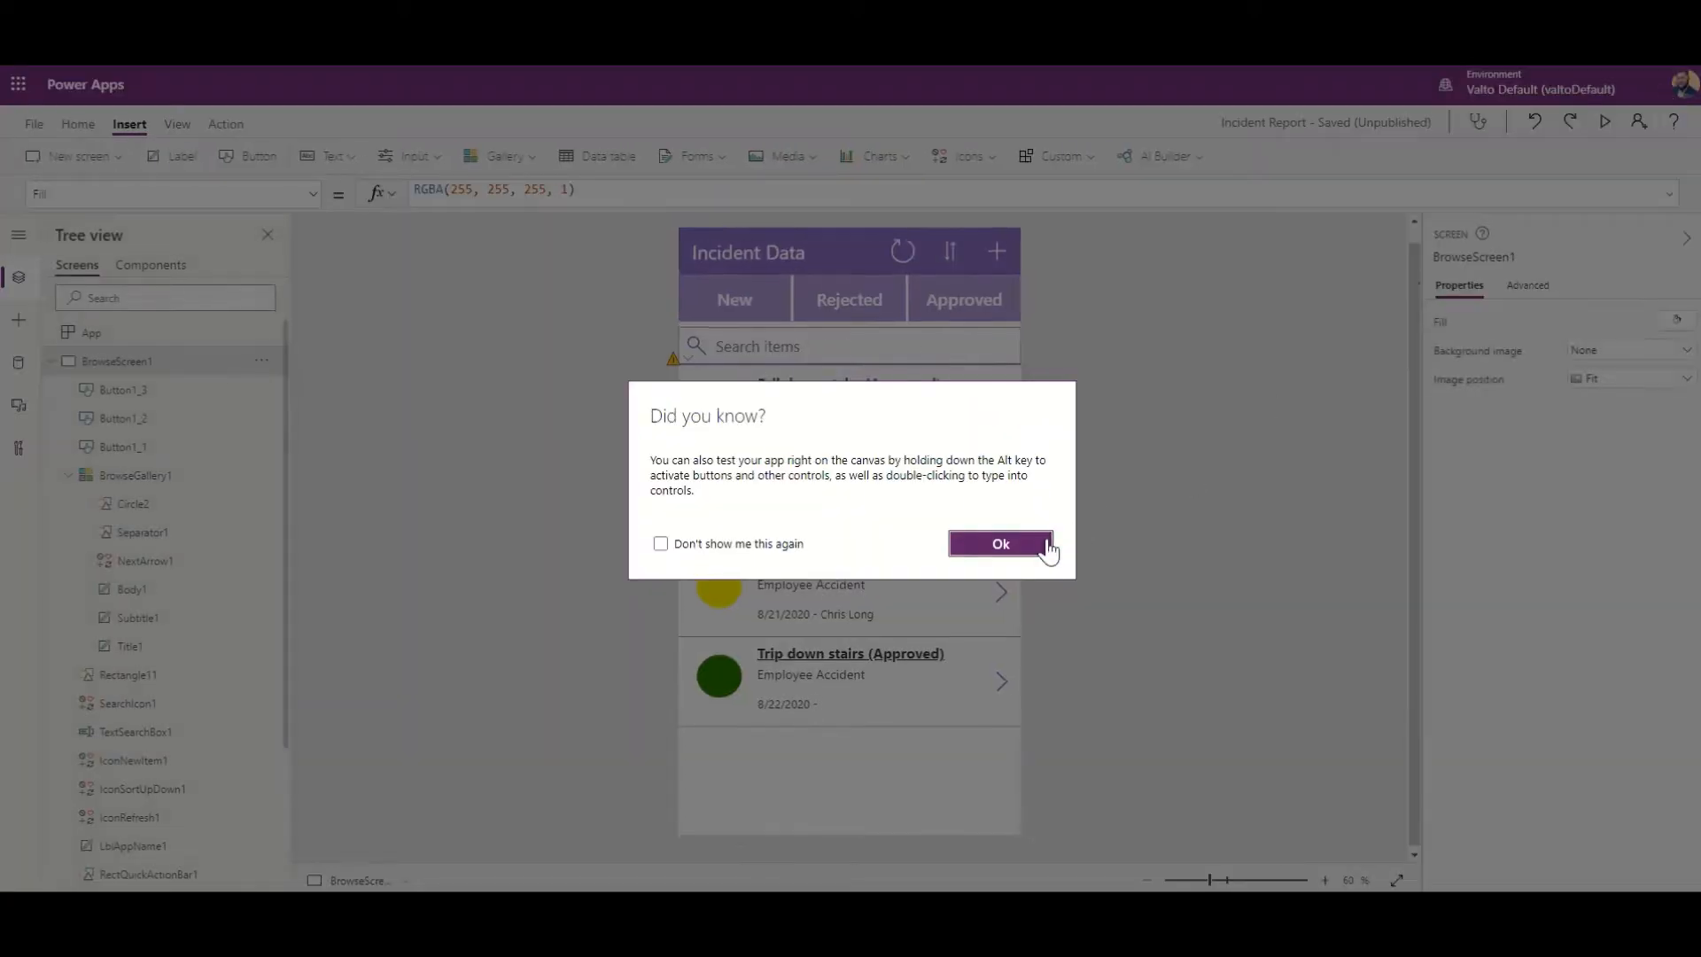
Step: Dismiss the 'Did you know?' tip and reselect the circle to show its Fill formula
left_click(997, 544)
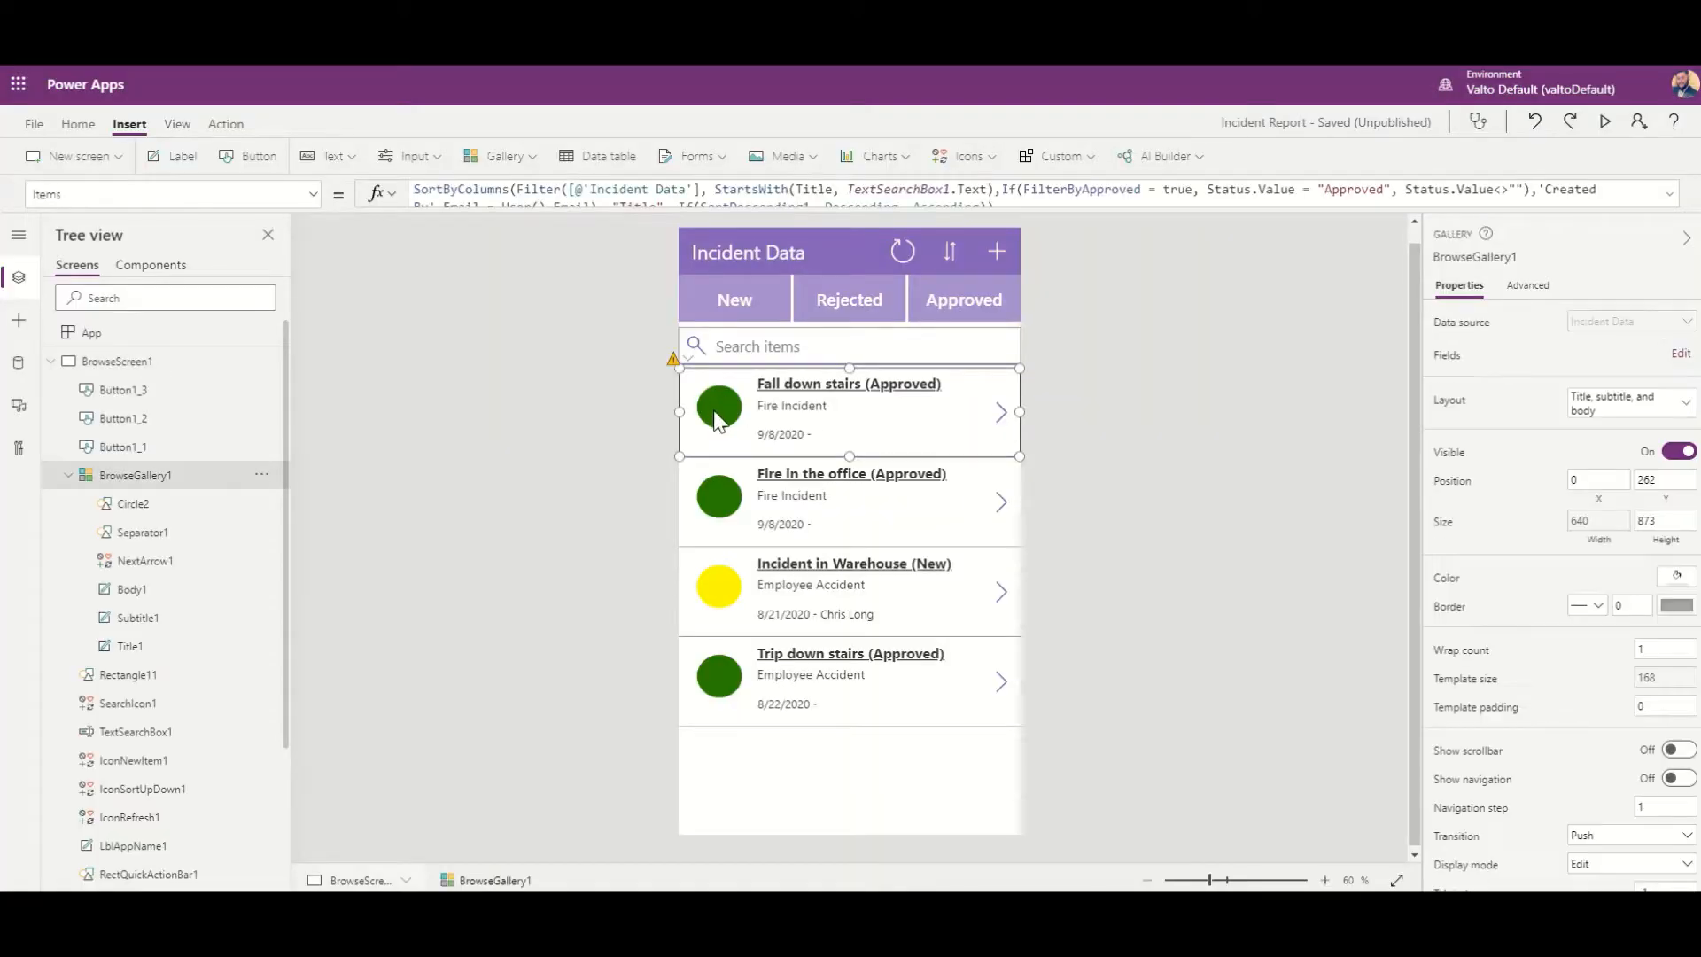
left_click(717, 410)
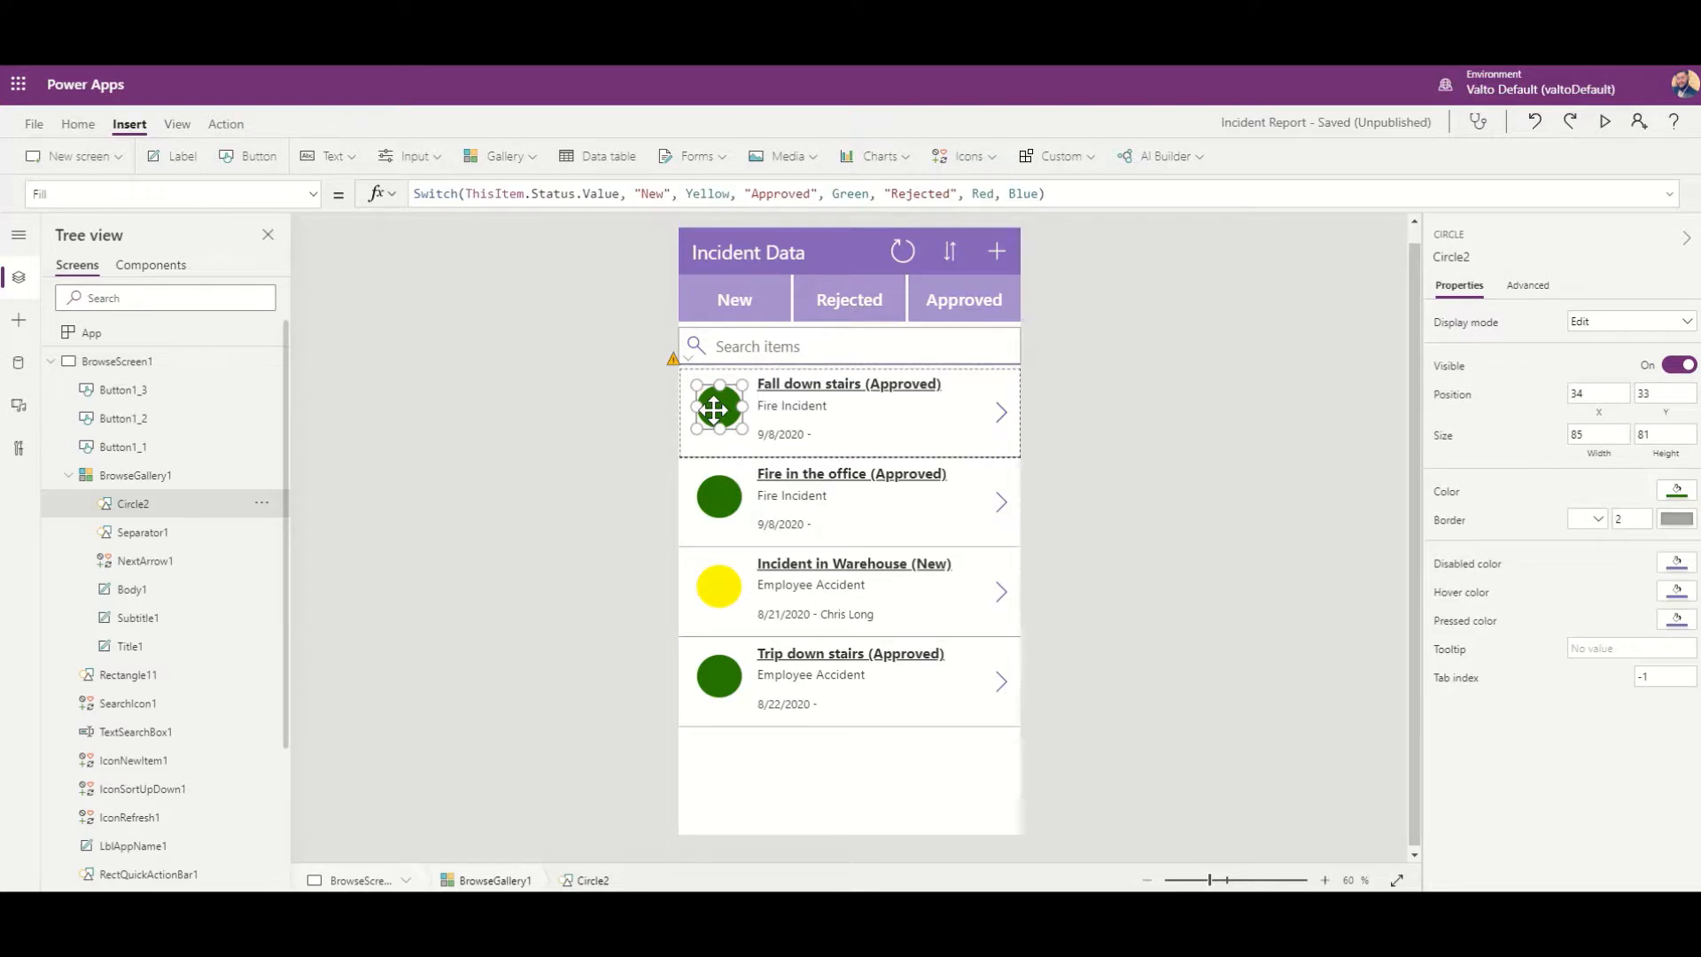